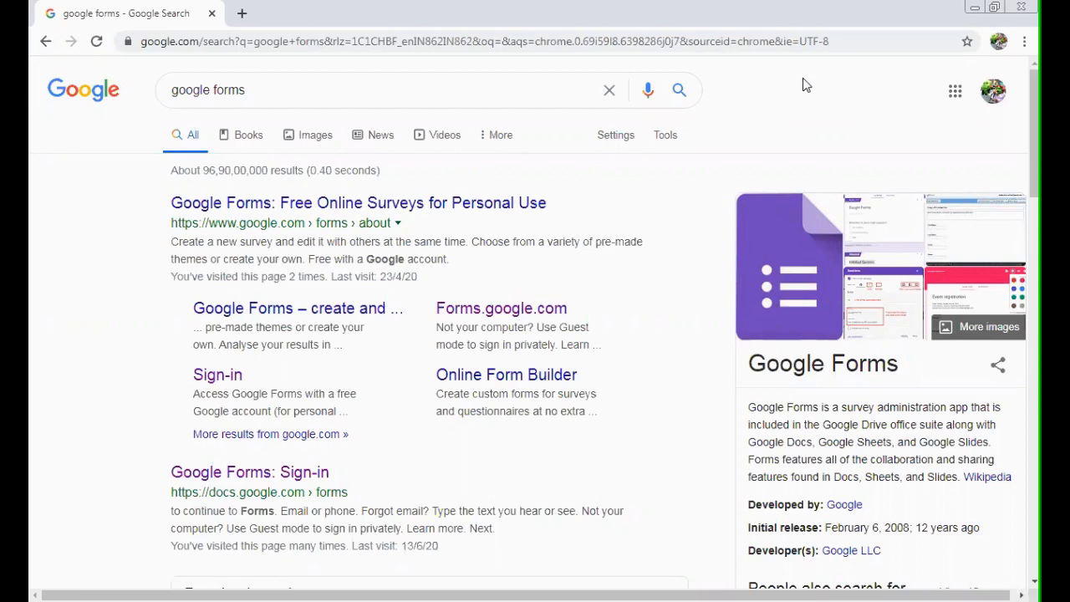
mouse_move(506, 305)
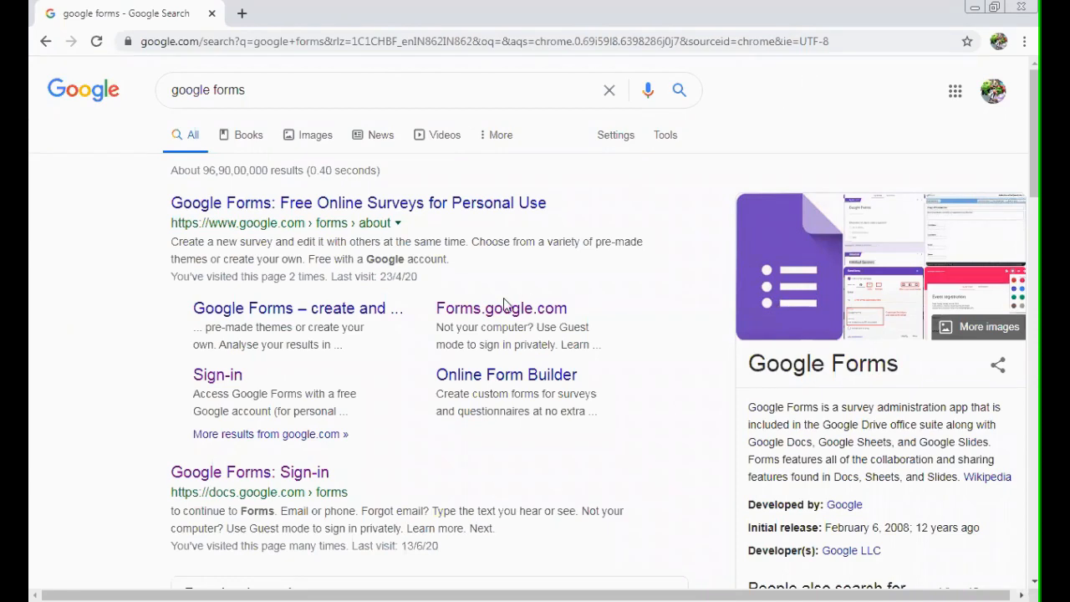
mouse_move(249, 471)
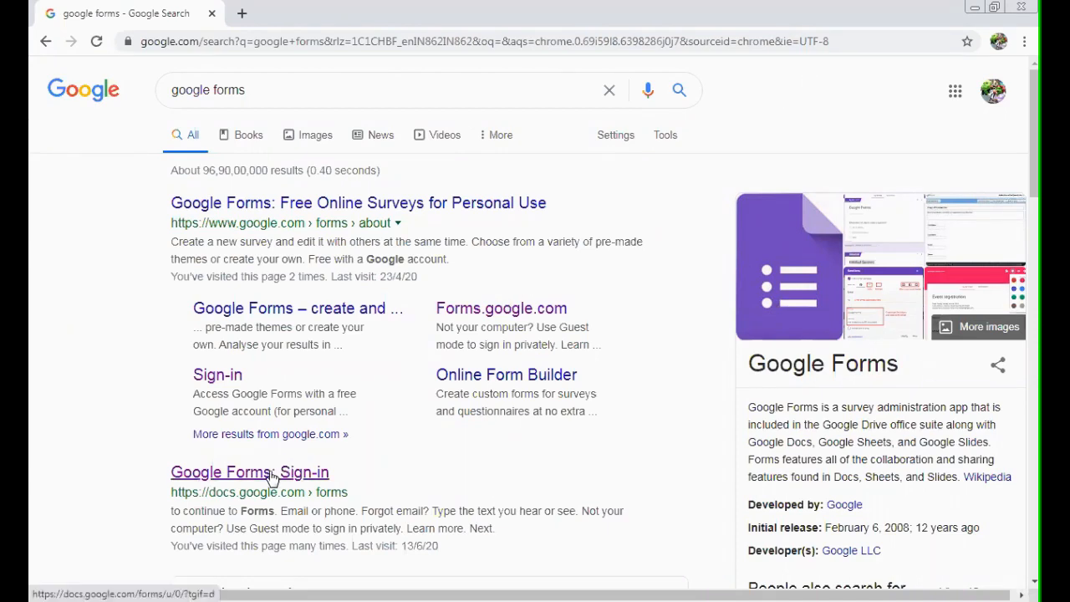
Open the 'Google Forms: Sign-in' search result to reach the Google Forms home page
click(249, 472)
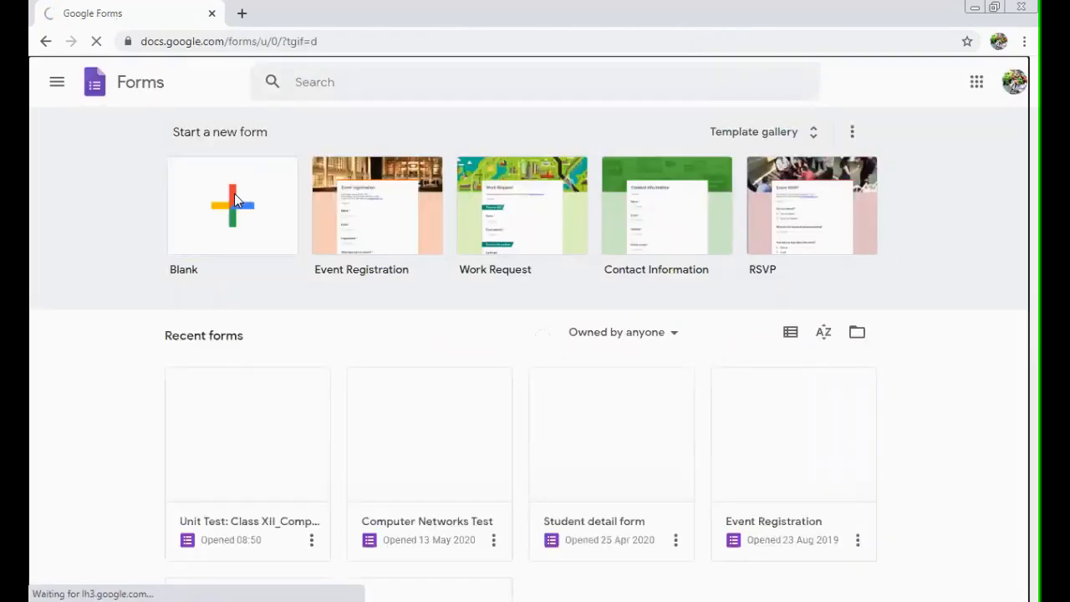
Create a blank form titled 'GK Quiz' with description 'Duration :' and 'Maximum Marks:'
click(231, 206)
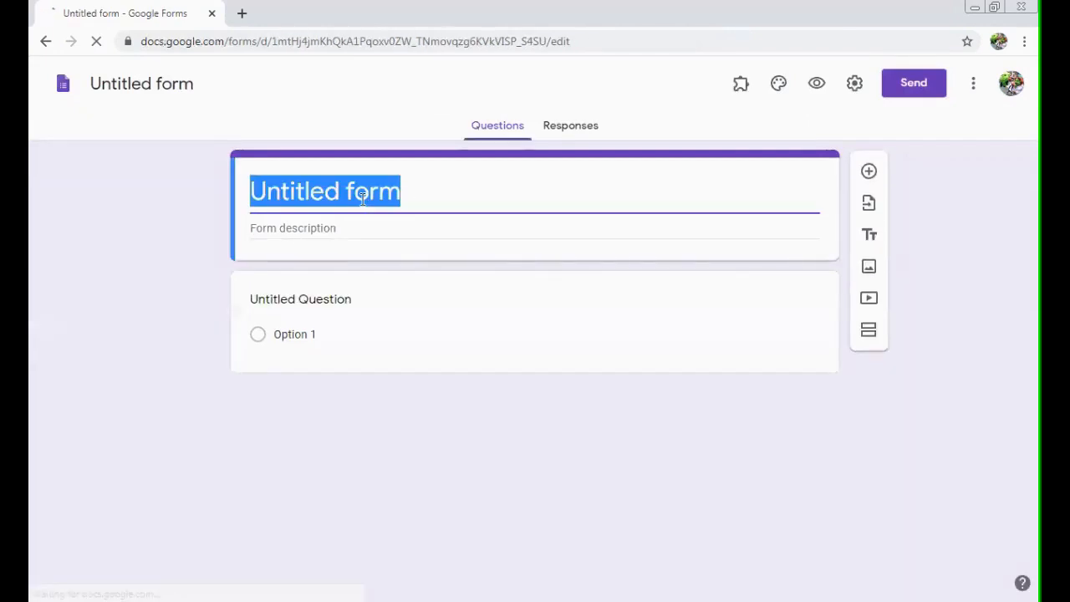
text(GK)
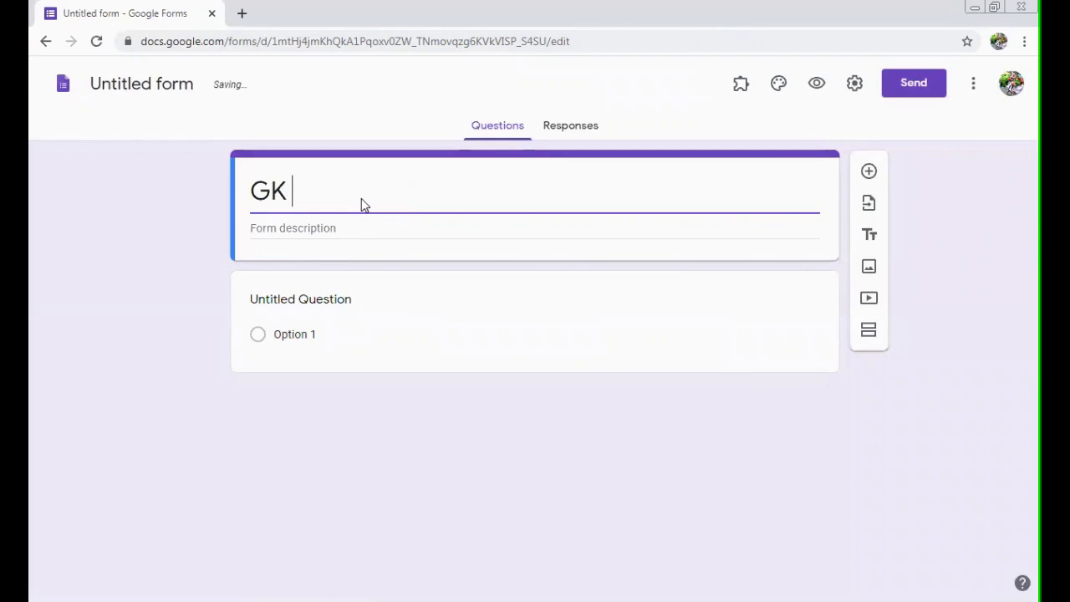
text(Quiz)
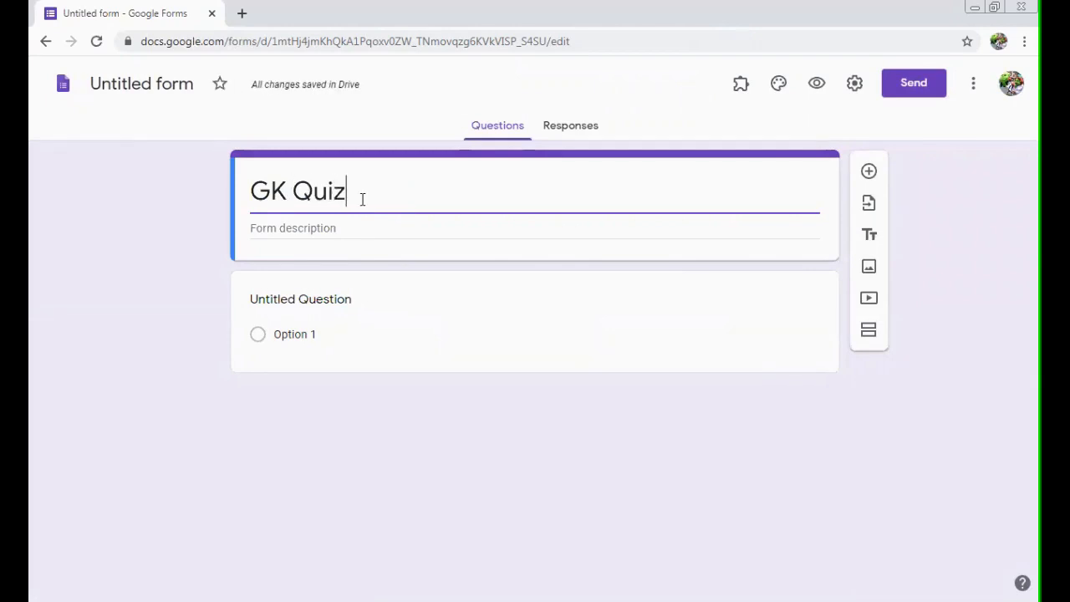
click(334, 227)
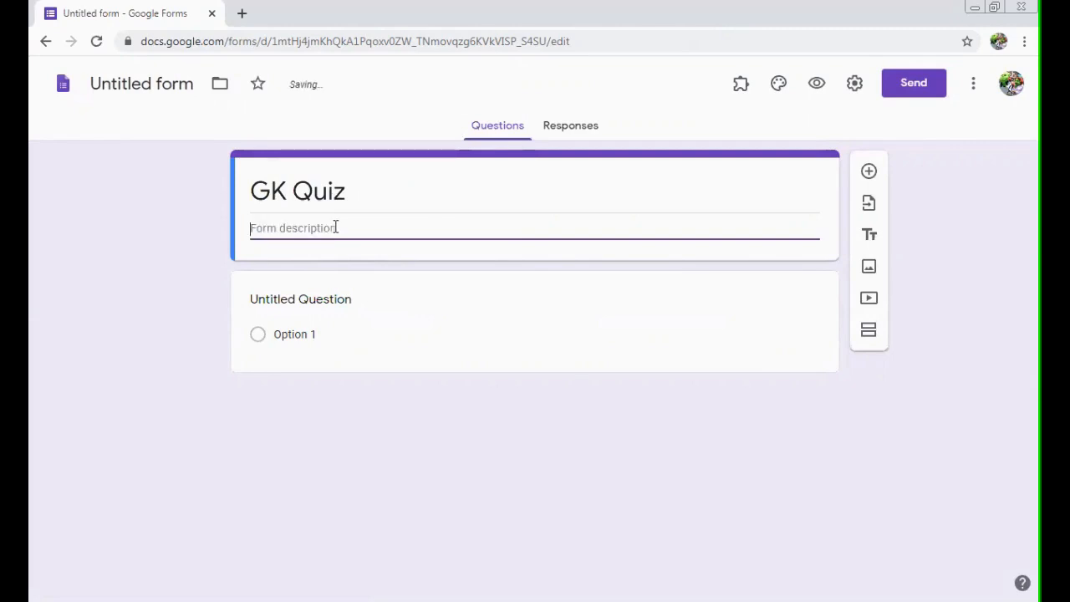
text(Duration)
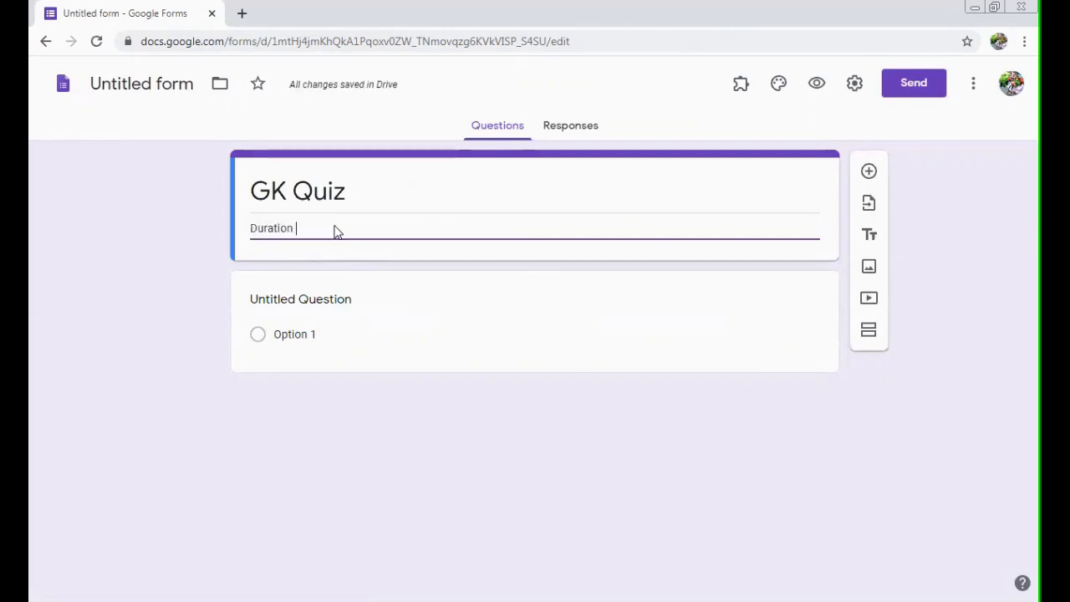
text(:)
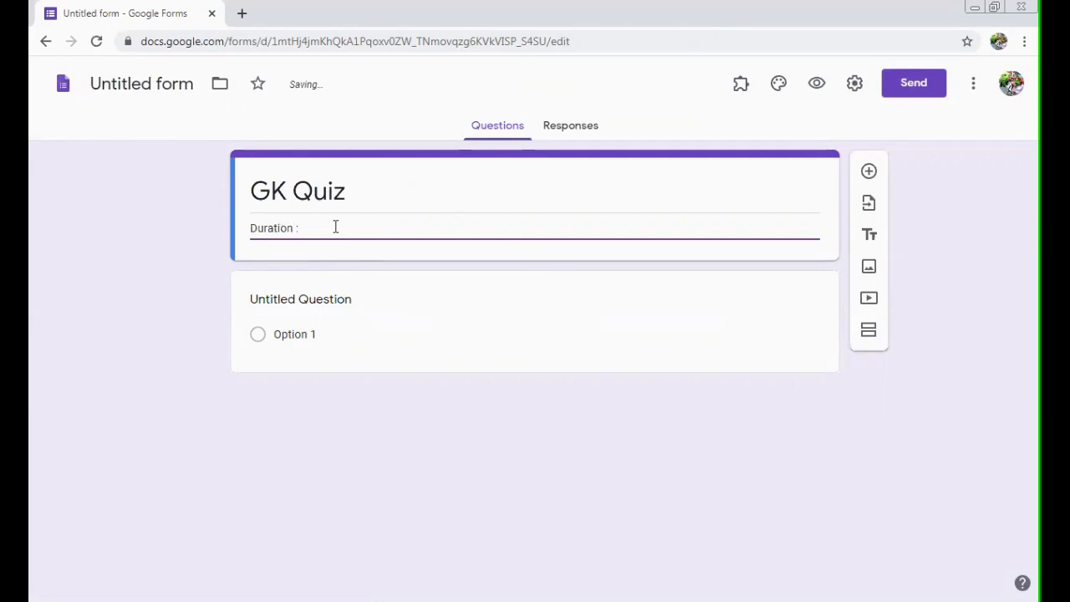
text(Ma)
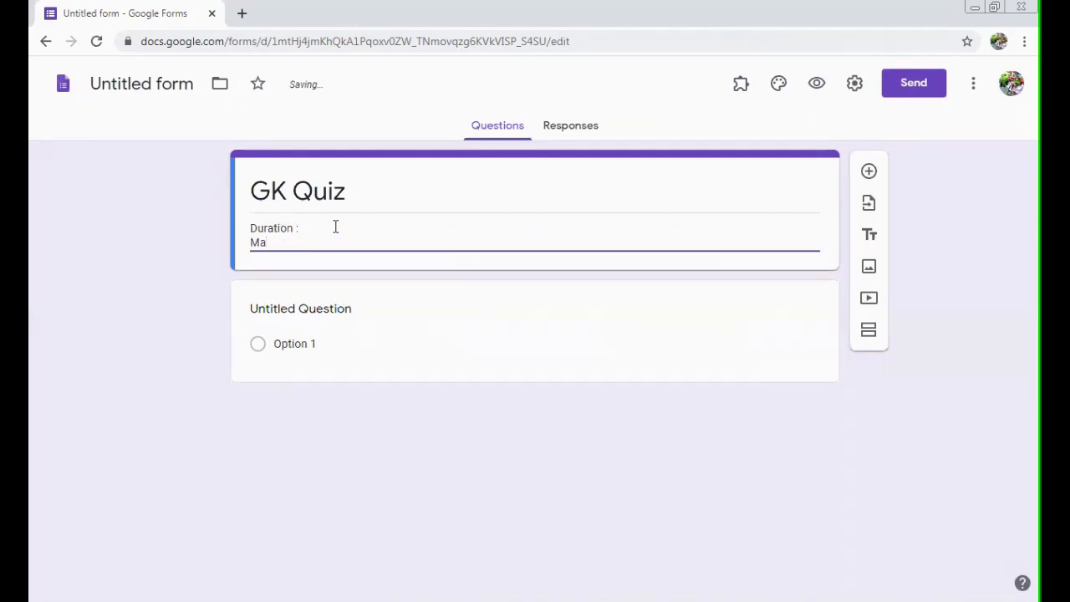
text(ximum Marks:)
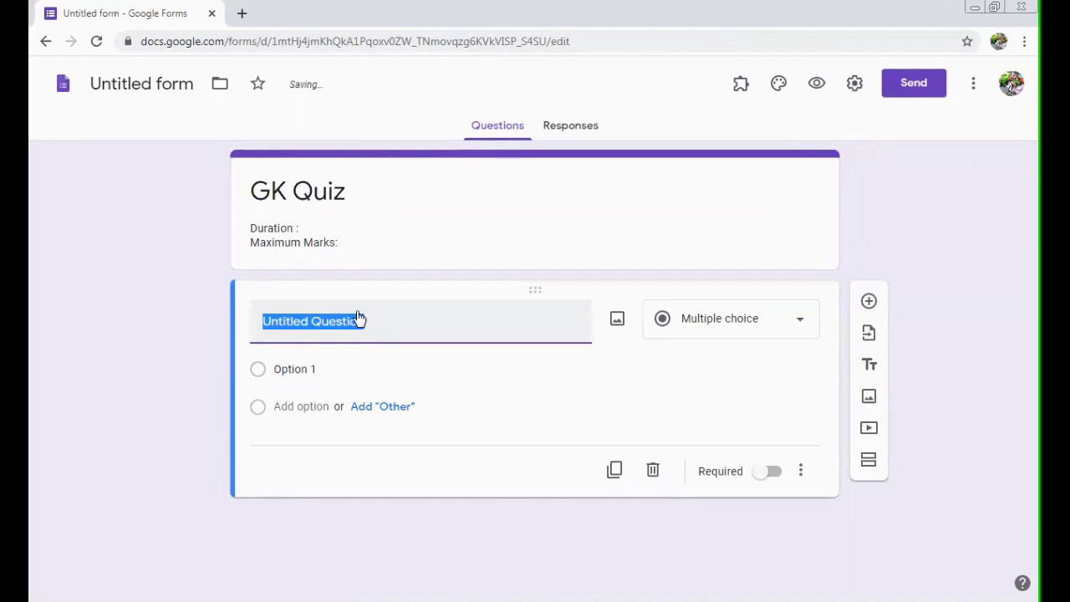
Enter 'What is the capital of India' with options New Delhi, Mumbai and Kolkata
text(What is the capital)
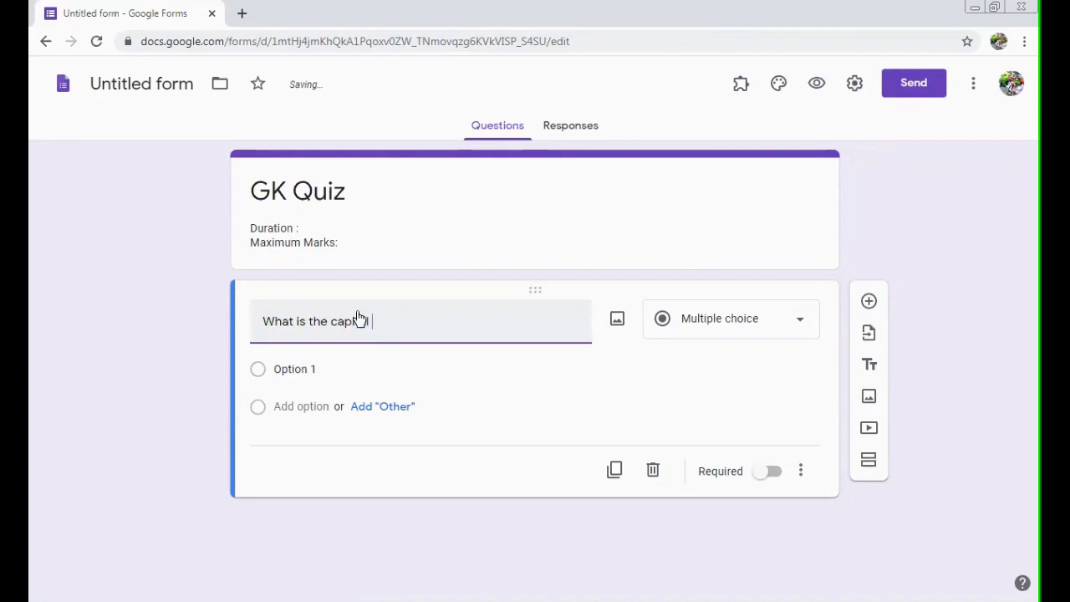
text(of India)
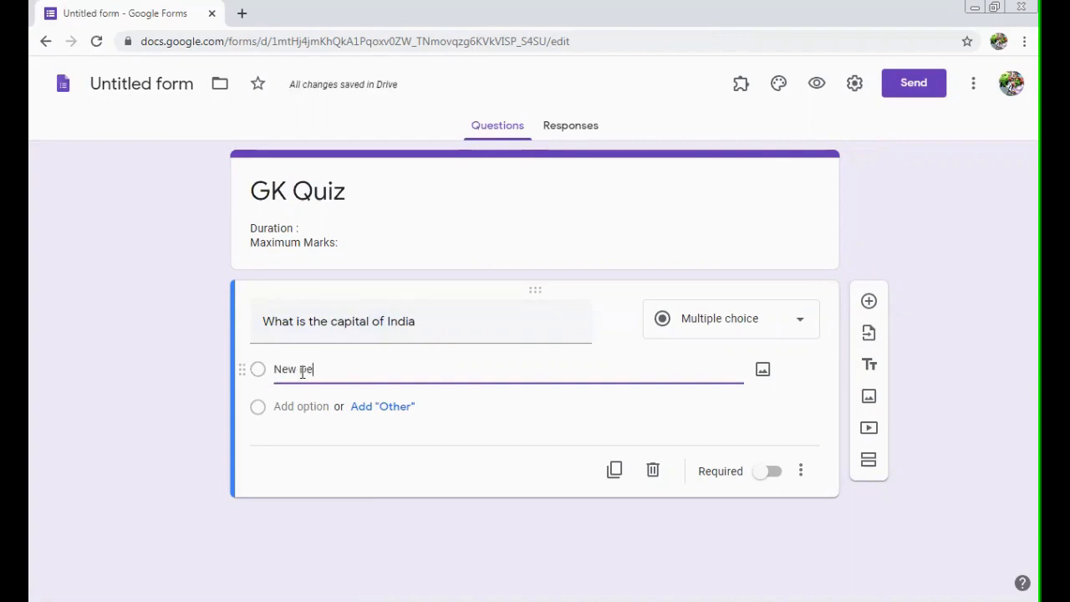
click(301, 406)
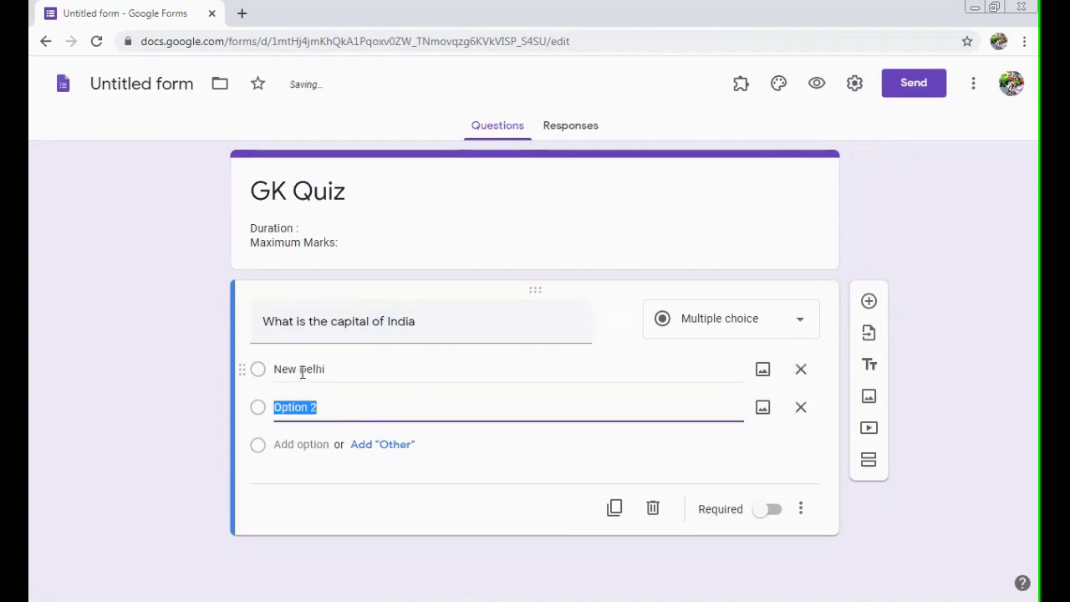
text(Mumbai)
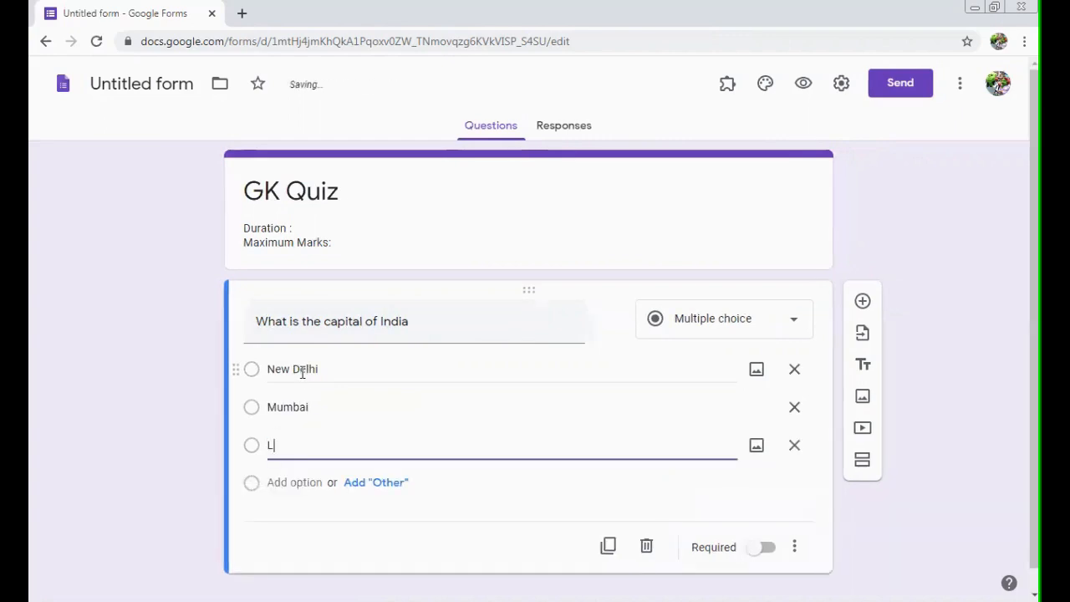
text(Kolka)
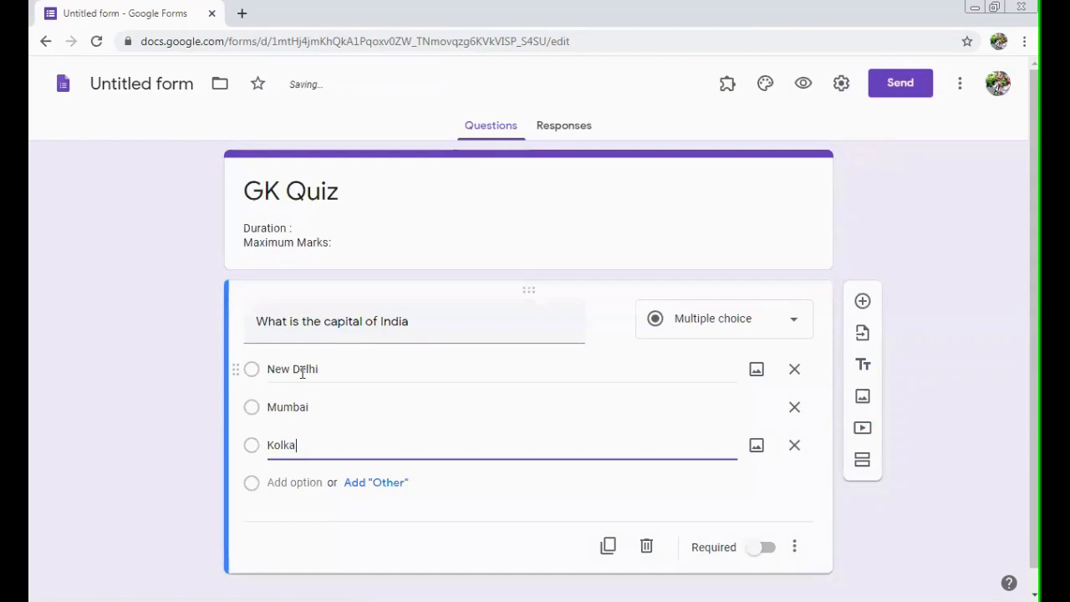
text(ta)
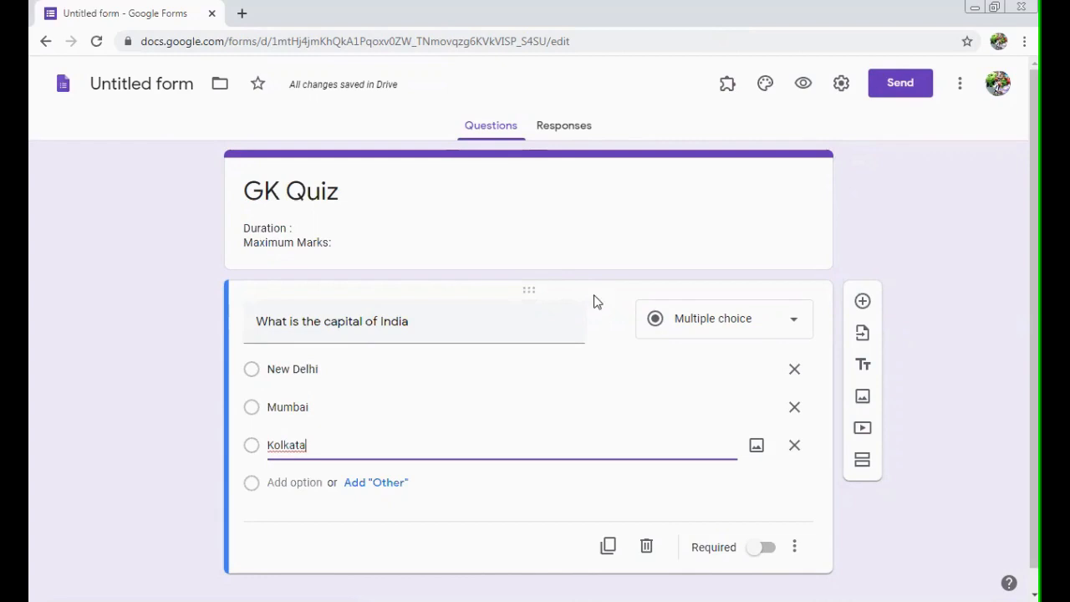
mouse_move(595, 294)
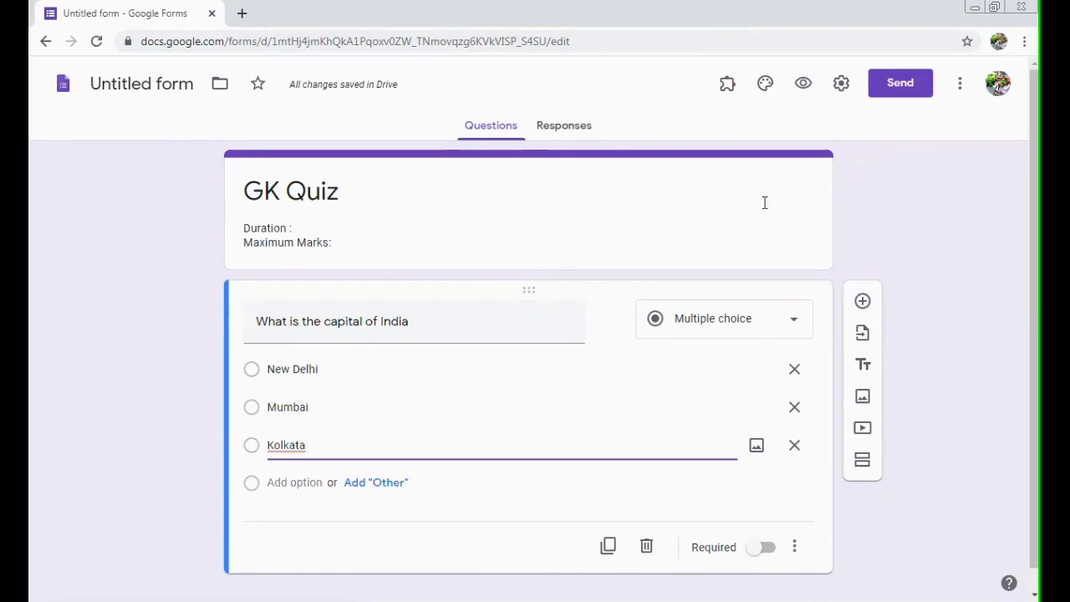
Turn on 'Make this a quiz' in Settings, releasing marks immediately after each submission
click(841, 83)
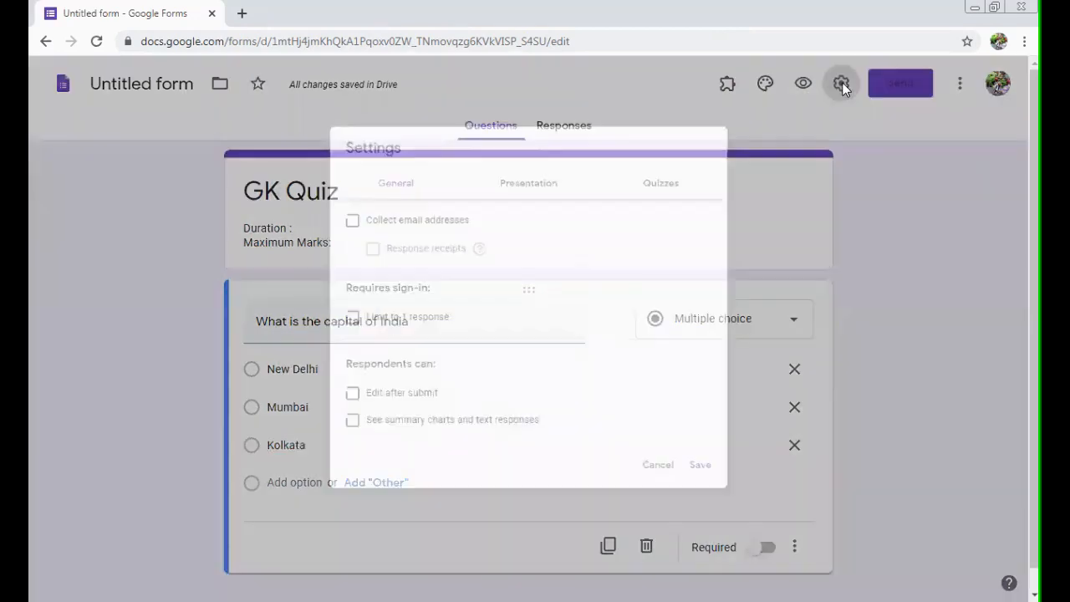
click(673, 182)
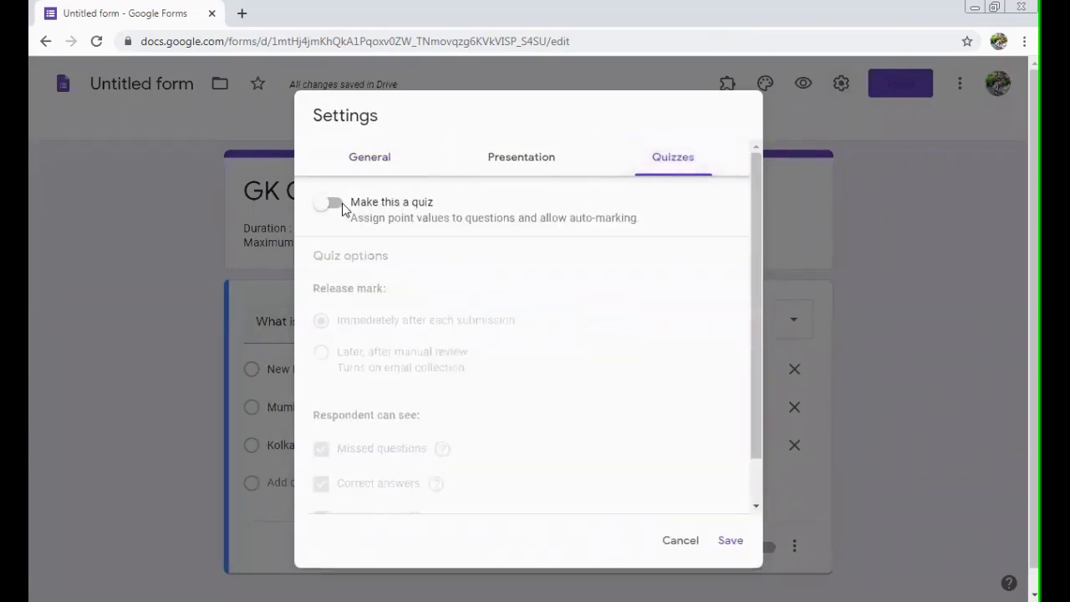
click(328, 203)
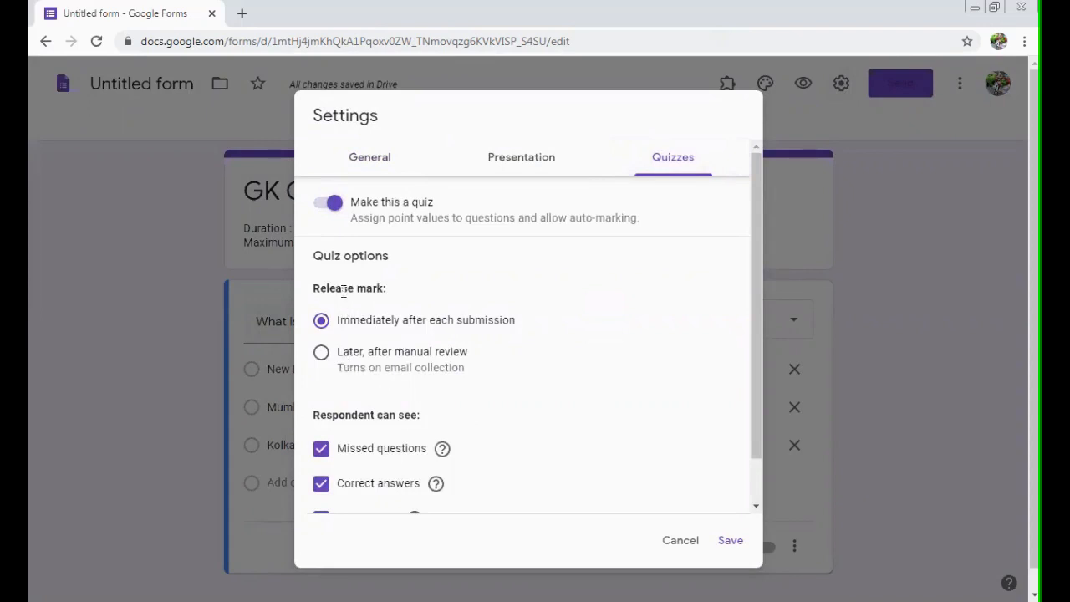
mouse_move(432, 327)
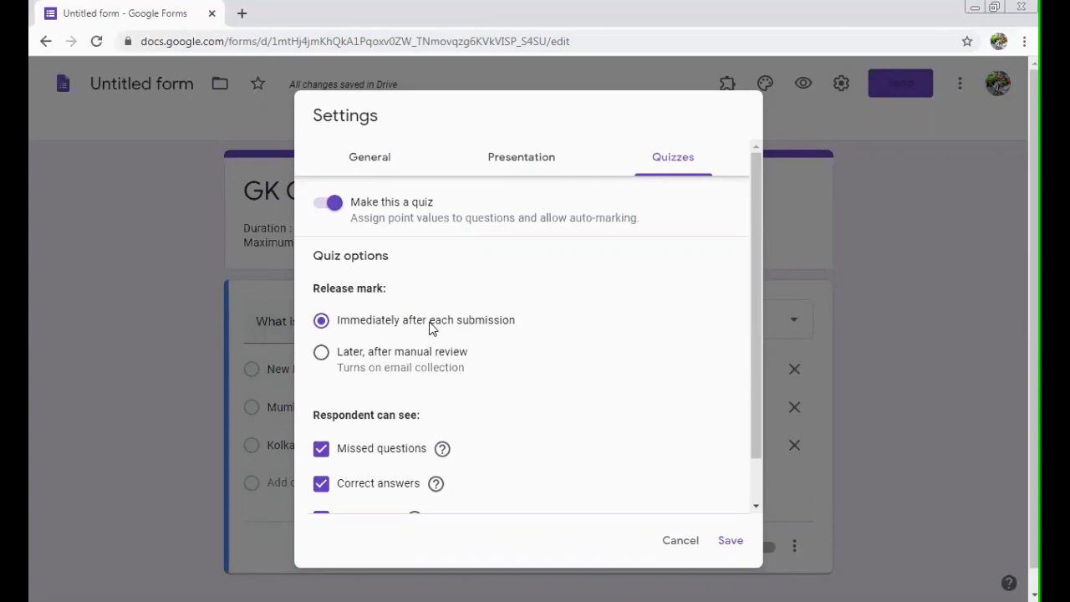
mouse_move(685, 334)
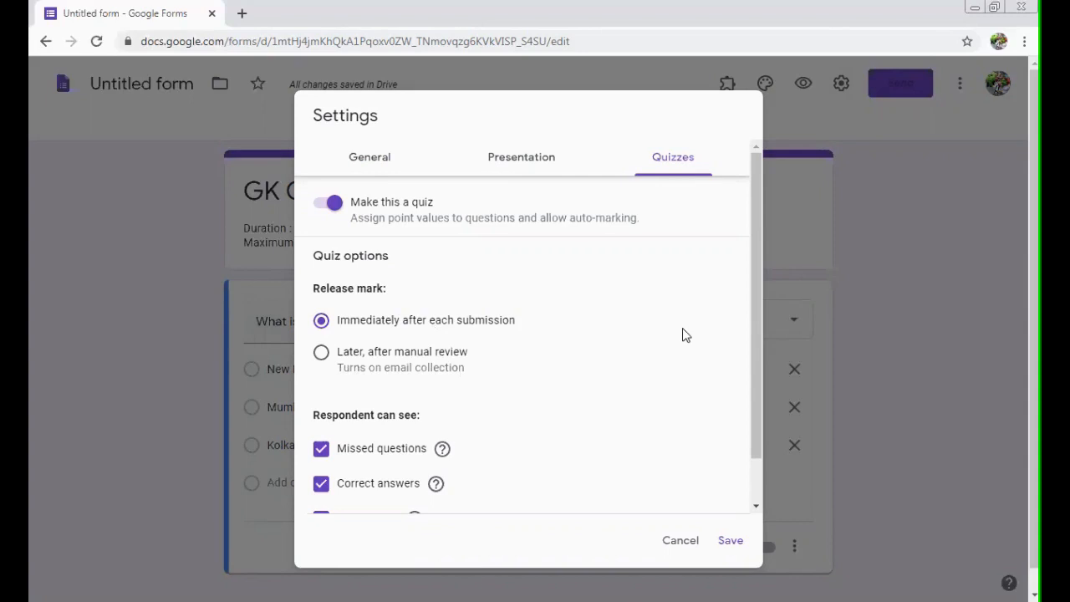
scroll(down, 3)
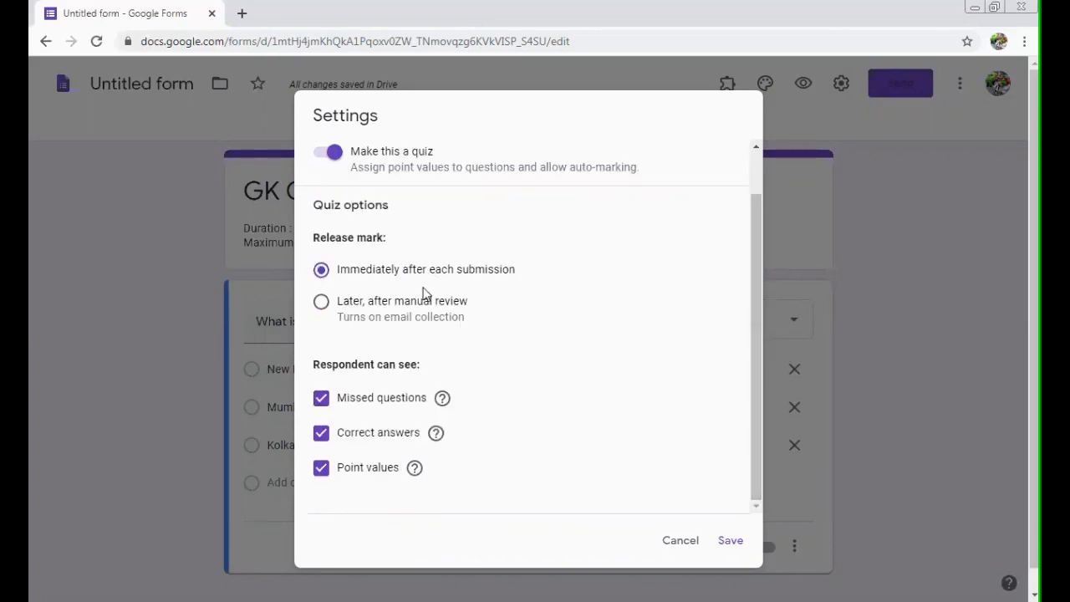
mouse_move(381, 272)
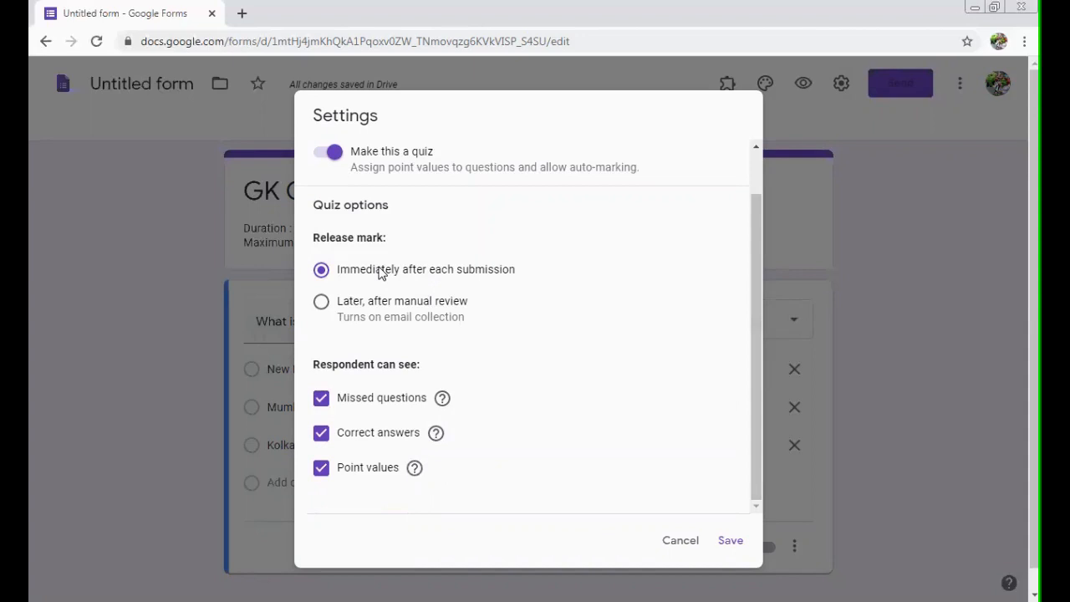
mouse_move(358, 381)
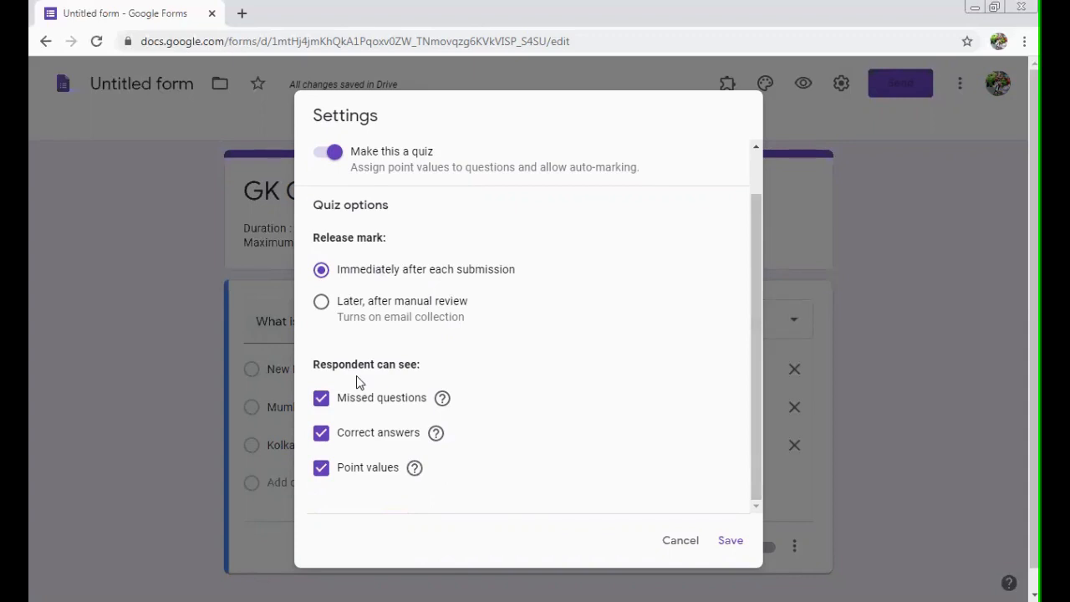
mouse_move(498, 414)
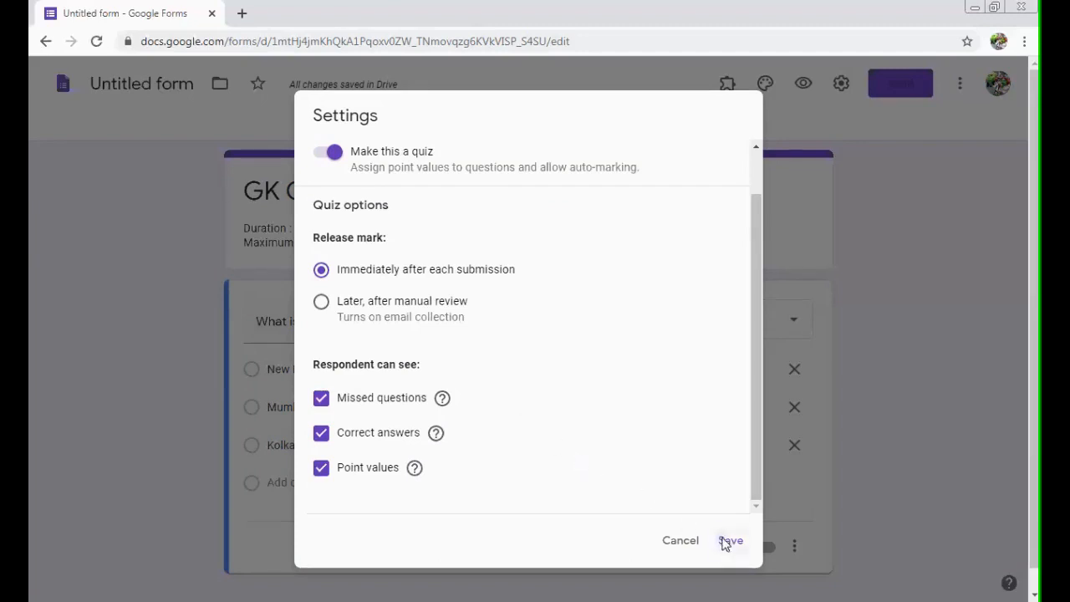
click(729, 540)
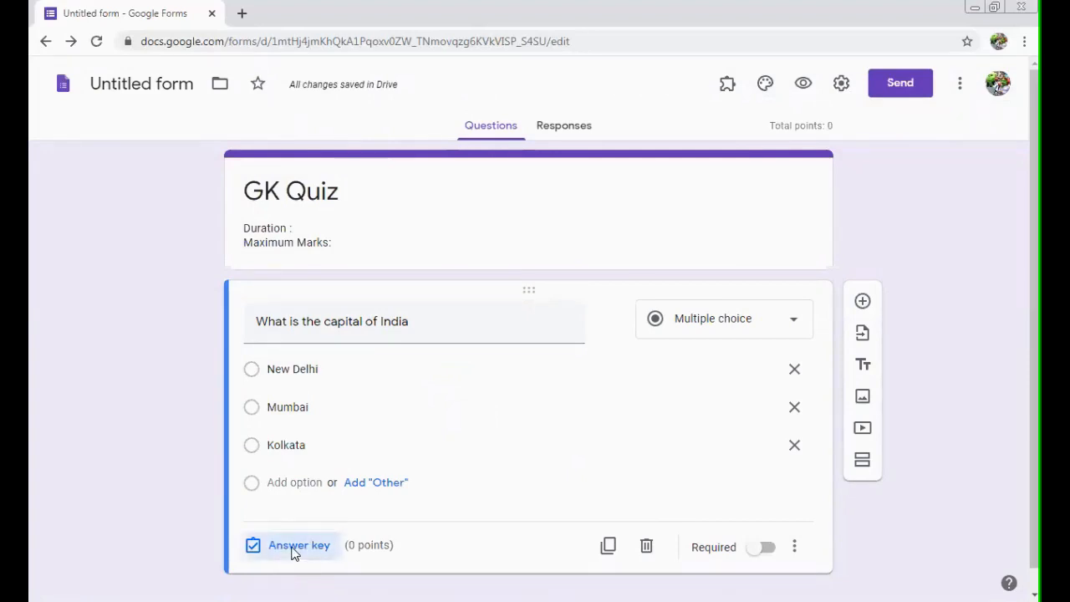
Mark New Delhi as the correct 1-point answer for the India question
click(298, 544)
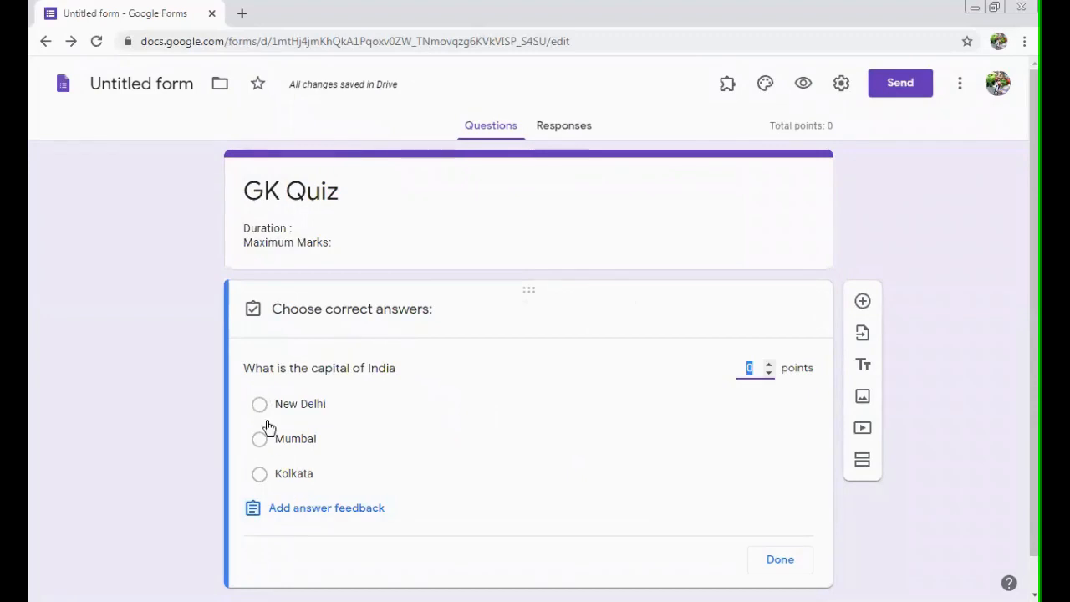
click(259, 403)
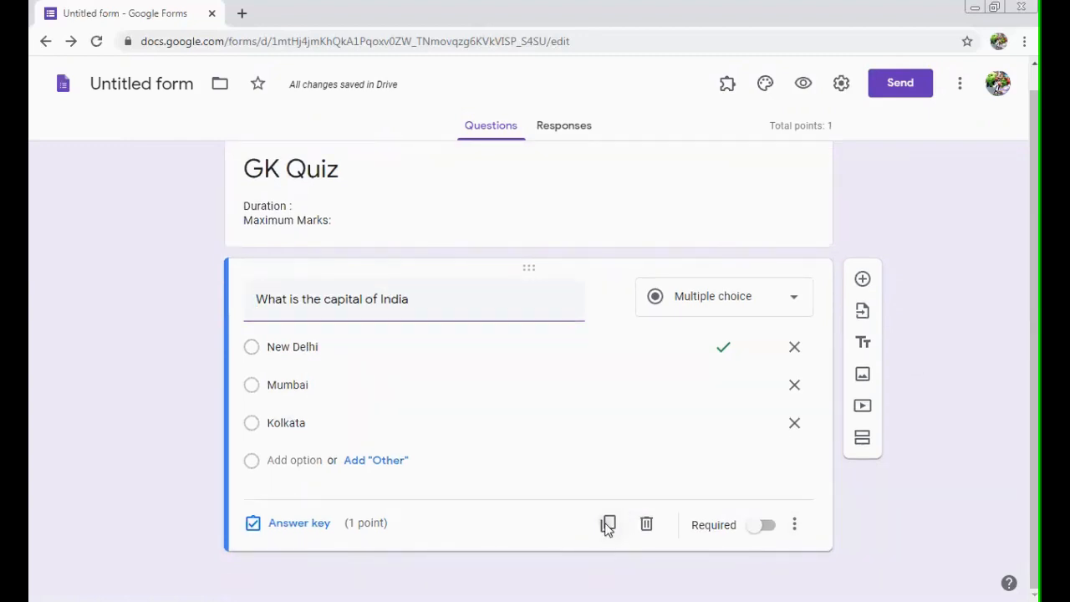
Duplicate the India question and retitle the copy 'What is the capital of West Bengal'
click(609, 524)
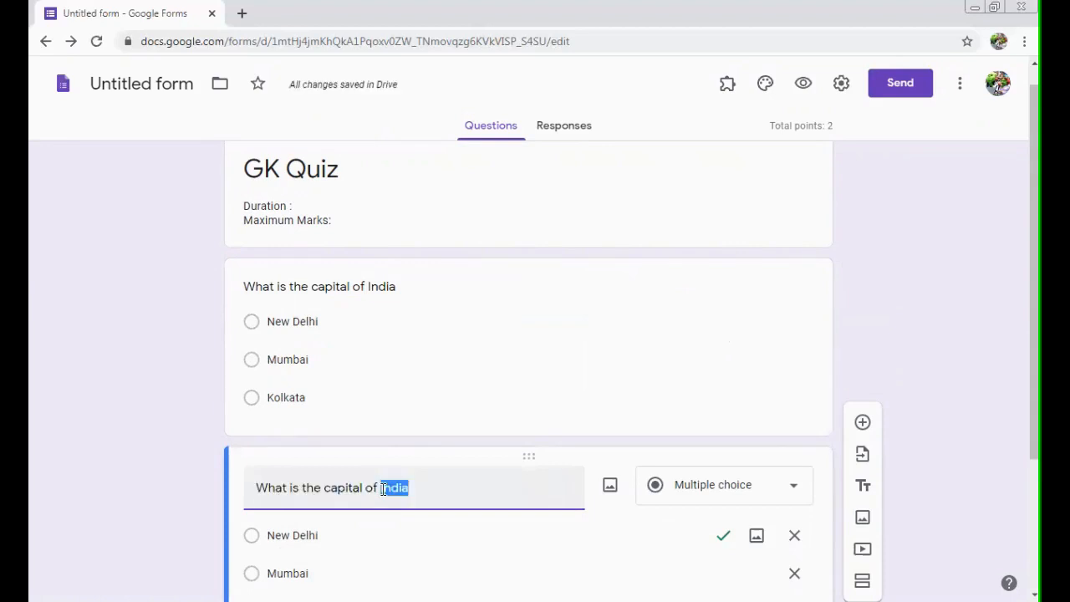
text(Yes)
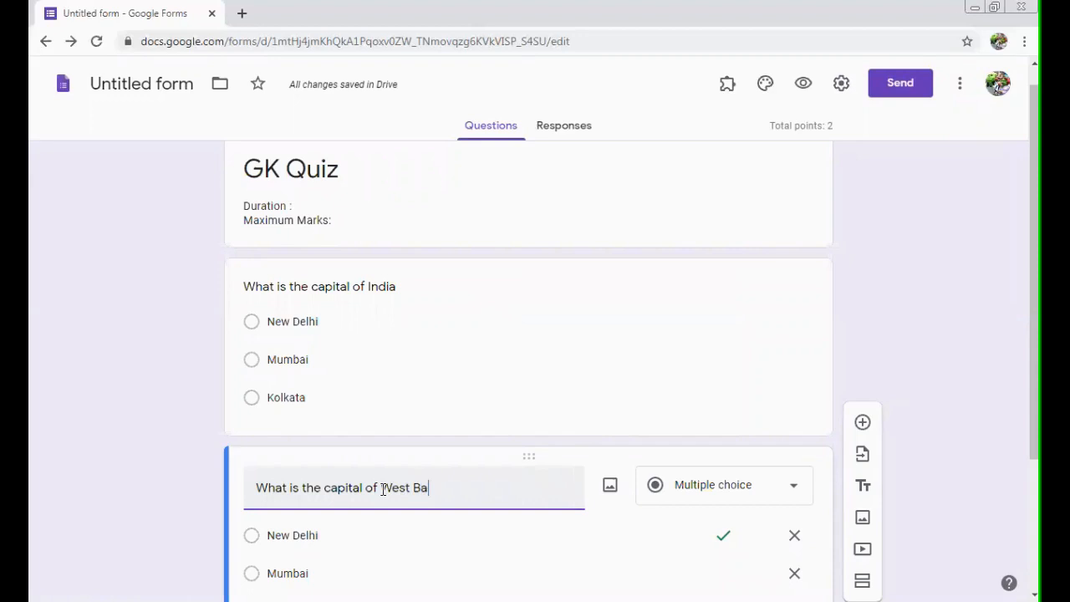
text(en)
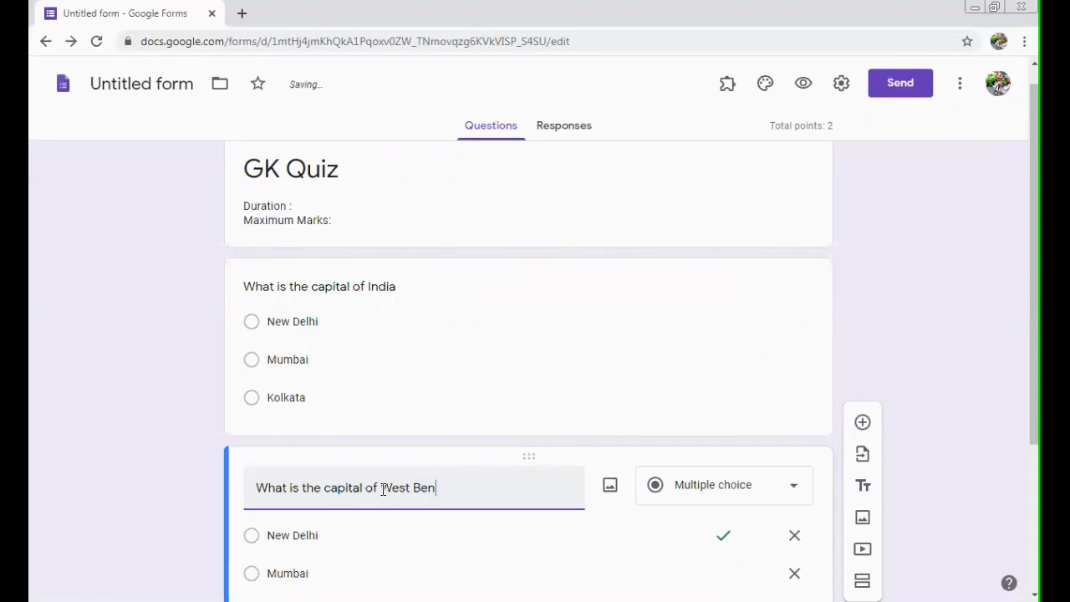
text(gal)
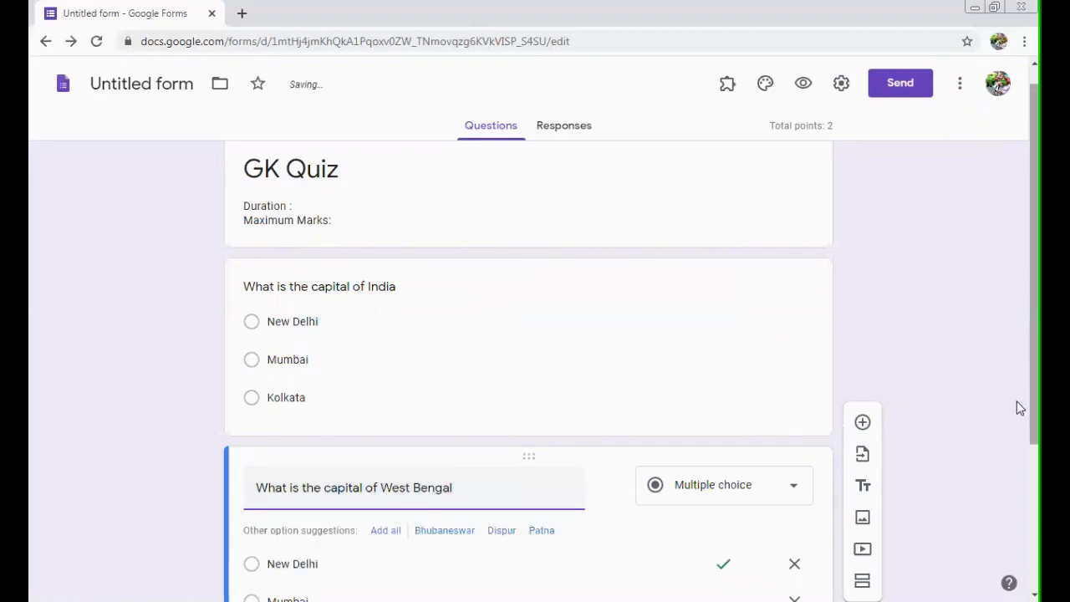
scroll(down, 3)
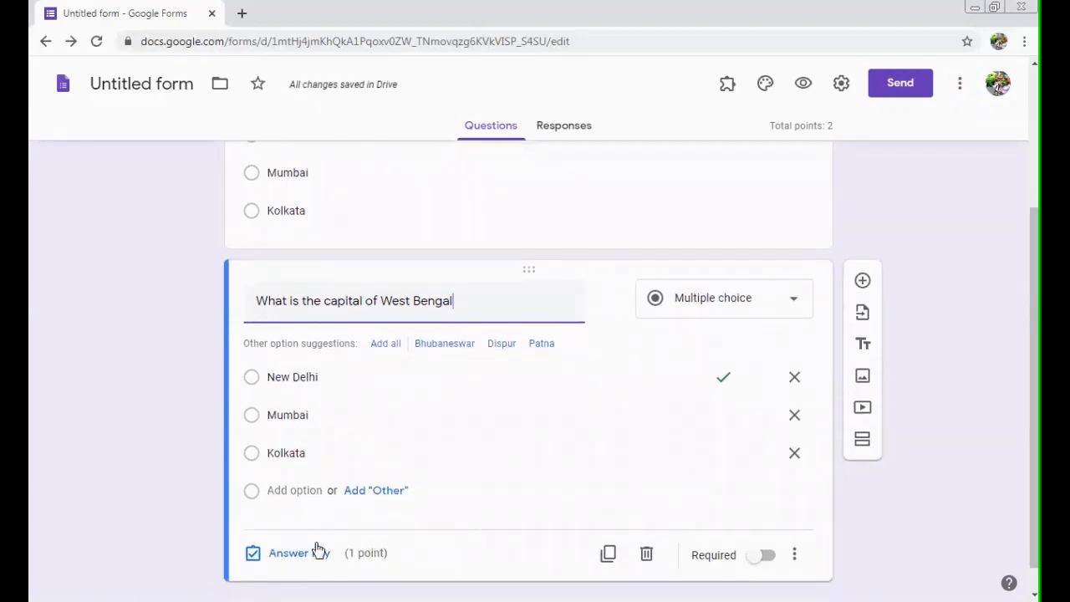
Set Kolkata as the correct answer in the West Bengal question's answer key
click(287, 553)
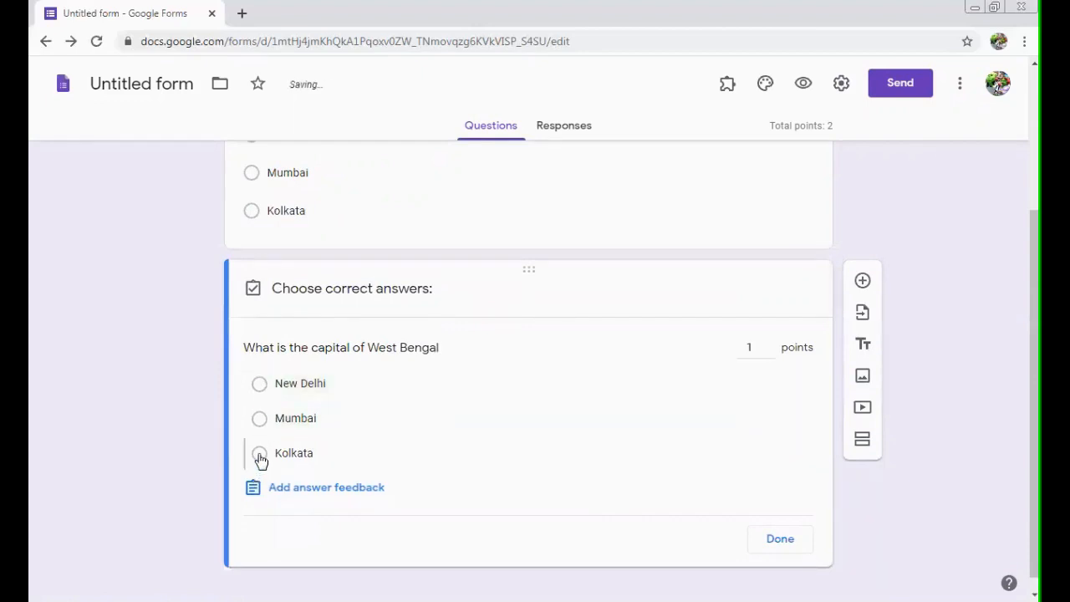
click(259, 453)
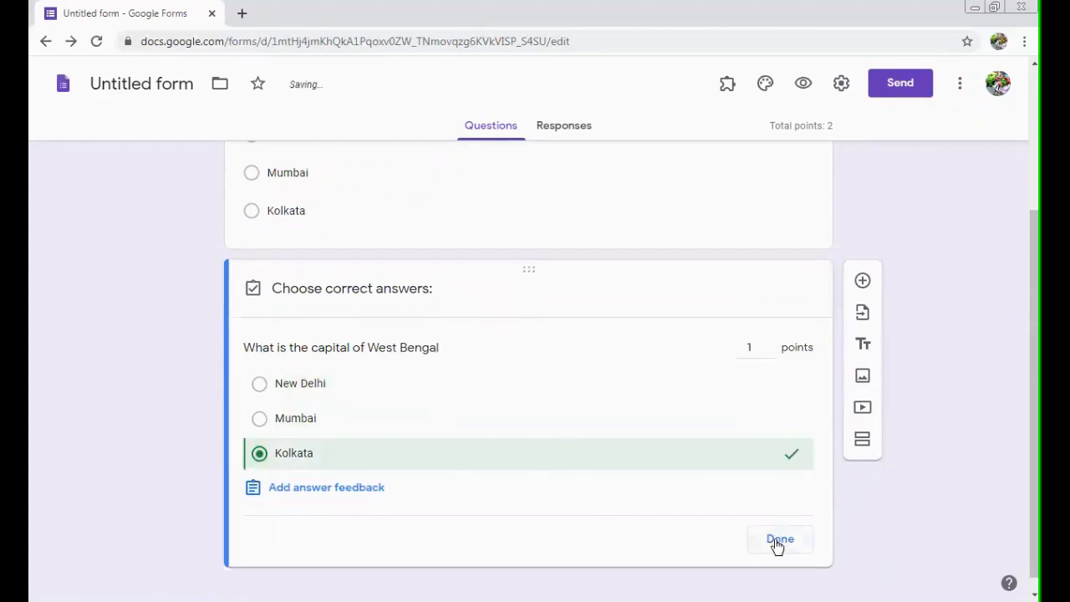
click(779, 539)
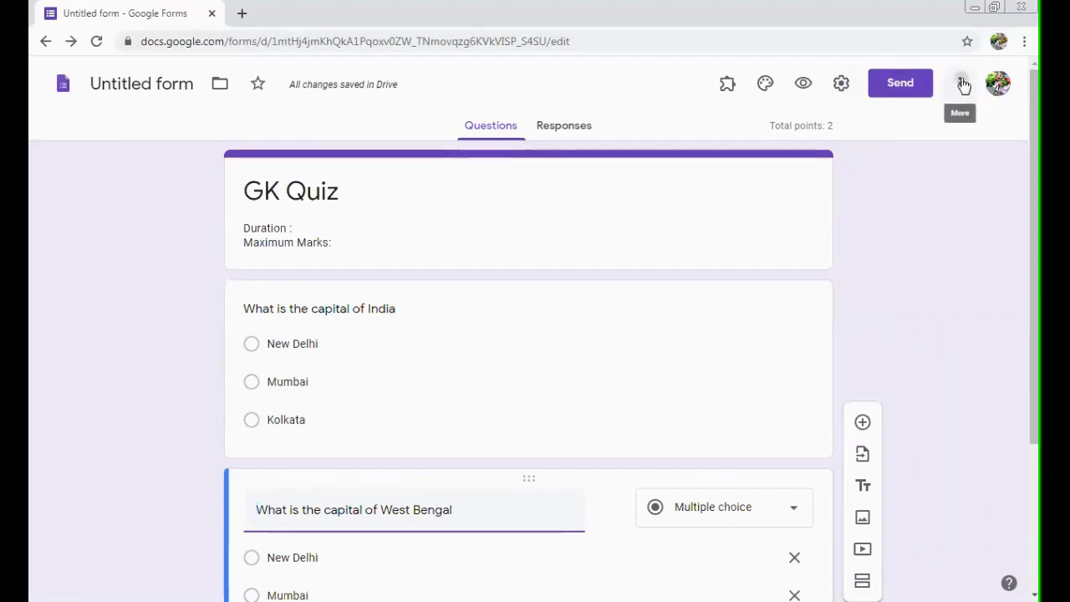
click(959, 82)
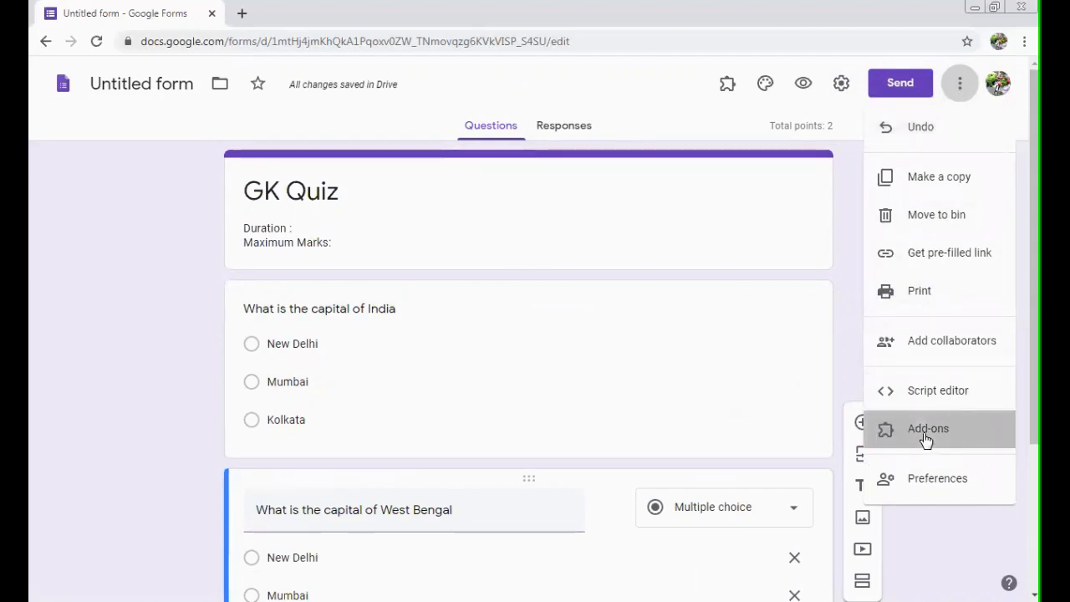
click(927, 428)
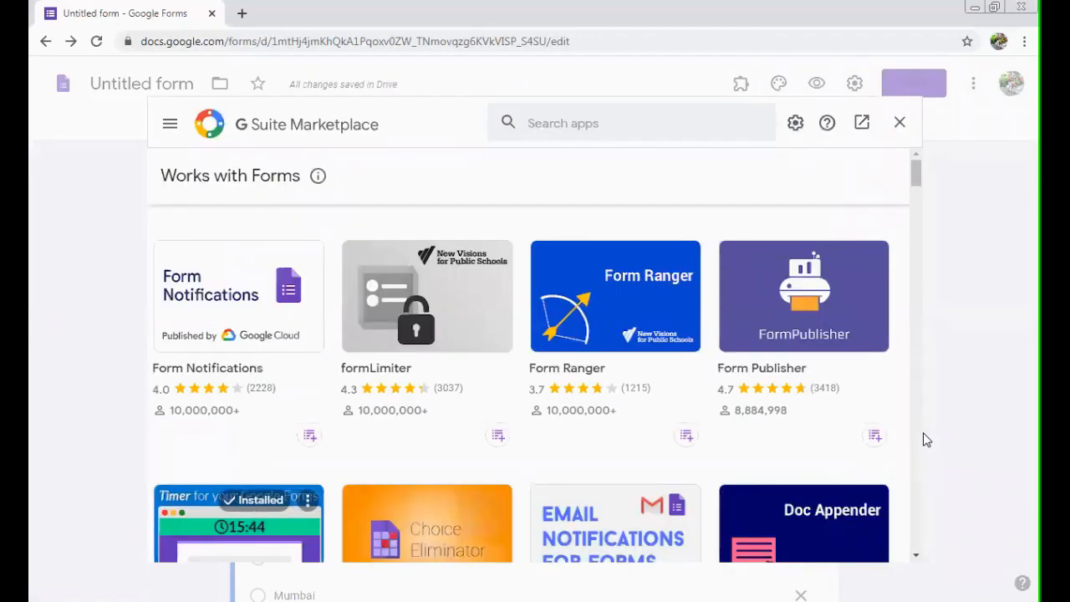
click(646, 123)
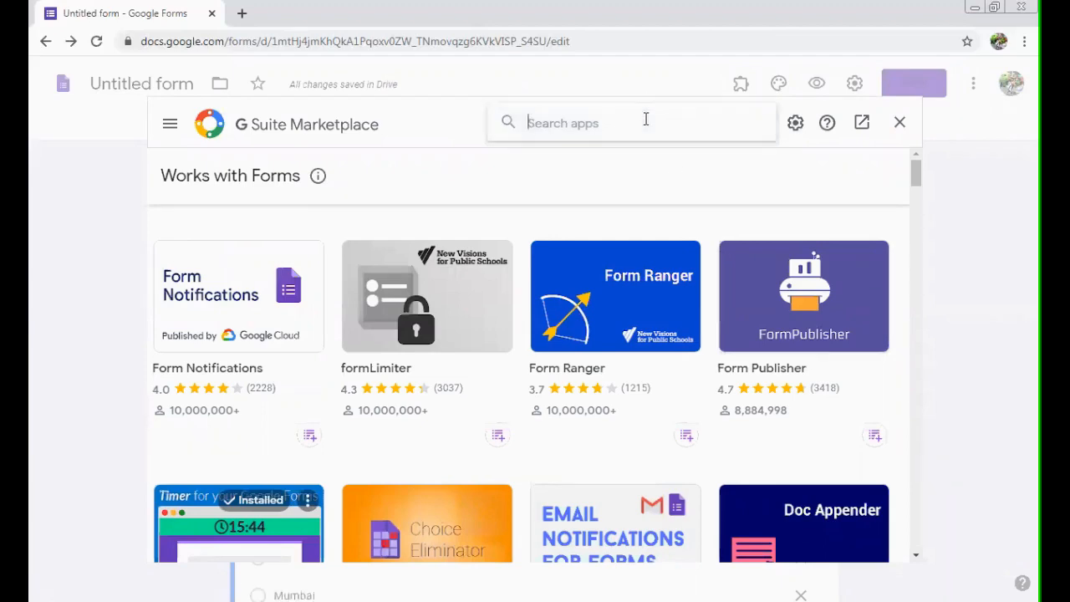
text(Timify.me)
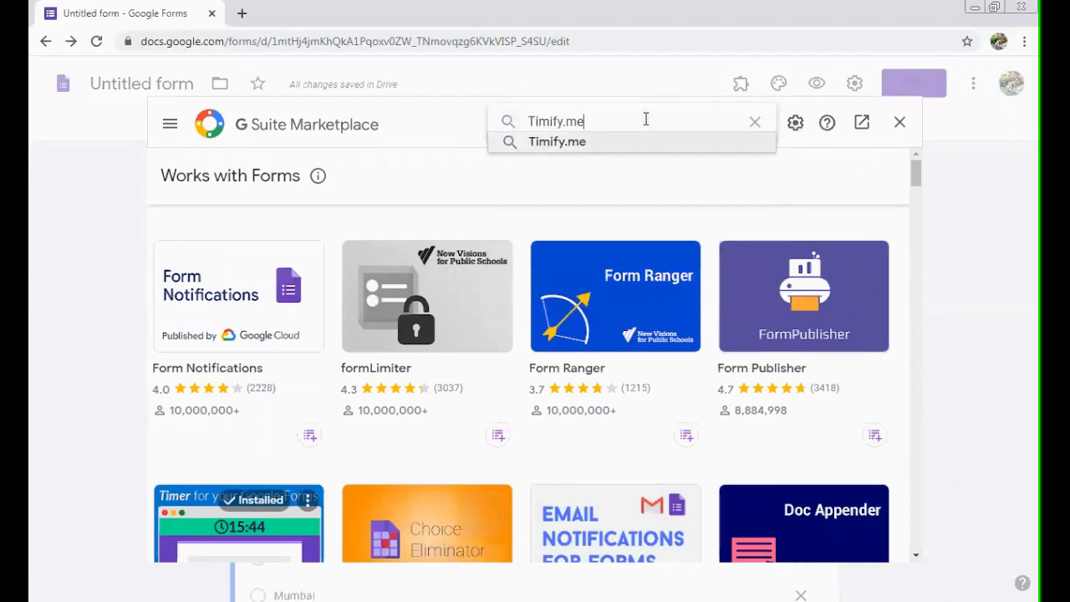
key(Enter)
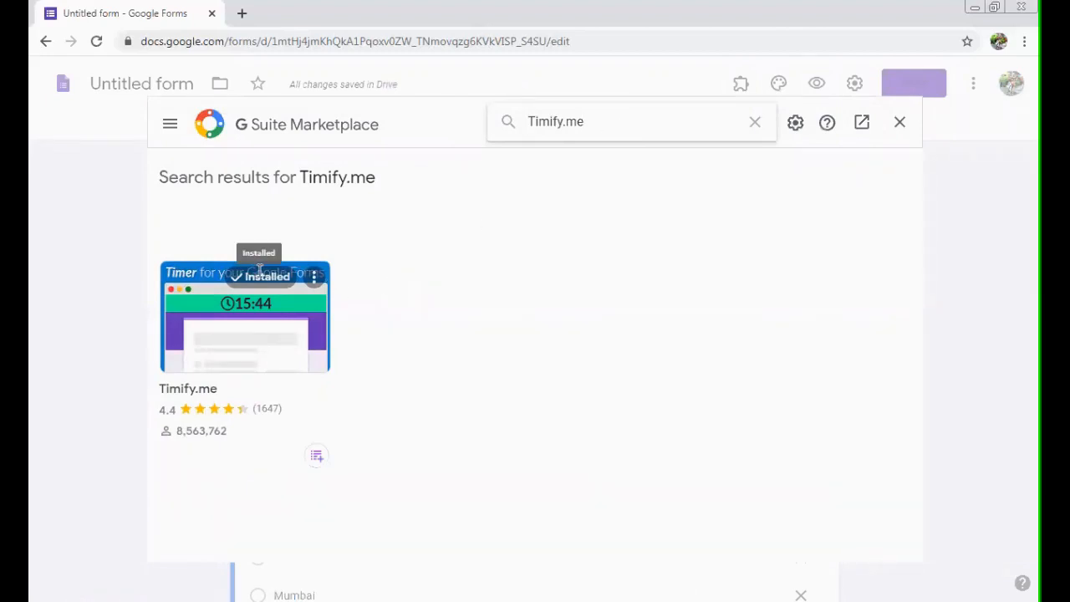
mouse_move(356, 373)
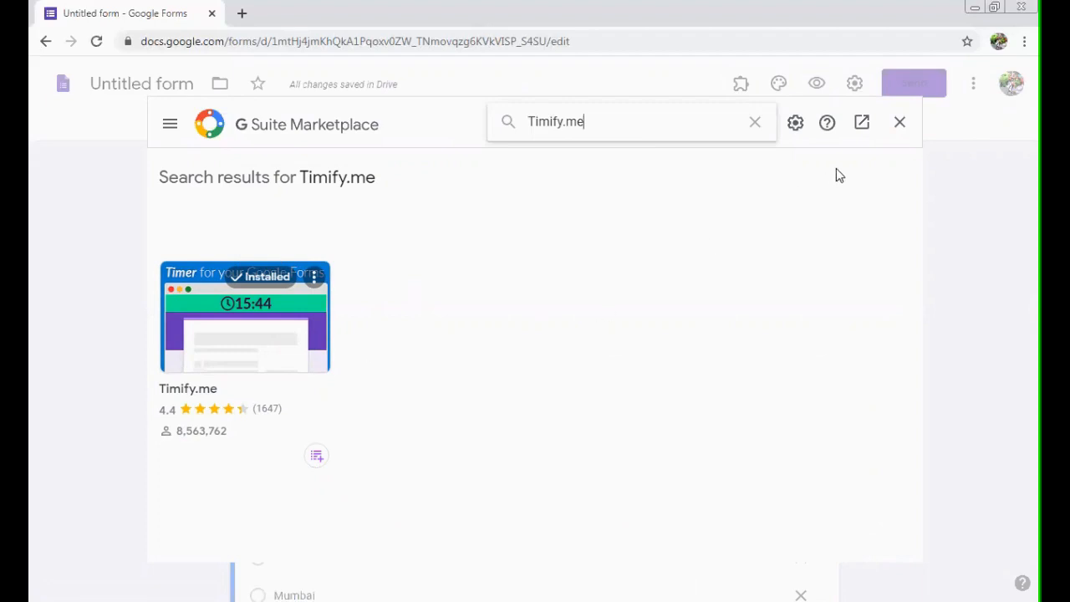
click(900, 122)
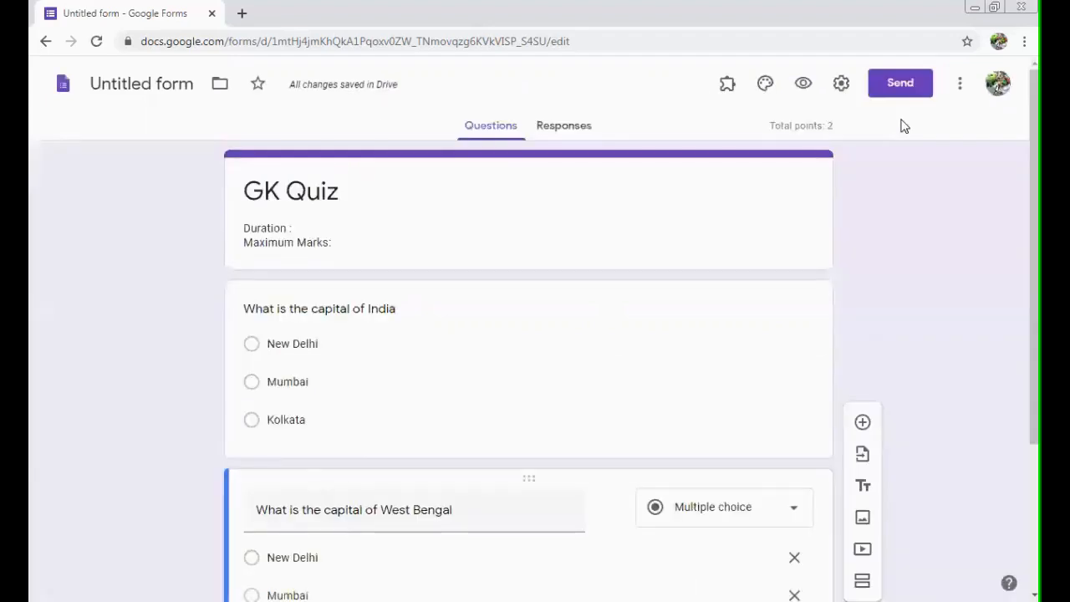
mouse_move(727, 83)
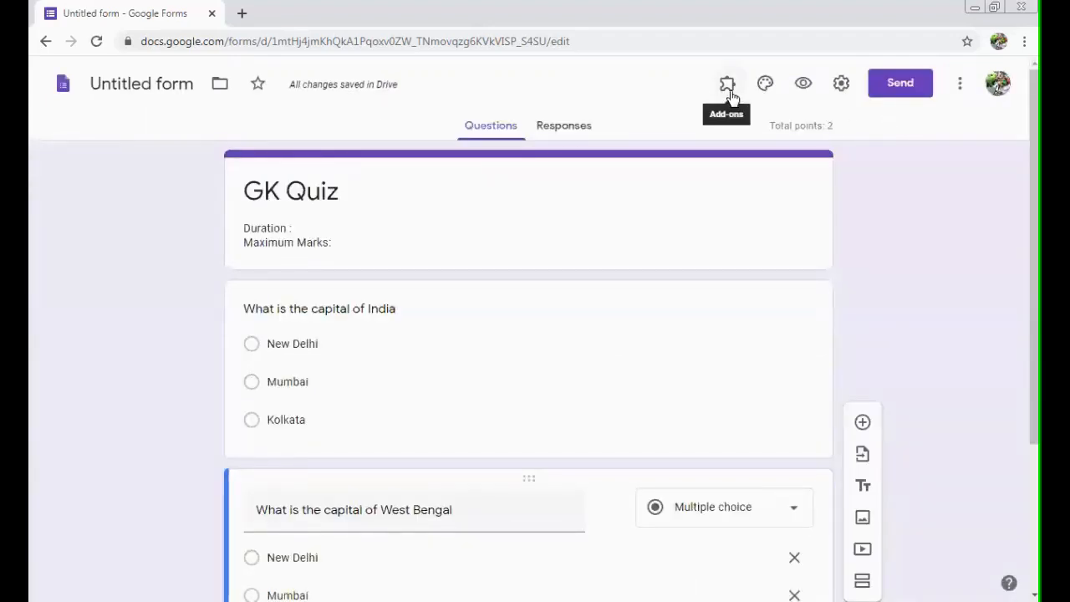
Open the Timify.me configuration panel from the Add-ons menu
click(726, 83)
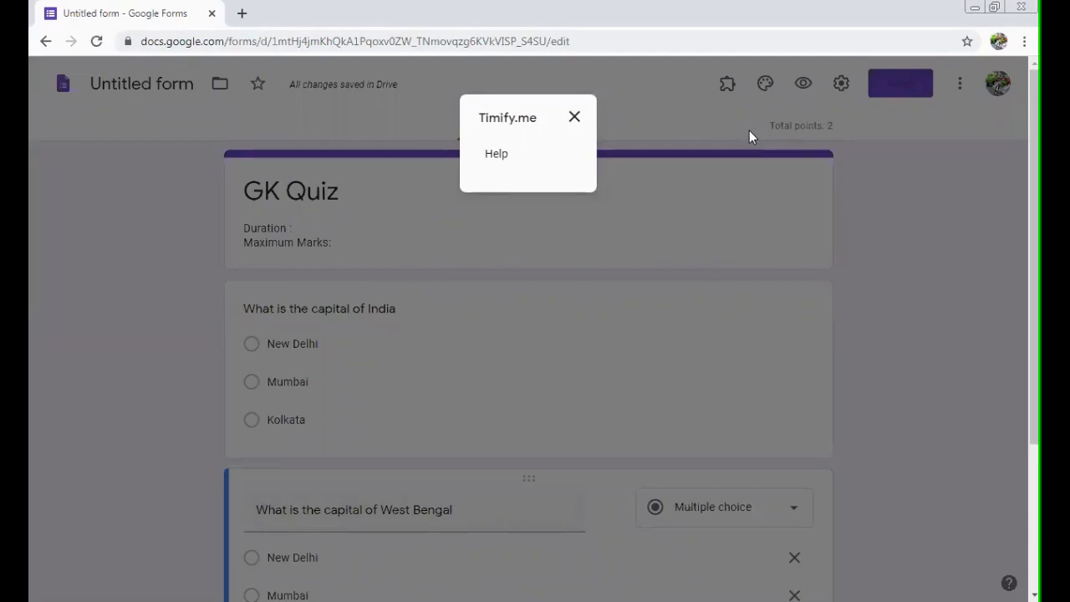
click(575, 116)
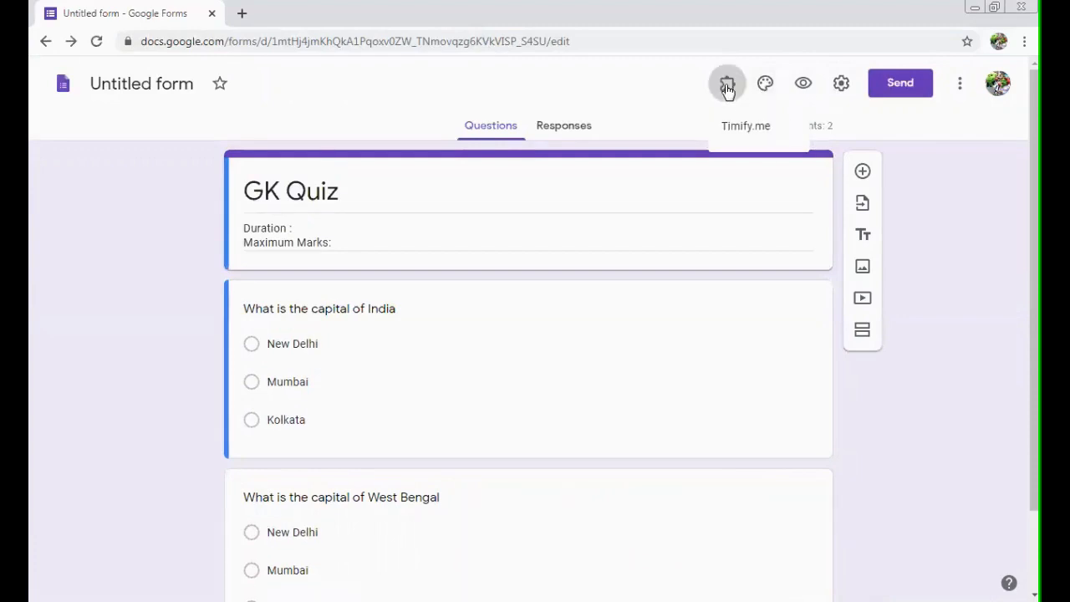
click(726, 83)
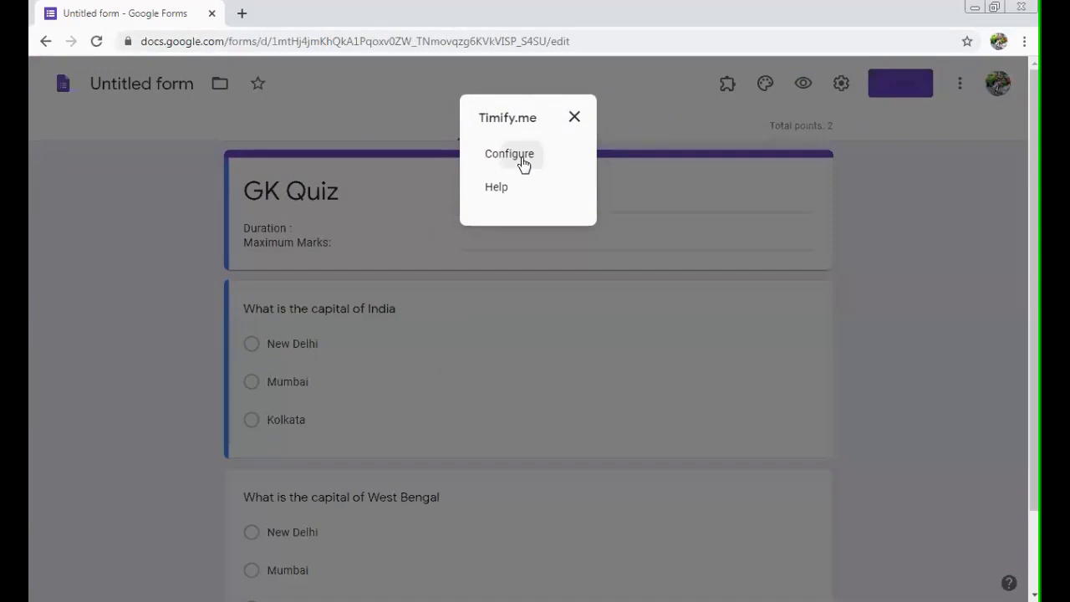
click(509, 153)
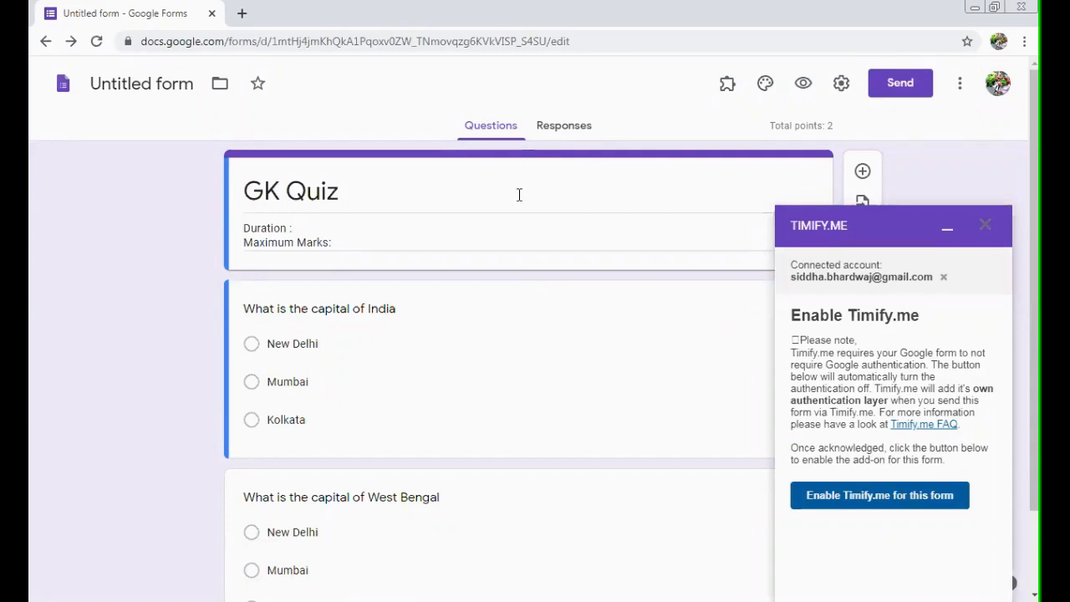
mouse_move(643, 328)
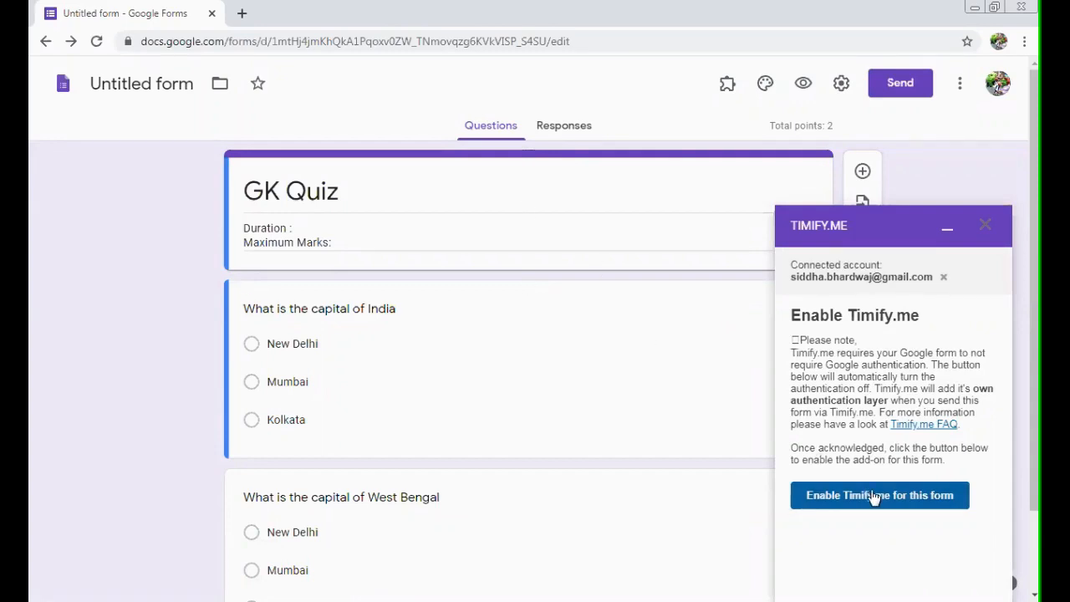
Enable Timify.me for the GK Quiz form and go to timify.me
click(879, 495)
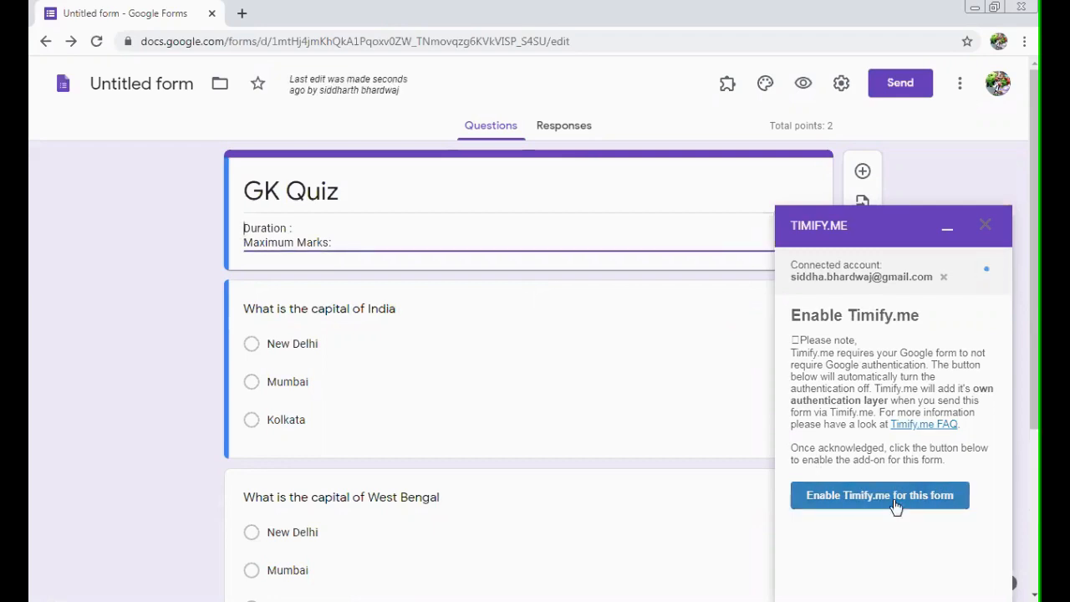
text(timify.me/app/)
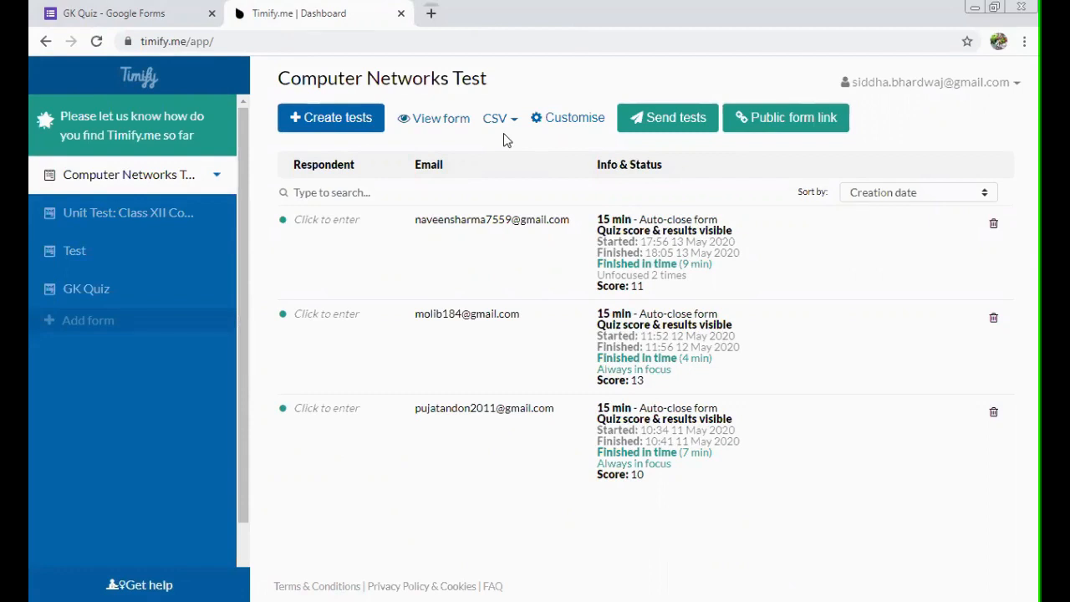
mouse_move(180, 213)
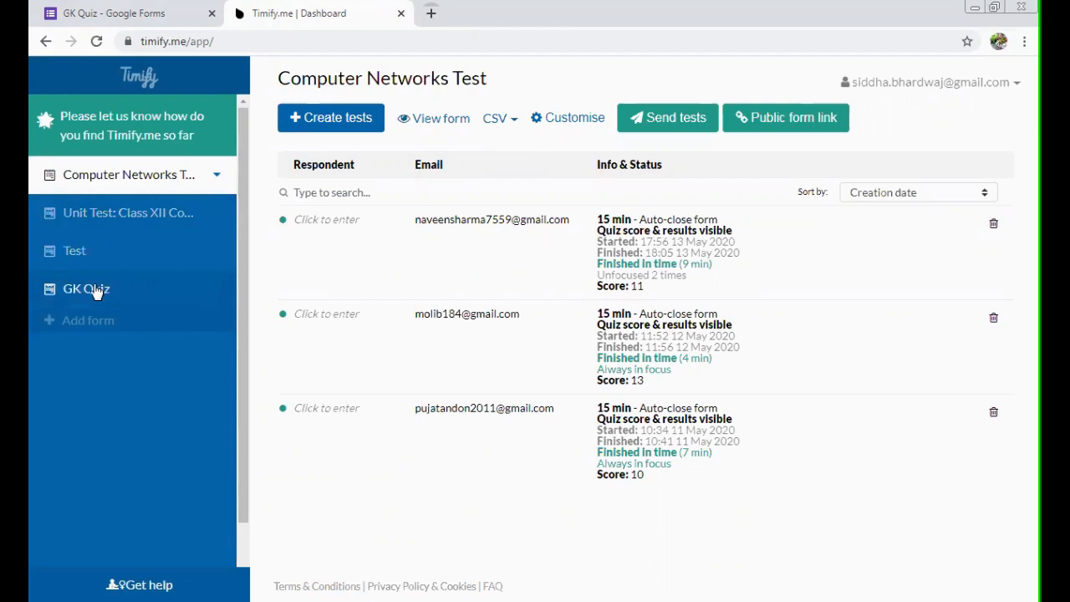
mouse_move(98, 284)
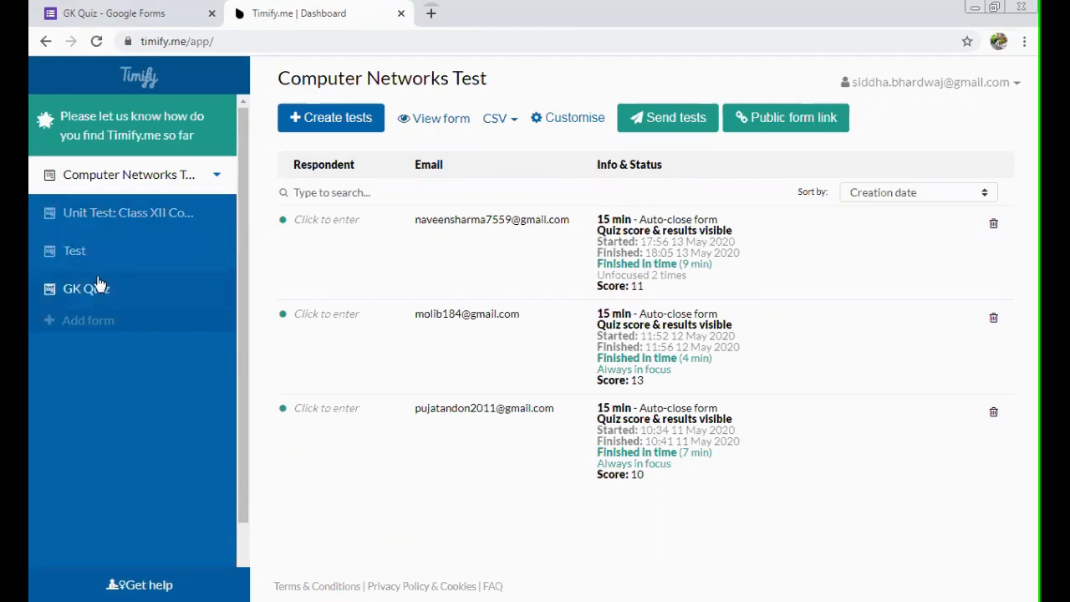
mouse_move(97, 287)
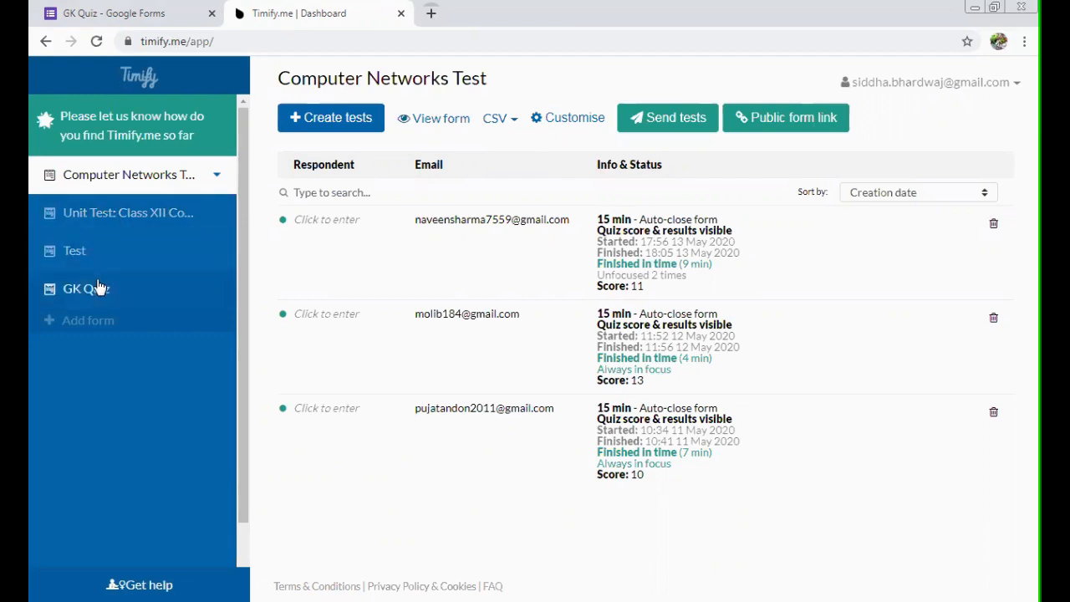
Select GK Quiz in the Timify.me dashboard sidebar
click(86, 289)
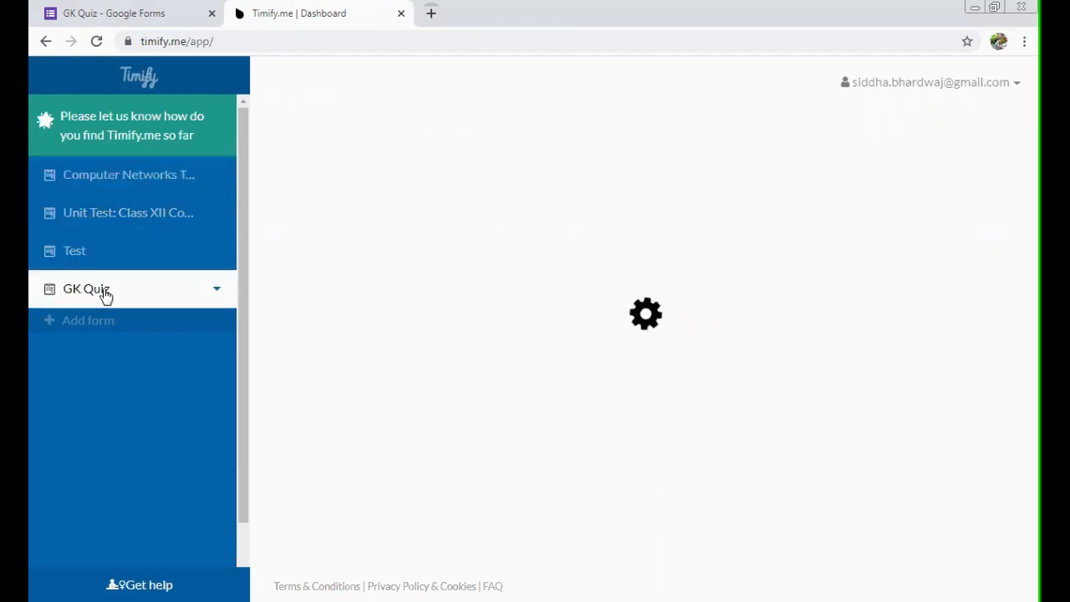
click(86, 289)
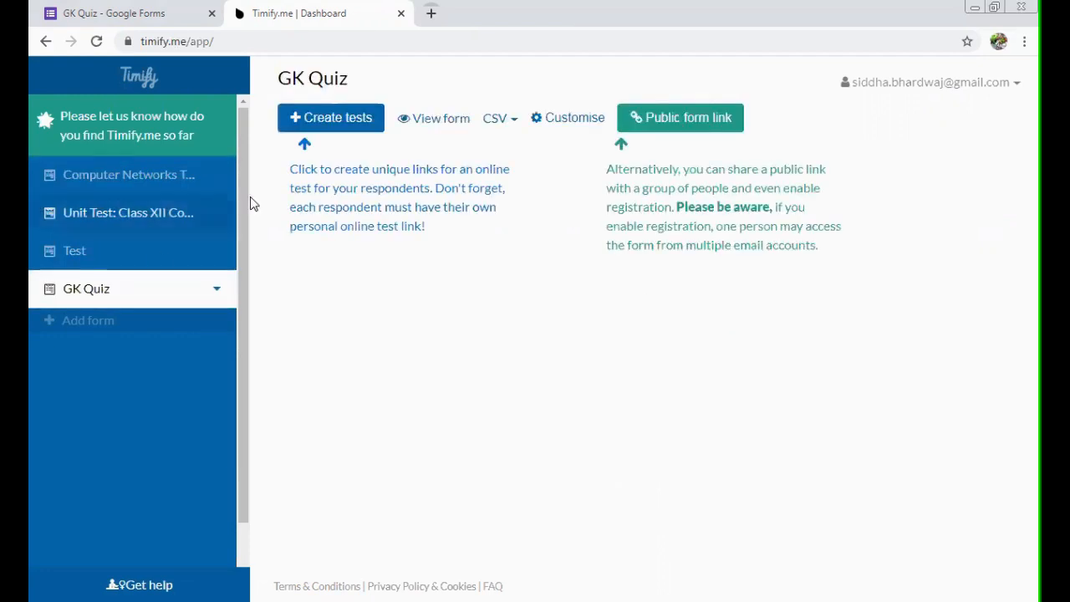
click(330, 117)
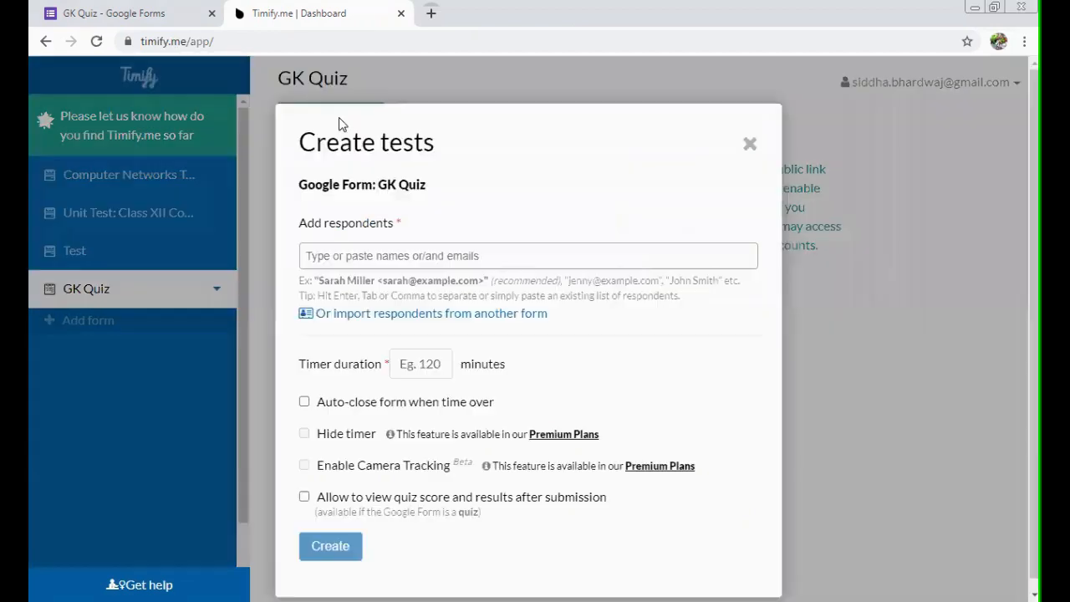
click(528, 256)
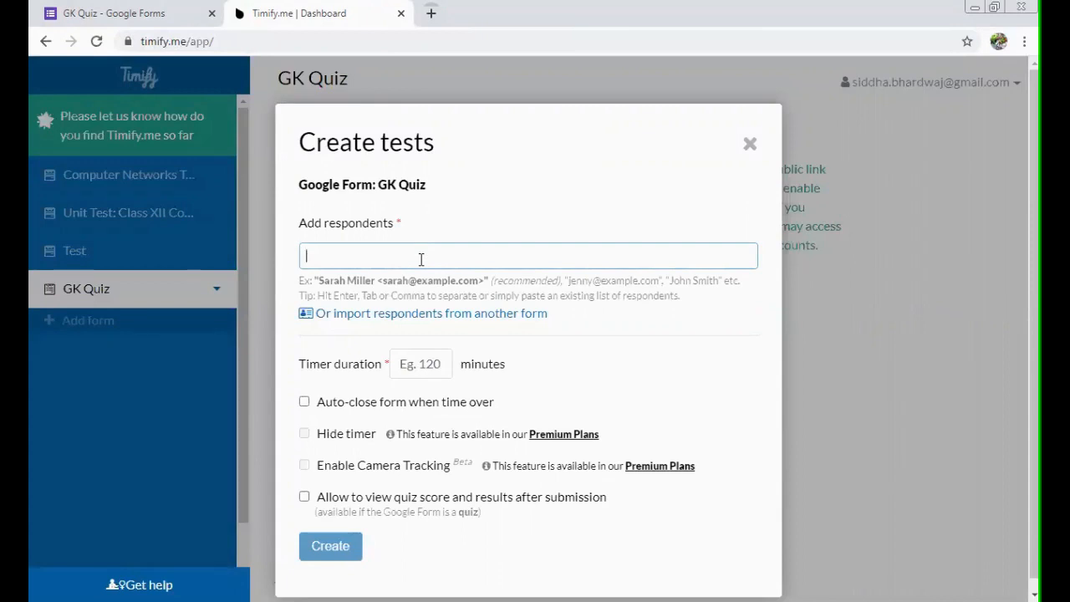
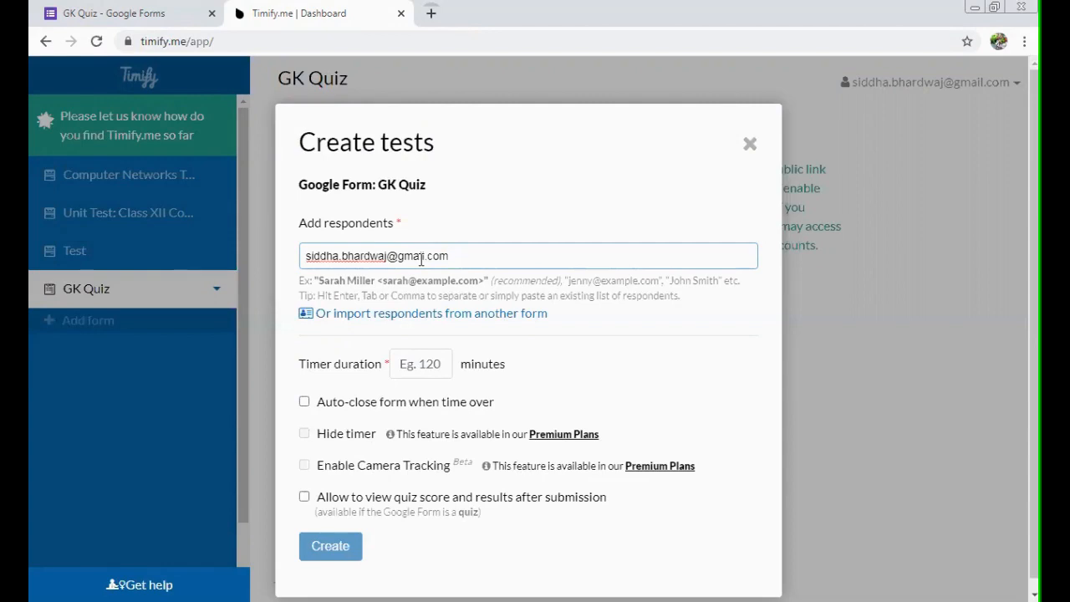
click(449, 255)
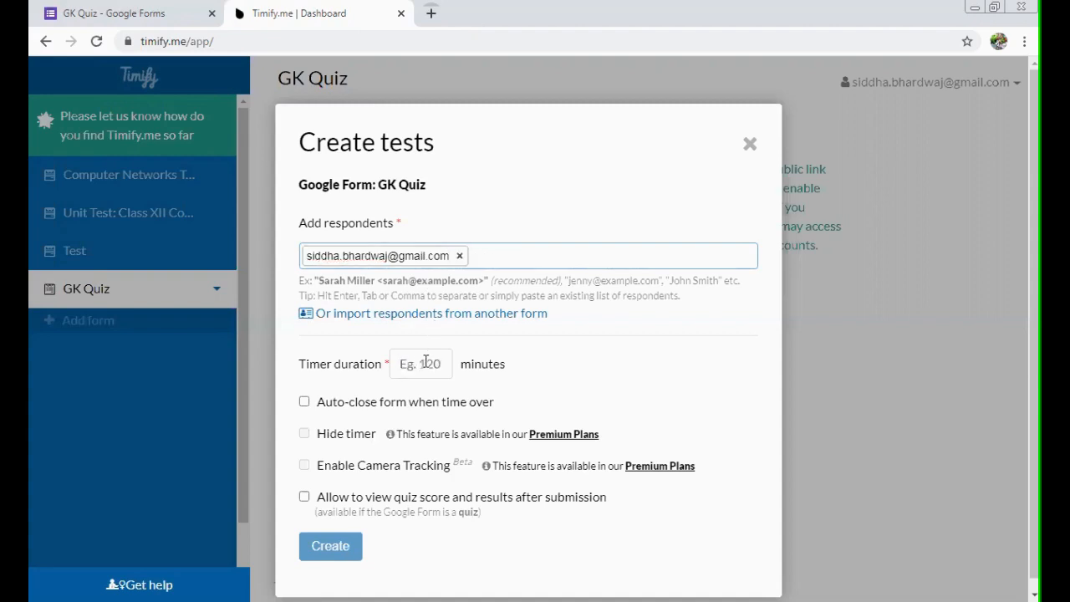
click(585, 255)
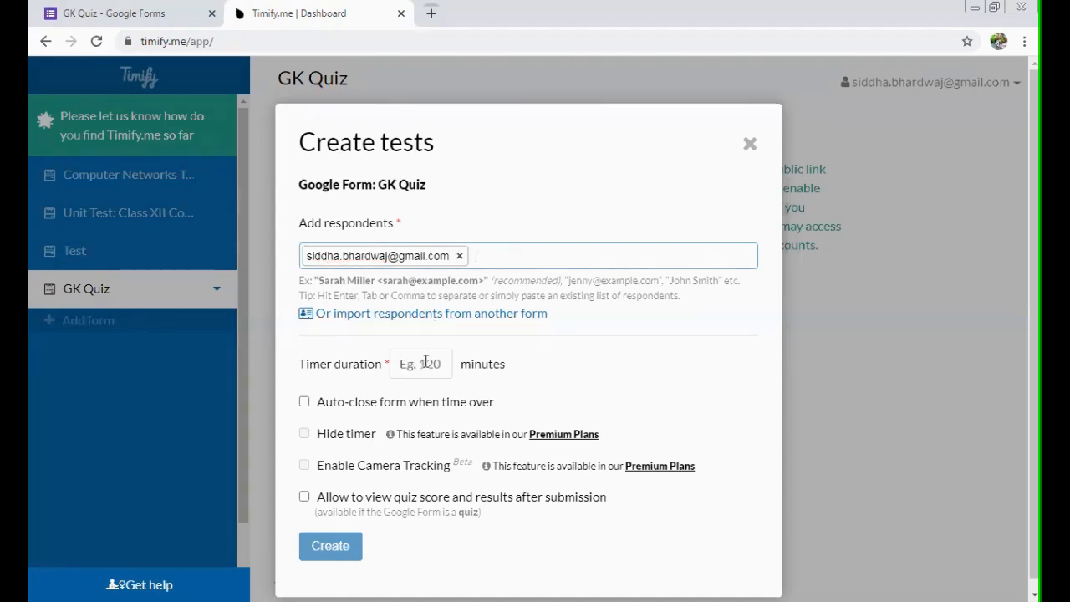
click(420, 363)
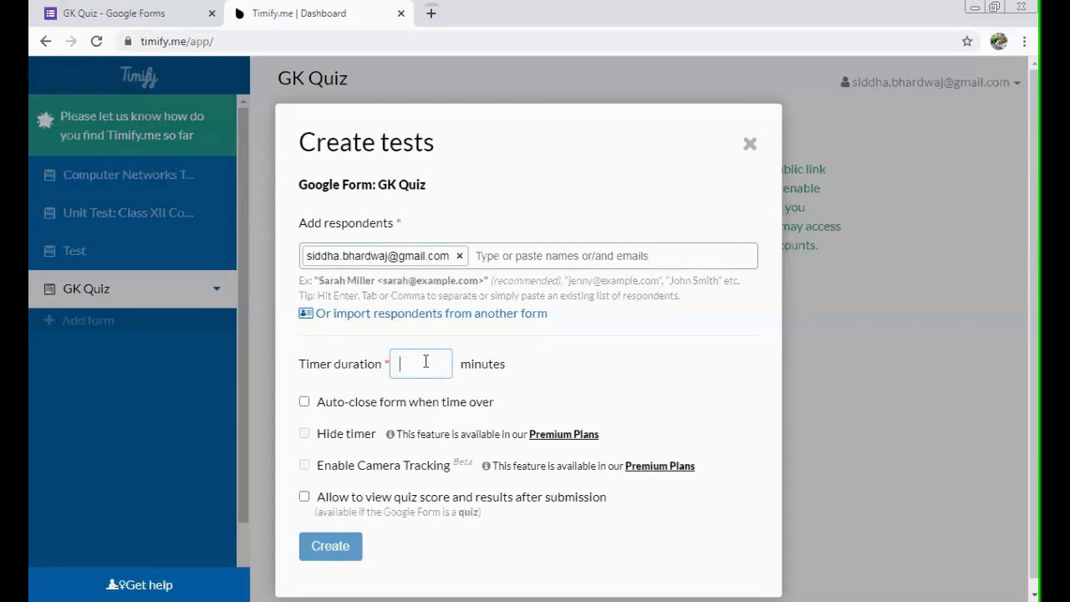
Set a 3-minute timer with auto-close and score viewing, and create the test
text(3)
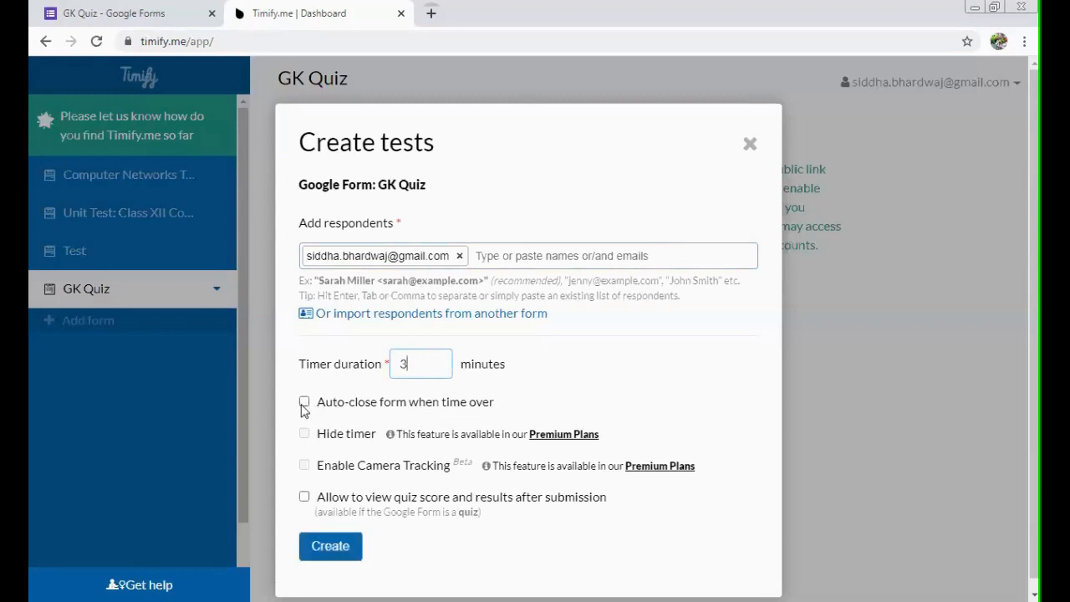
click(304, 402)
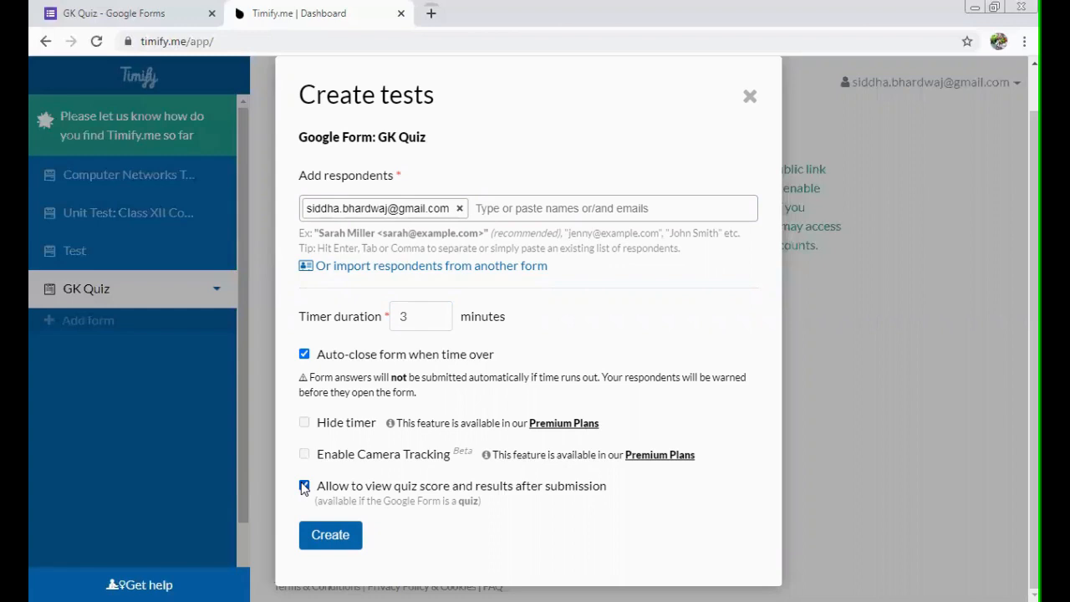
click(329, 535)
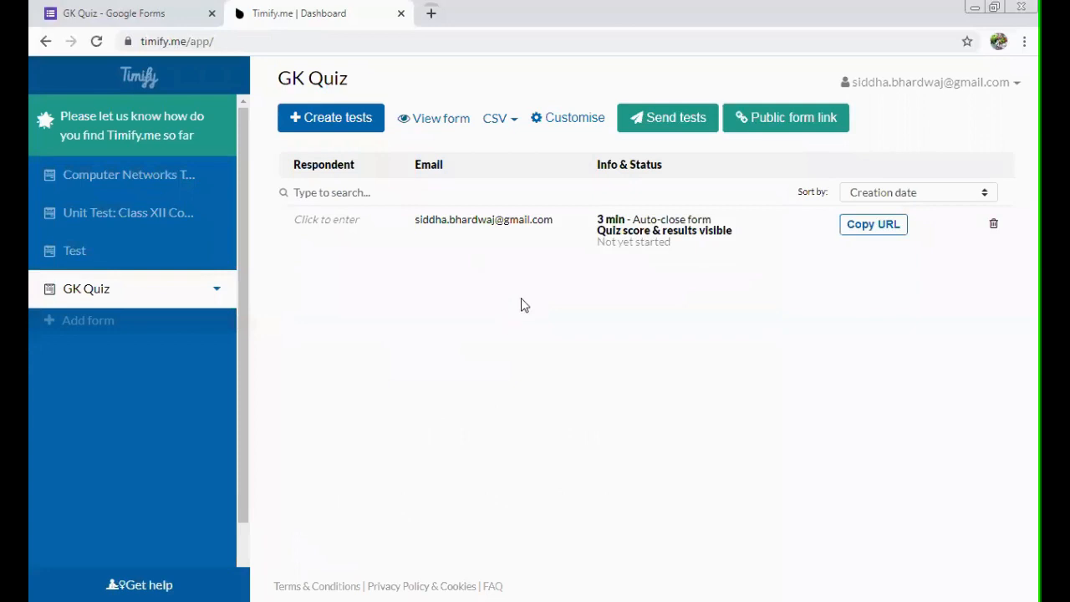
mouse_move(622, 300)
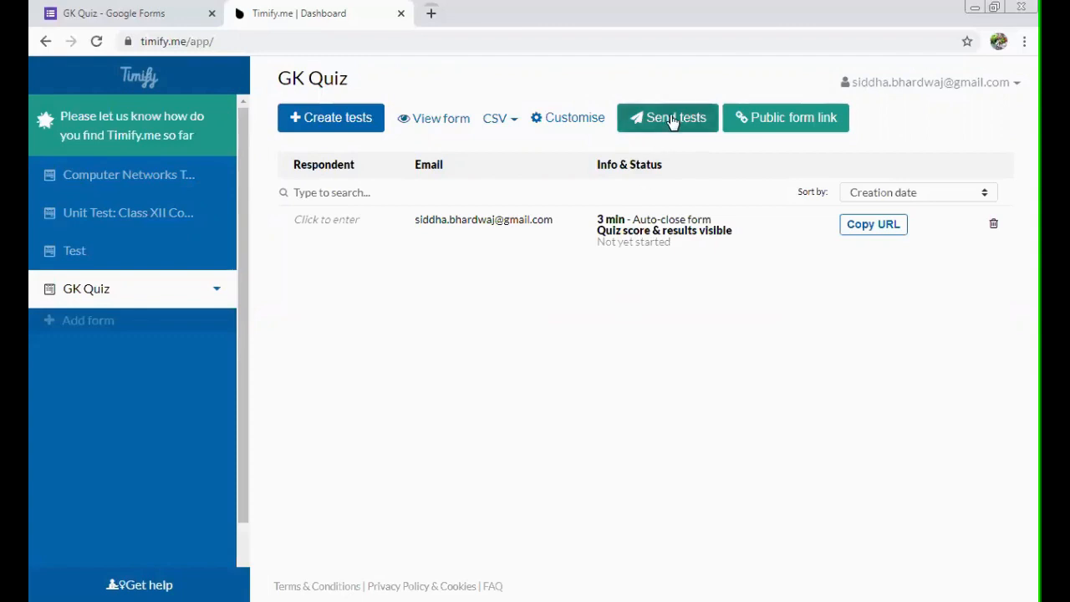
click(668, 117)
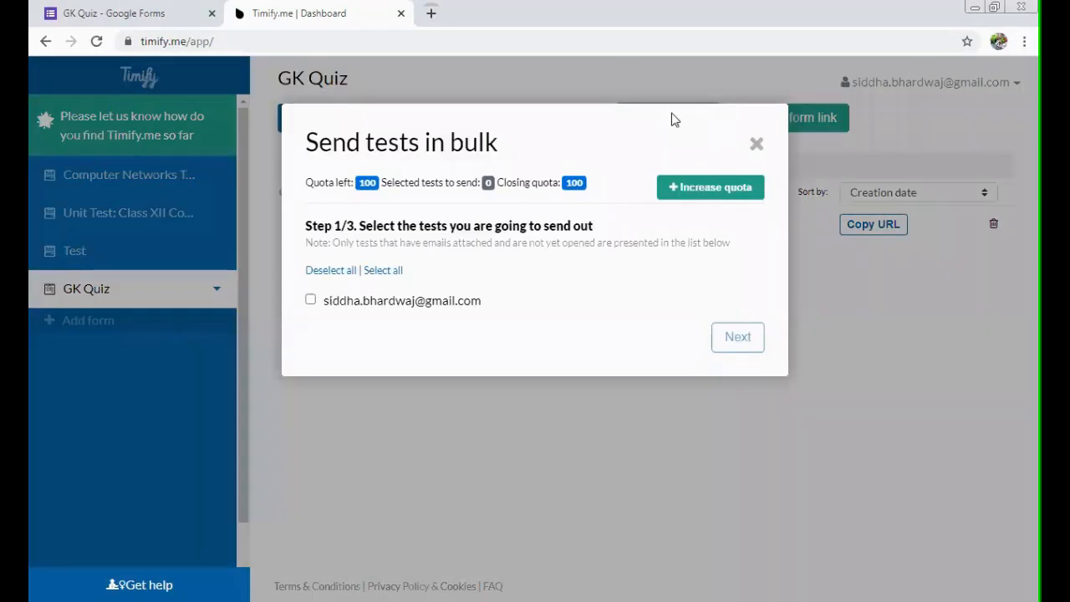
mouse_move(611, 140)
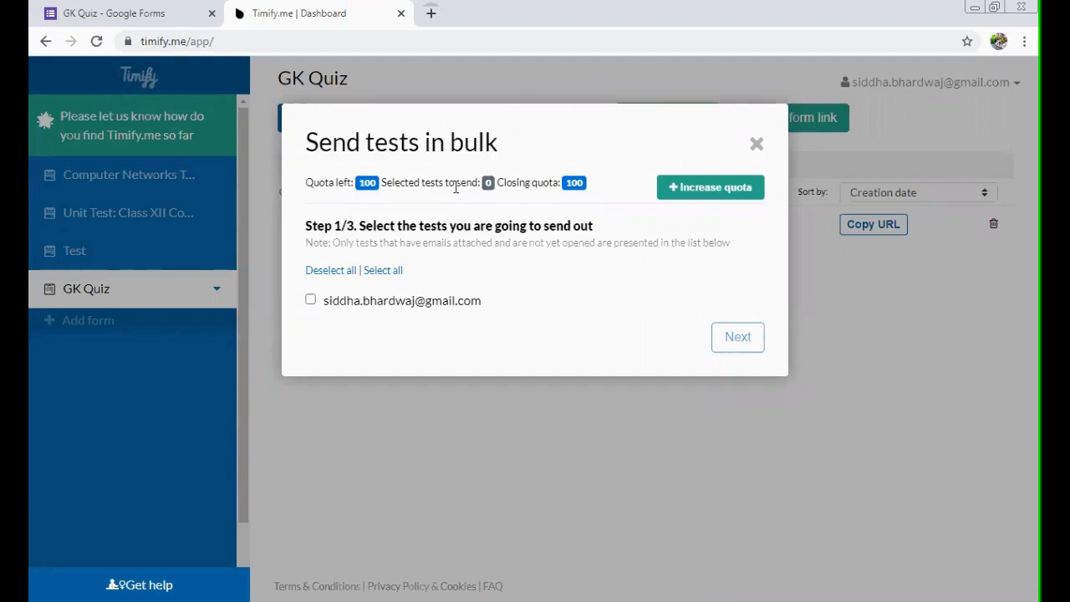
mouse_move(757, 144)
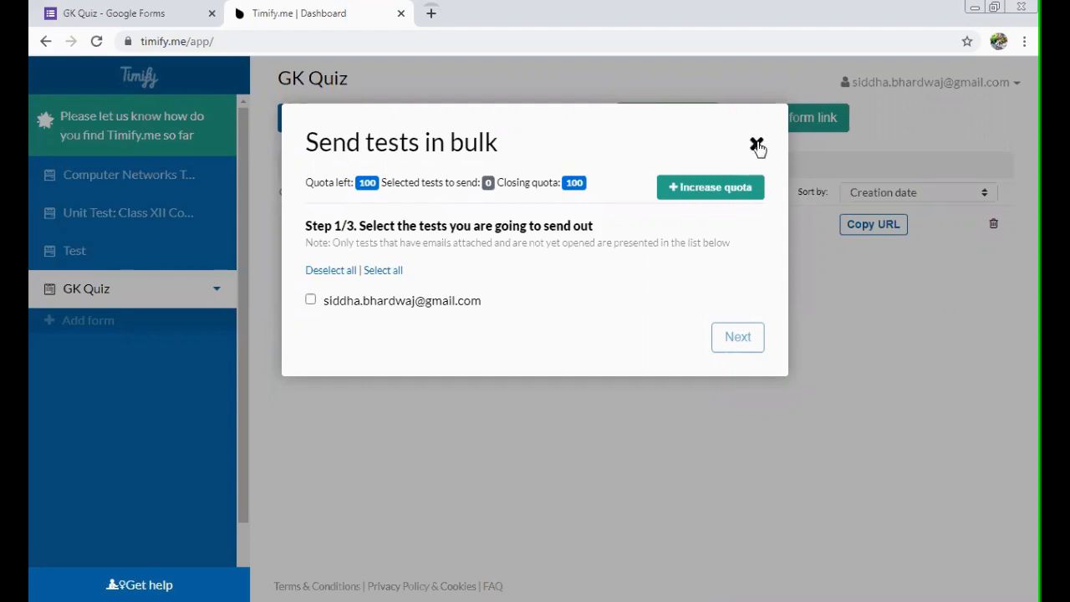
click(755, 144)
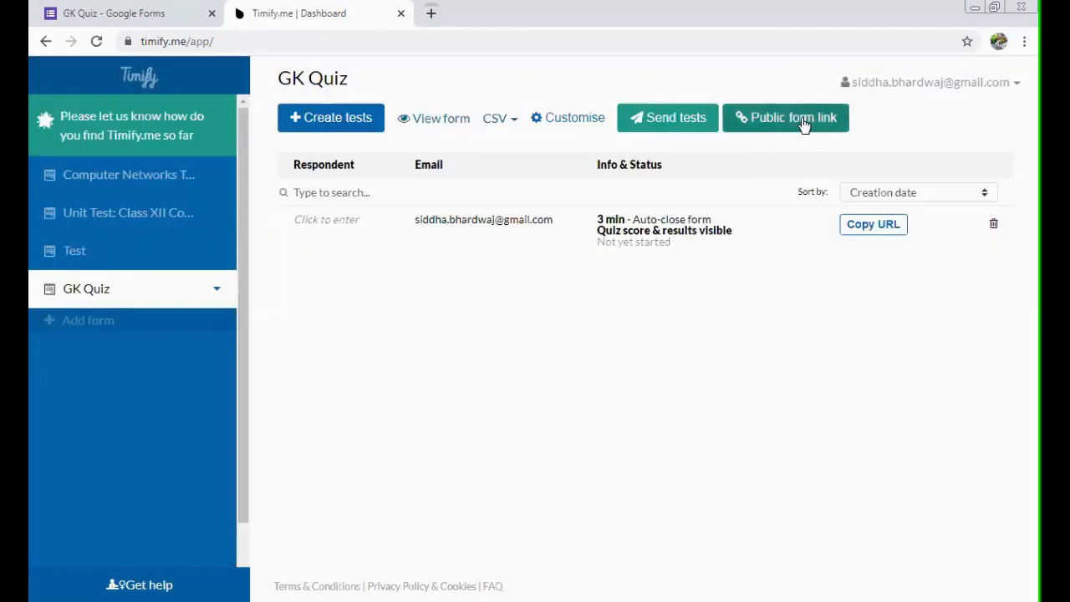
Copy the GK Quiz link from the Public form link dialog
click(785, 117)
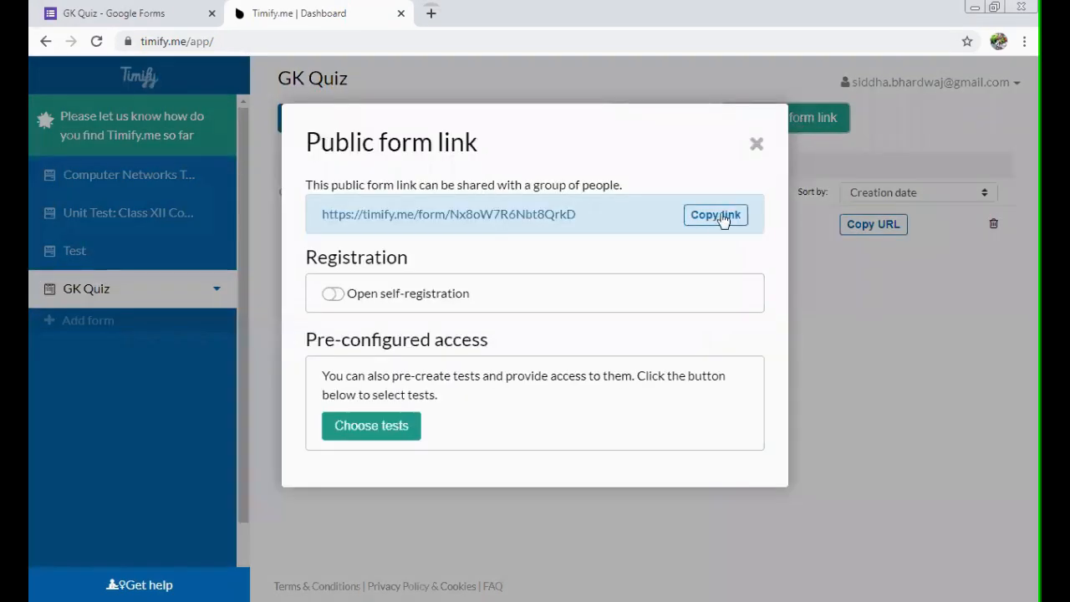
click(714, 214)
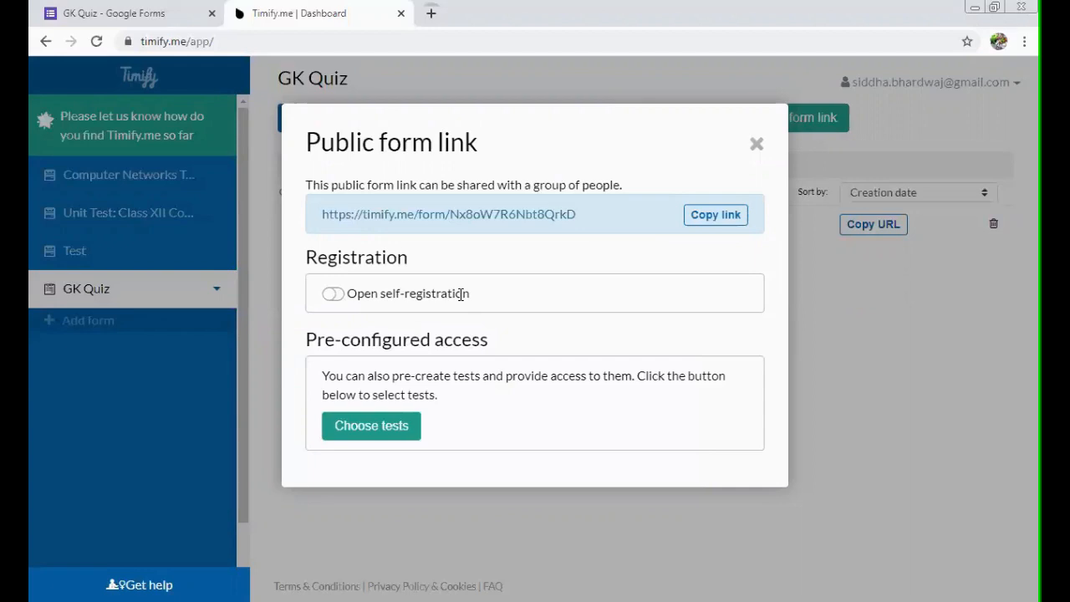
click(715, 214)
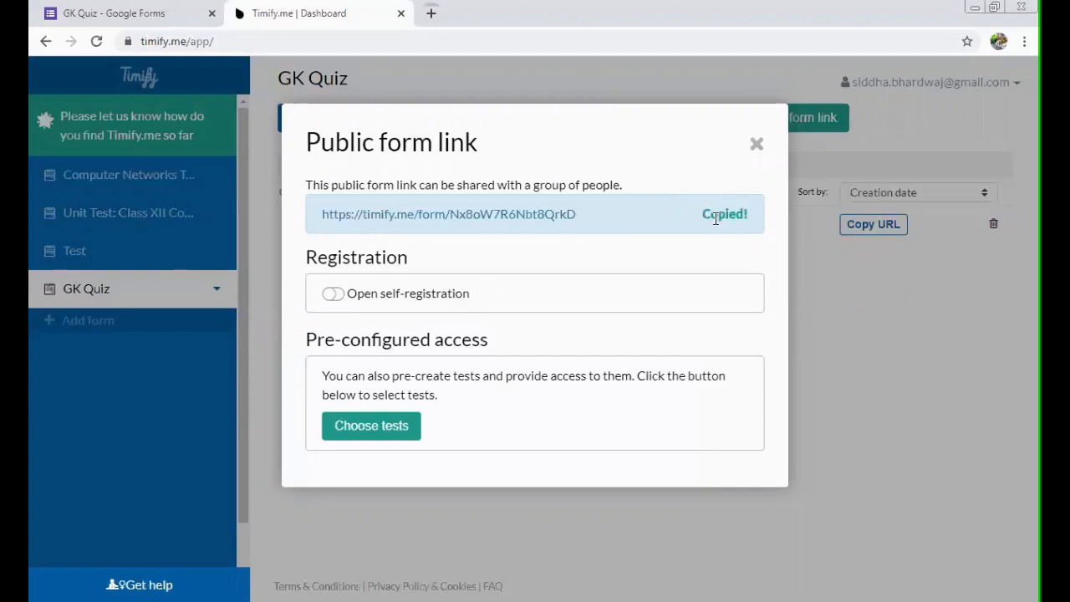
click(756, 143)
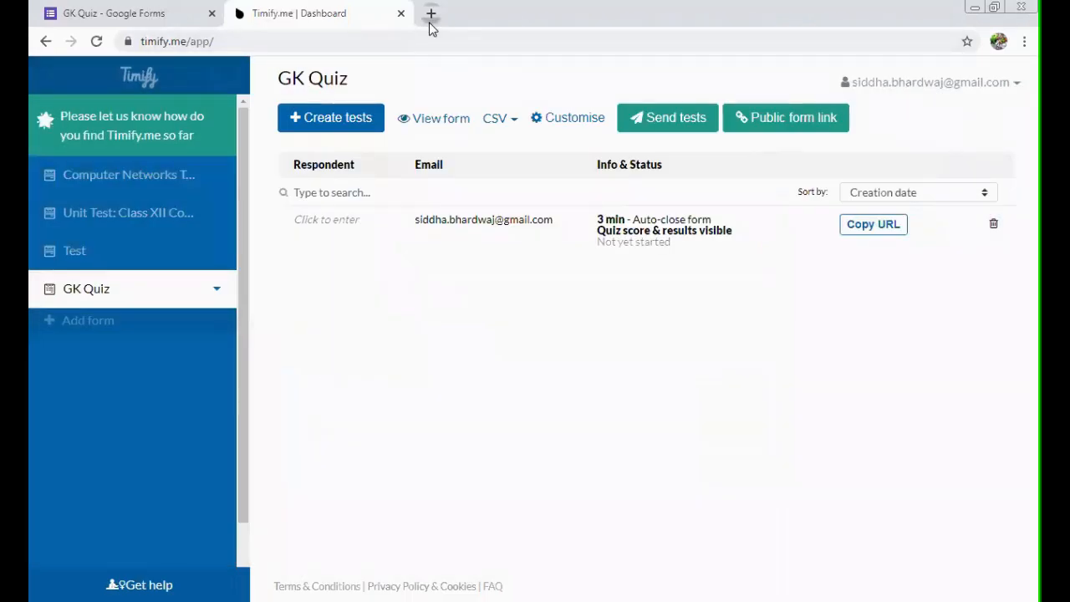
Open a new browser tab and go to gmail.com
click(431, 13)
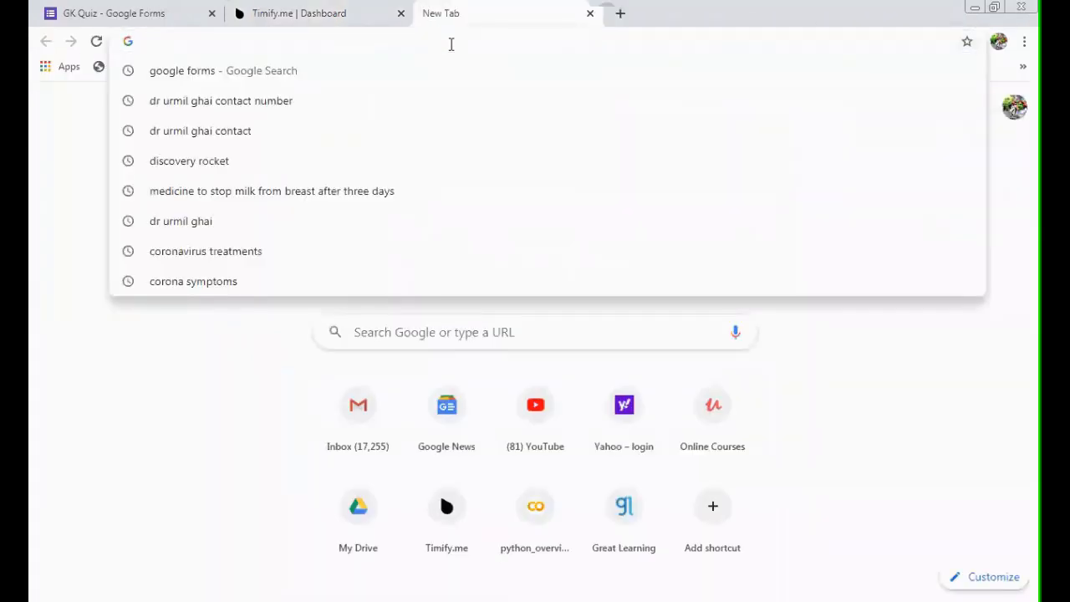
text(gmail.com)
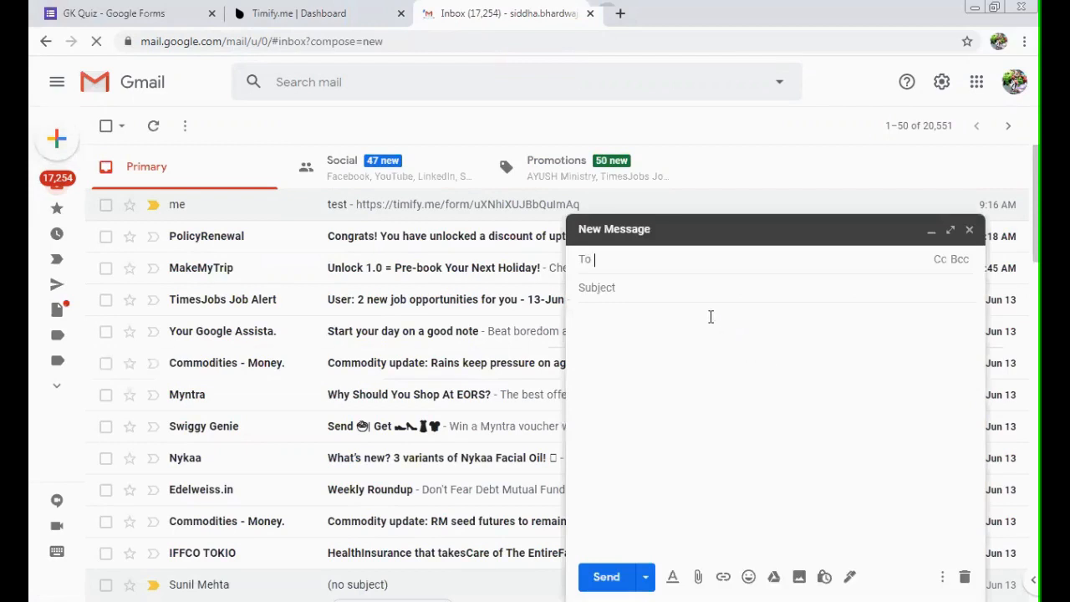
text(https://timify.me/form/Nx8oW7R6Nbt8QrkD)
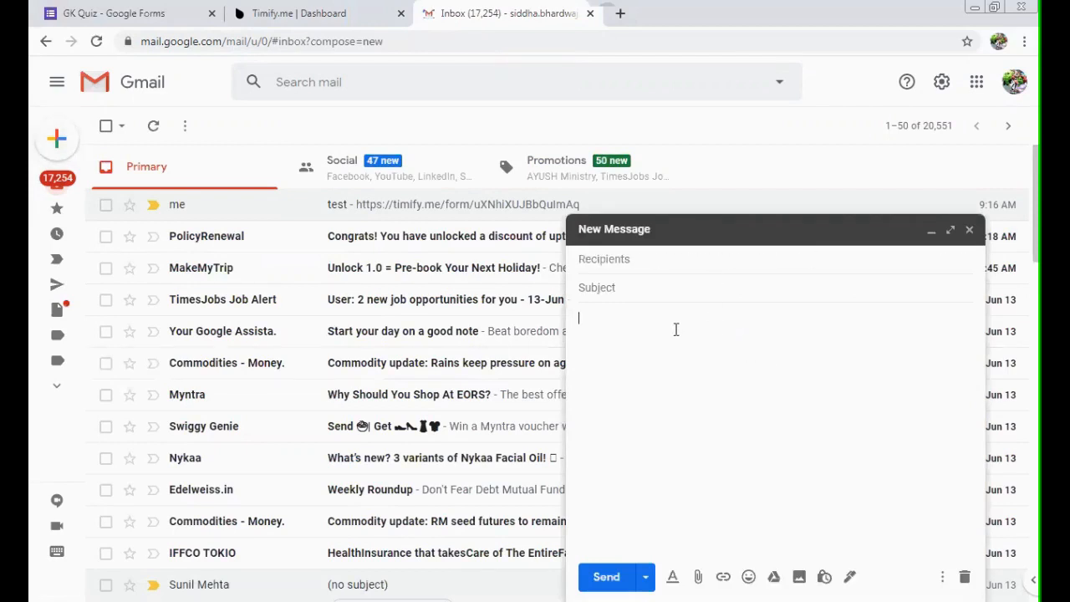
text(https://timify.me/form/Nx8oW7R6Nbt8QrkD)
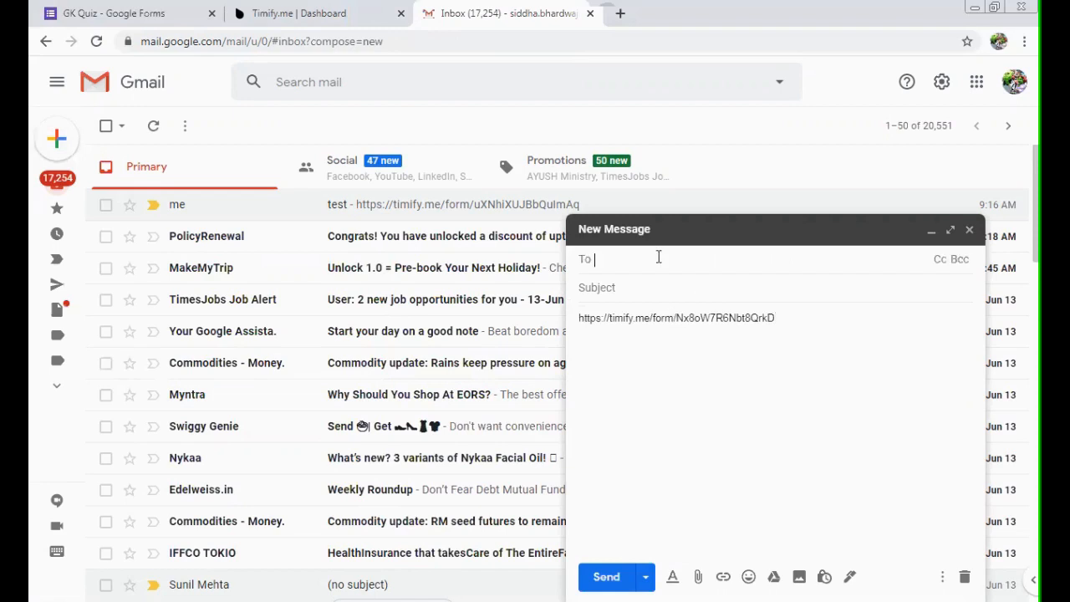
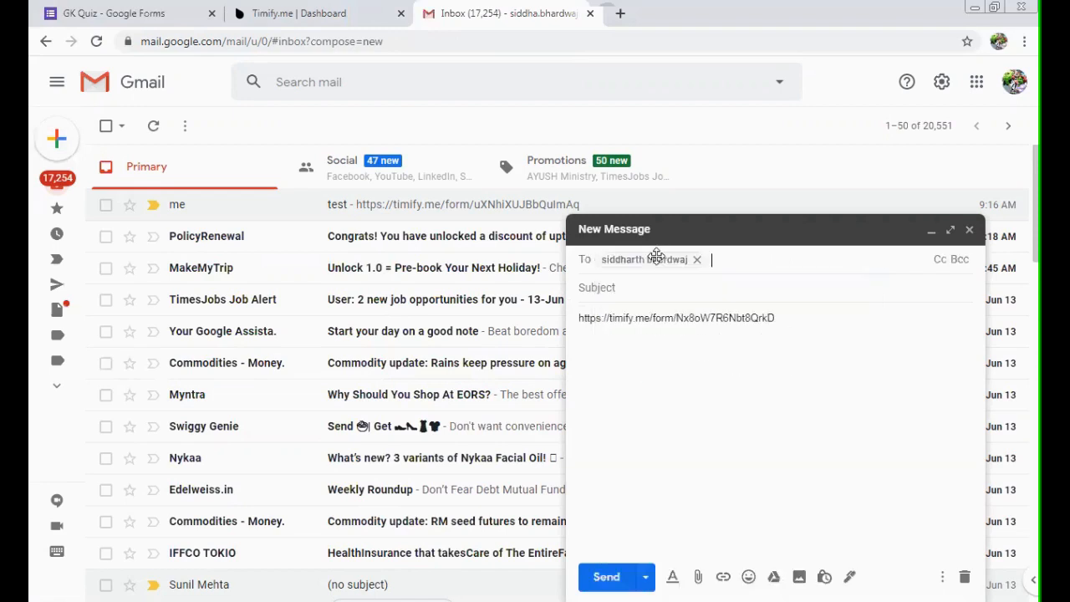
click(633, 287)
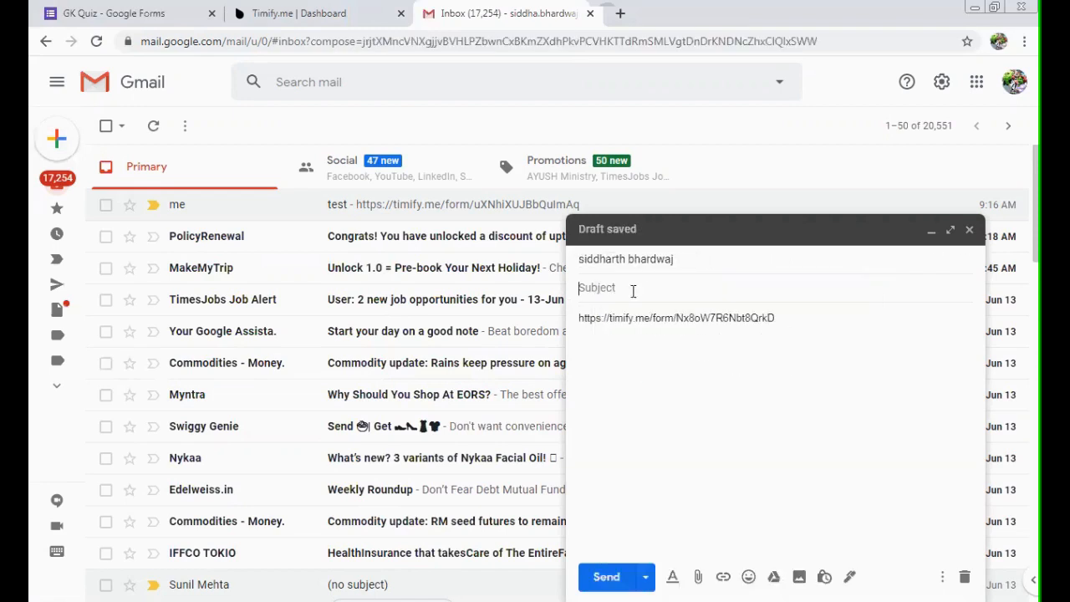
text(Test G)
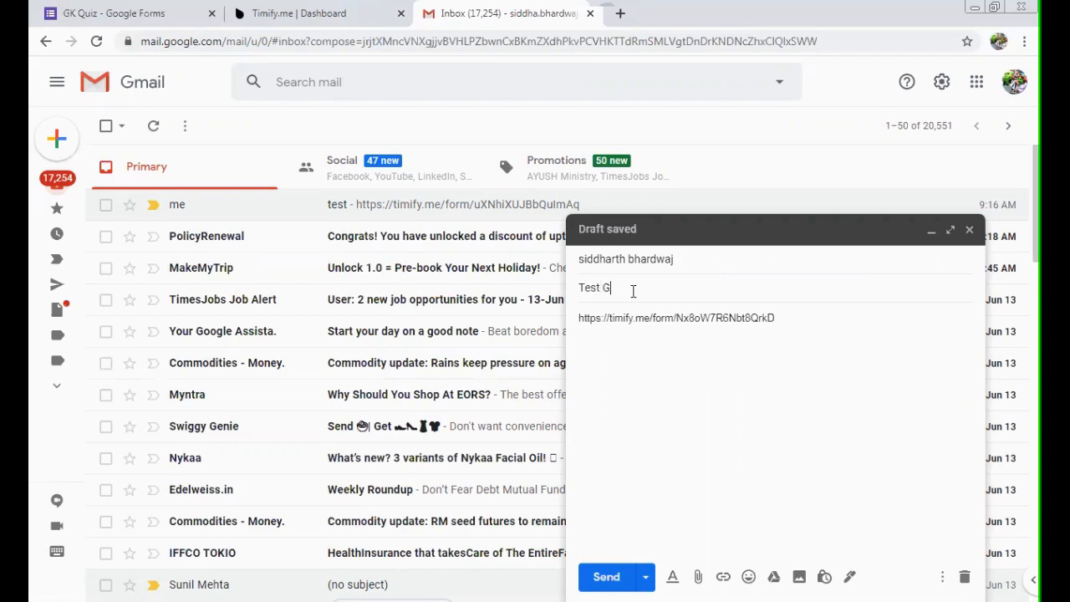
text(K)
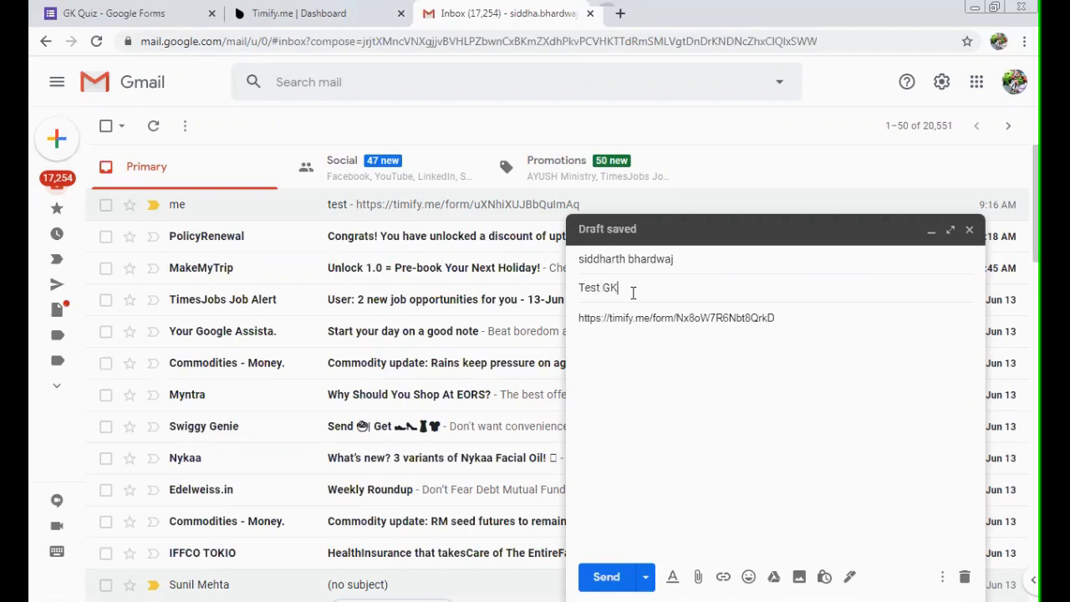
click(606, 576)
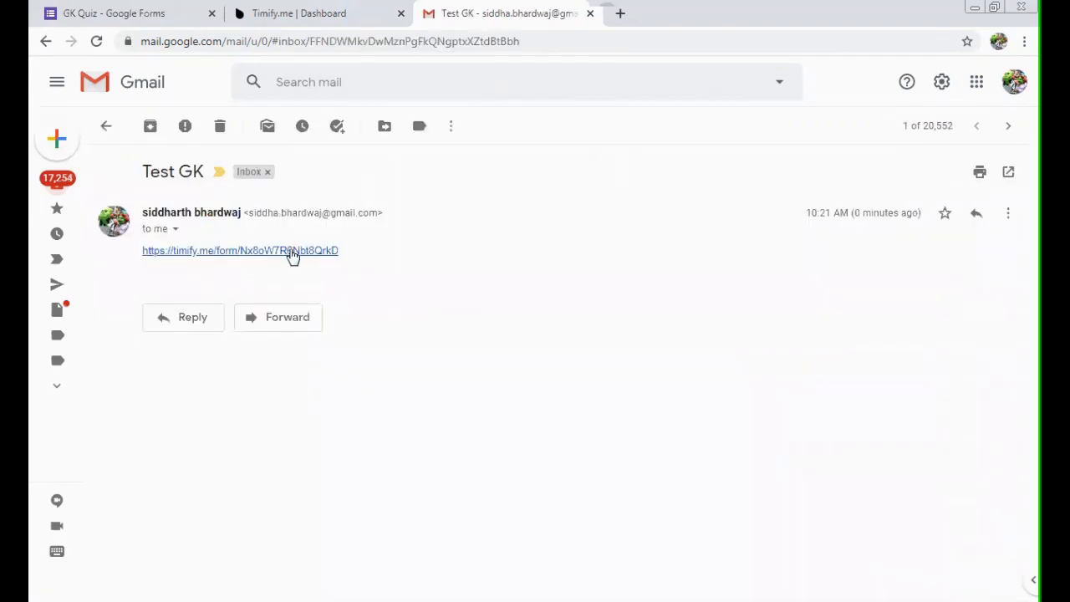
Open the Timify.me quiz link from the email and authorize with Google sign-in
click(240, 251)
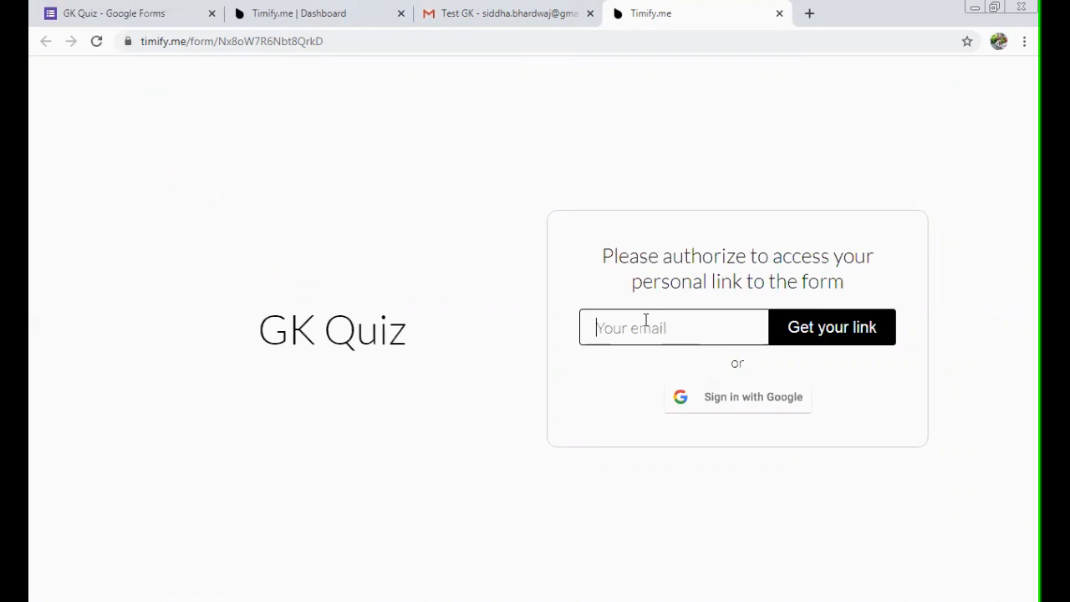
mouse_move(726, 404)
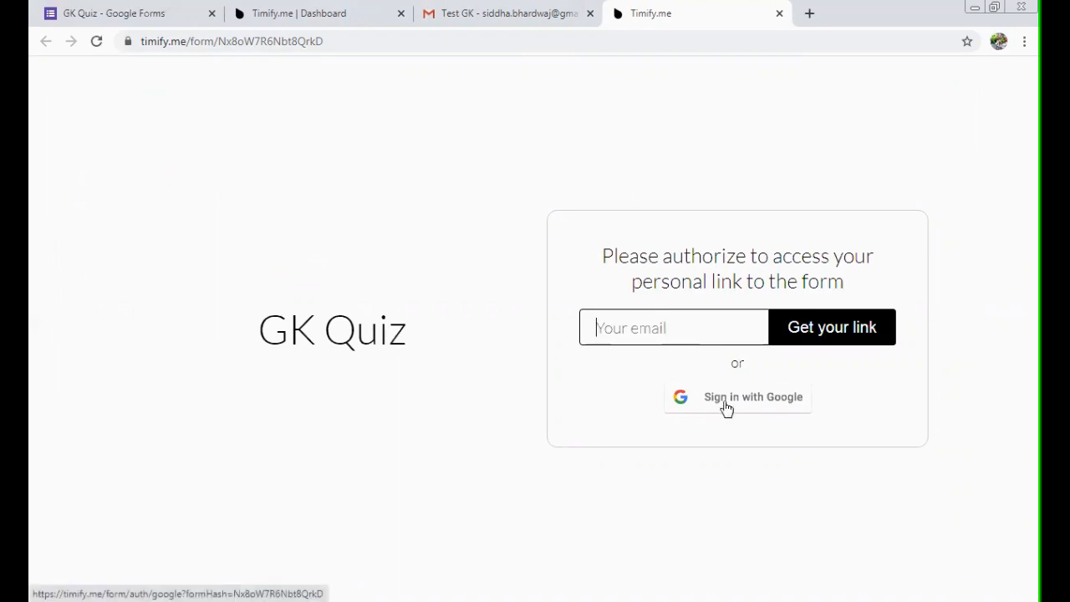
click(736, 396)
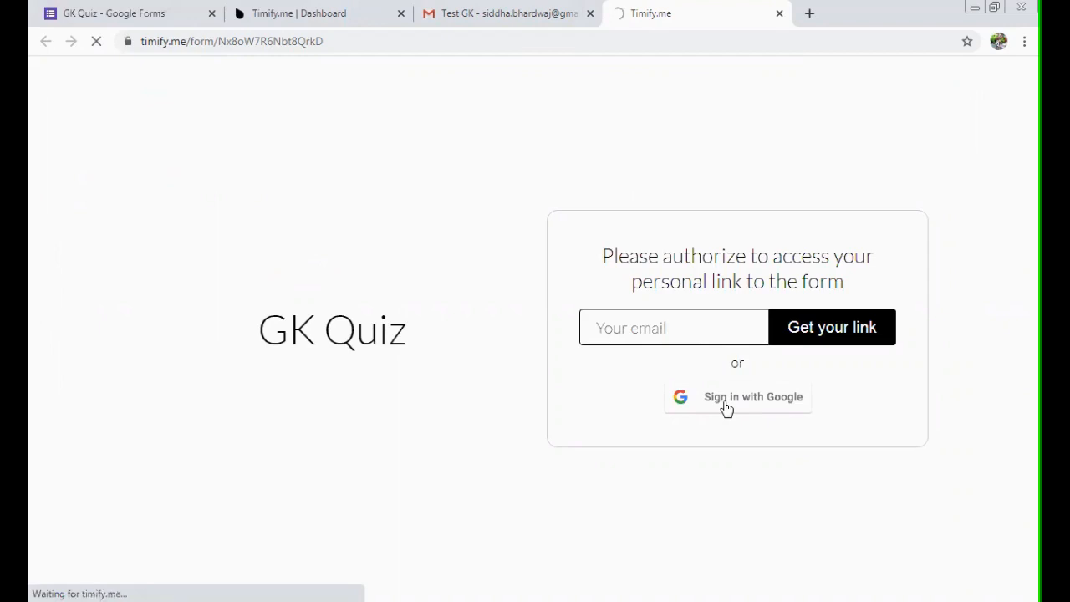
click(737, 398)
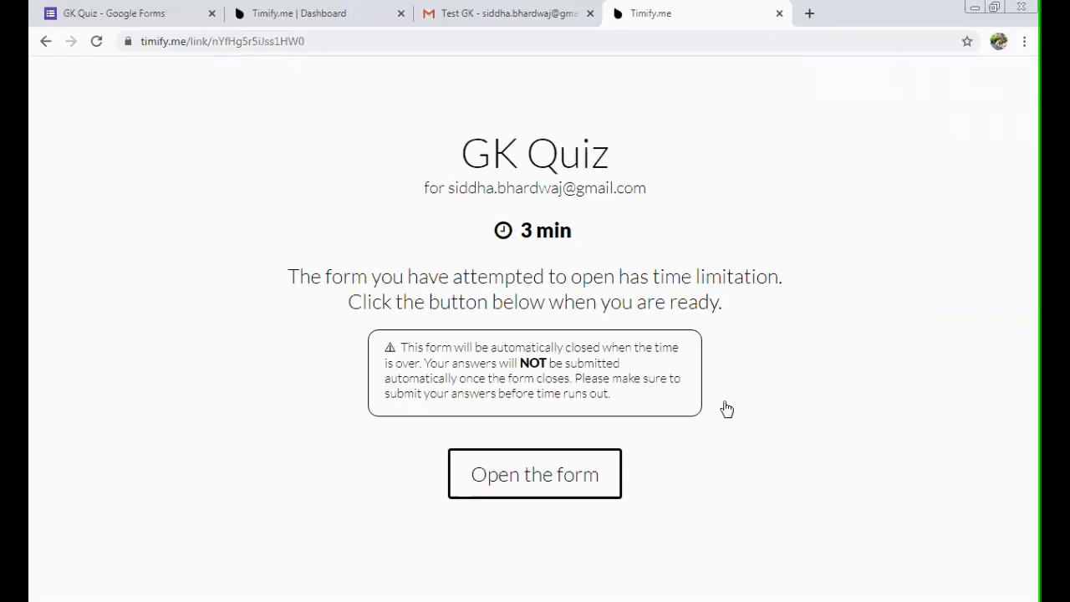
mouse_move(447, 338)
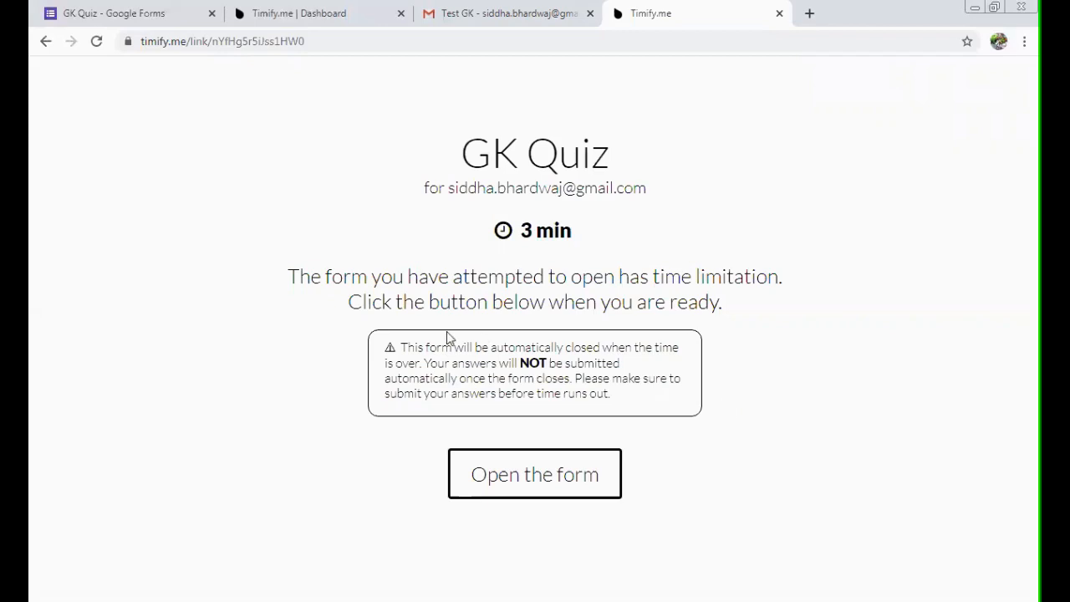
mouse_move(404, 353)
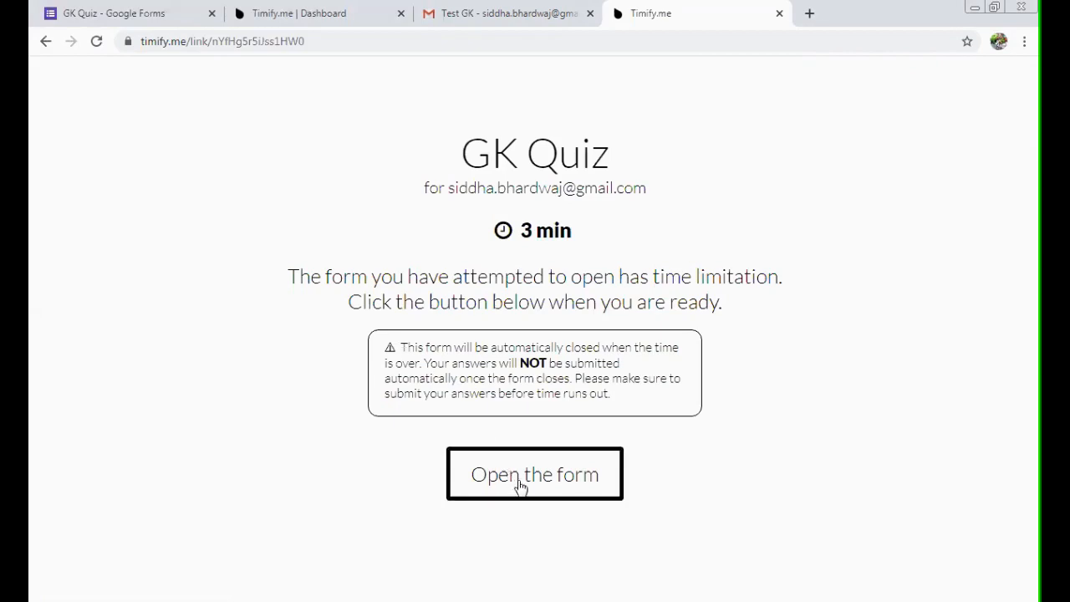
Open the 3-minute timed GK Quiz form from the personal link page
click(534, 474)
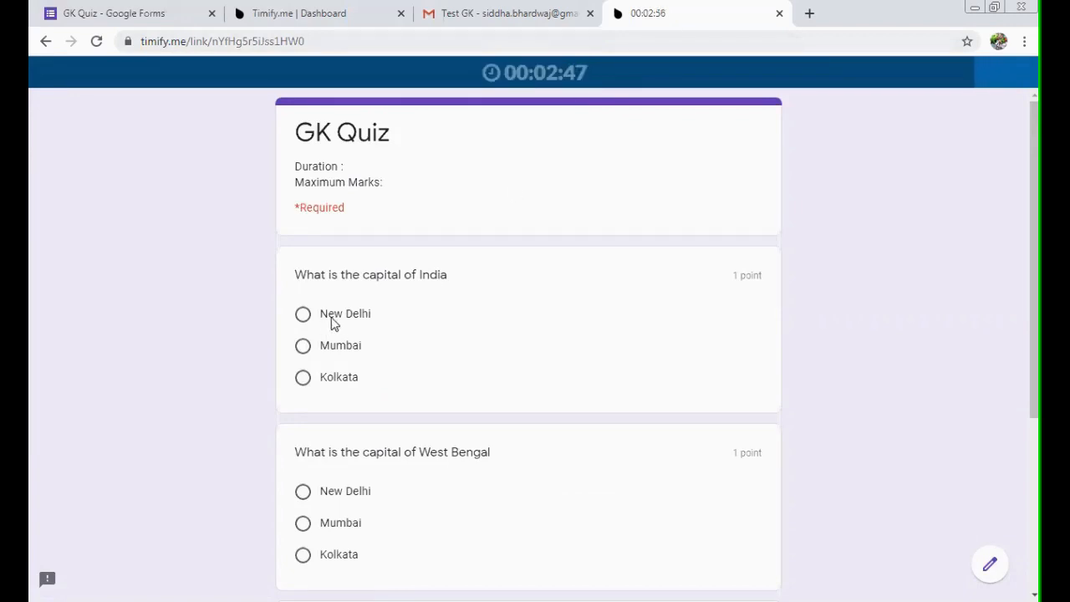
Pick New Delhi for India's capital and Mumbai for West Bengal's
click(302, 314)
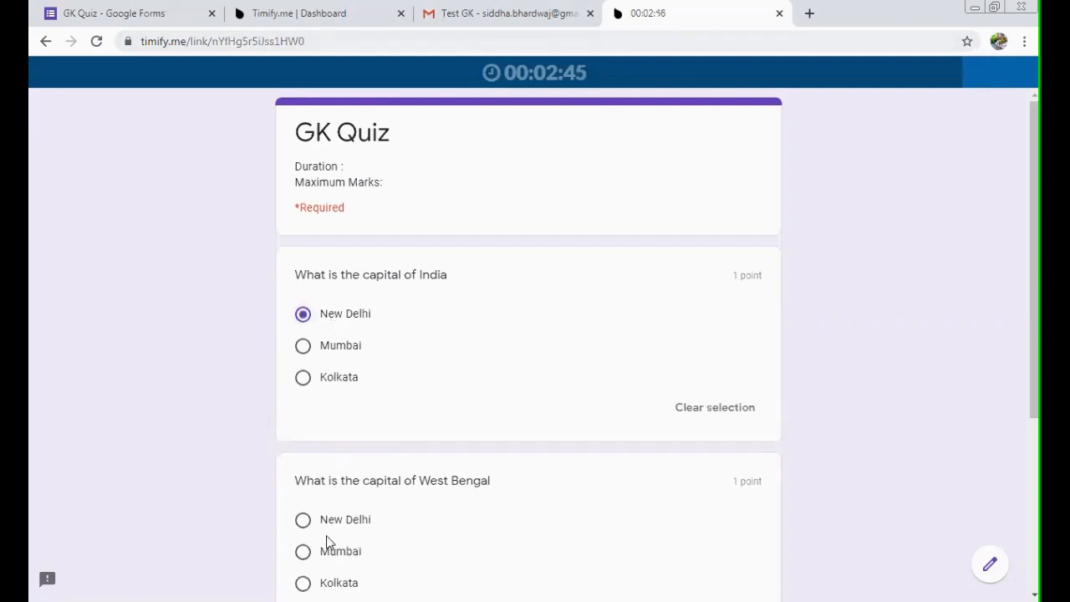
click(302, 551)
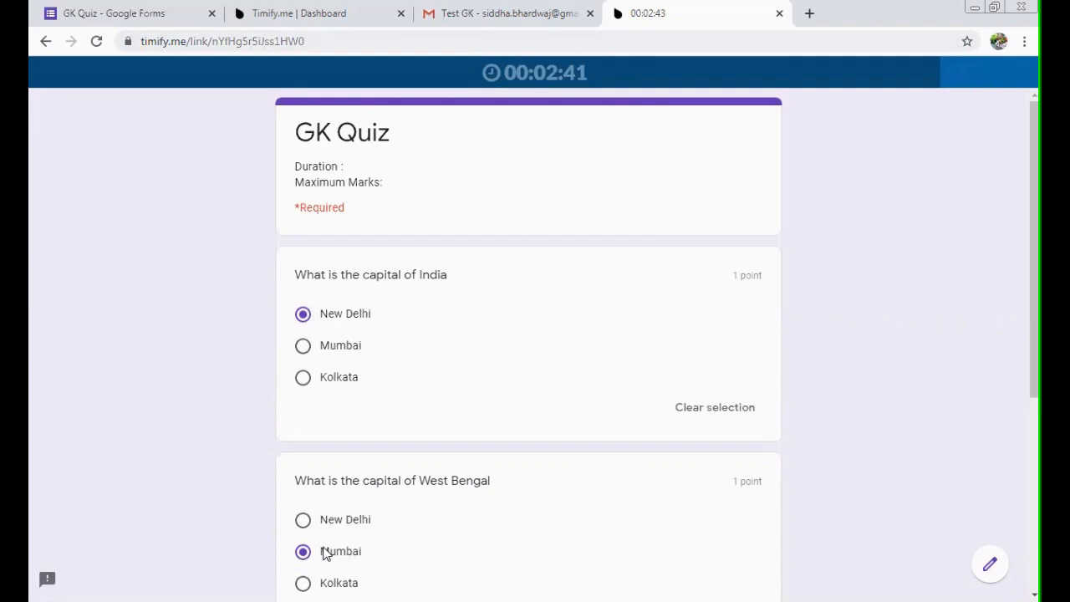
mouse_move(481, 221)
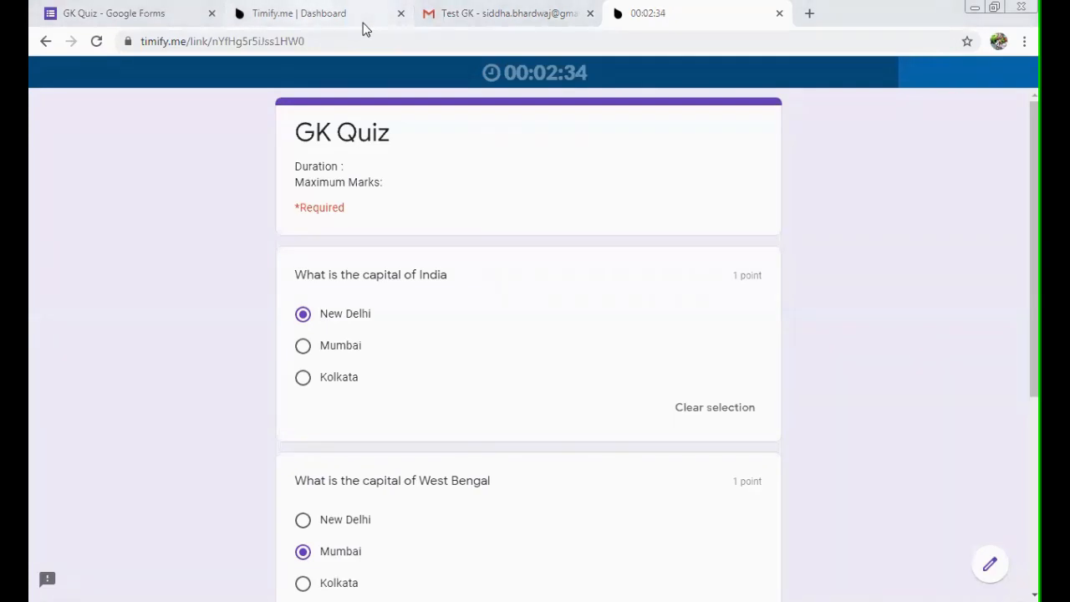
click(298, 12)
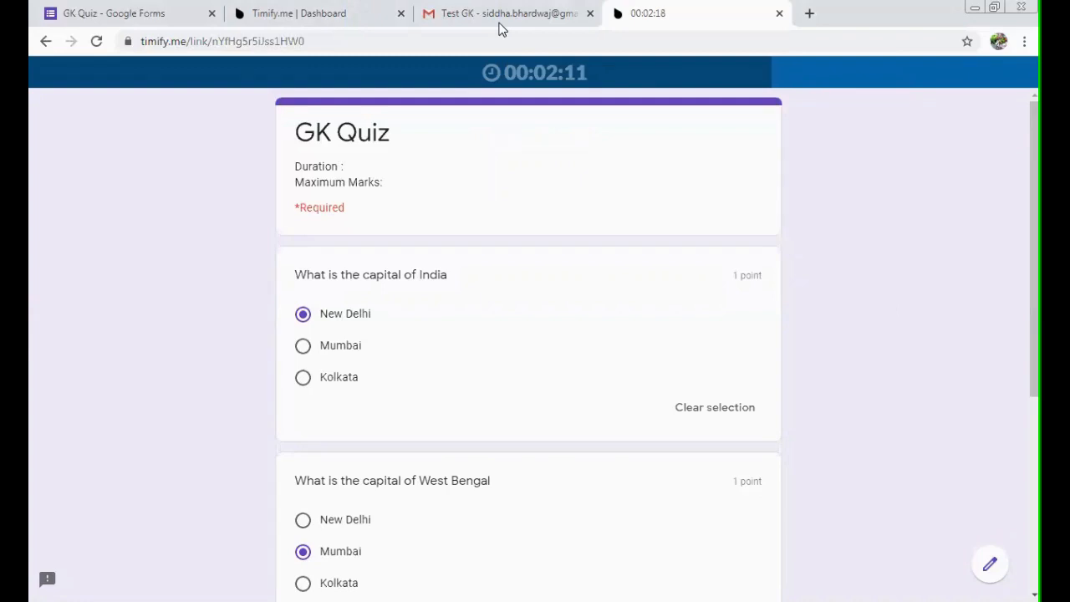
mouse_move(557, 249)
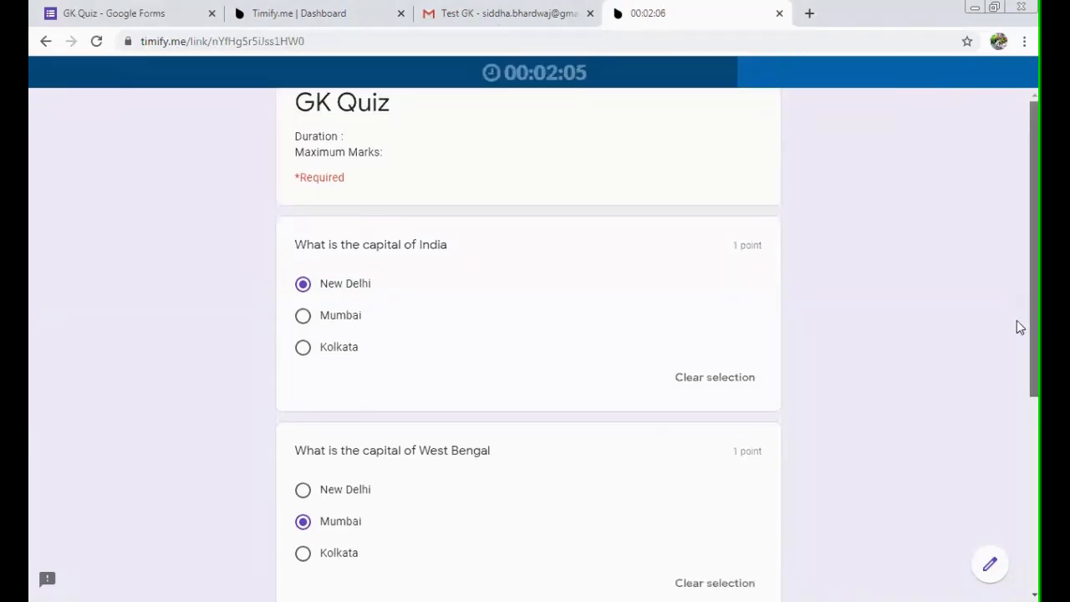
scroll(down, 3)
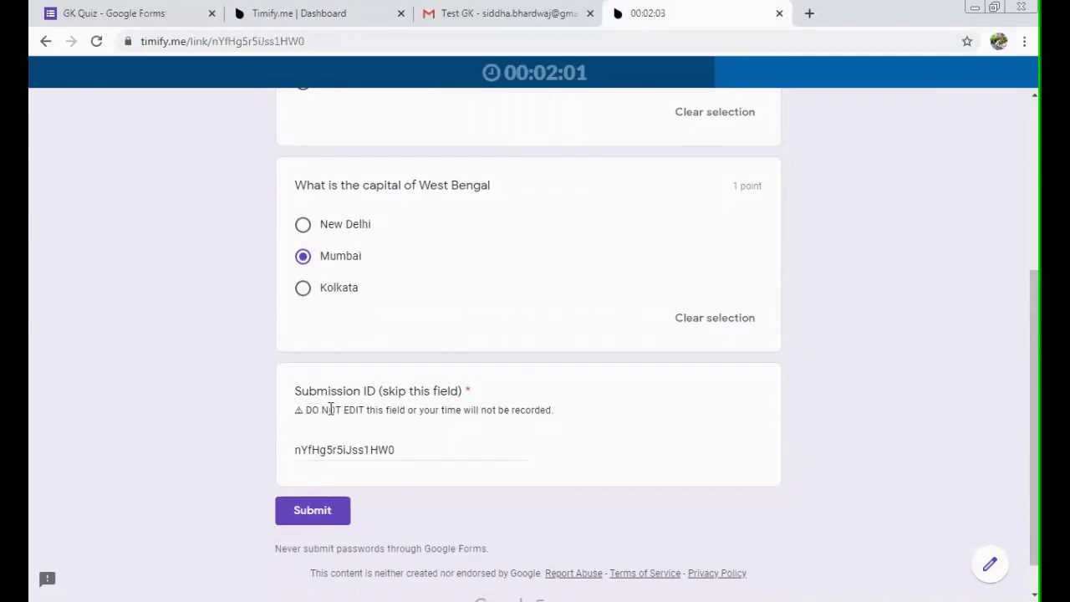
mouse_move(725, 409)
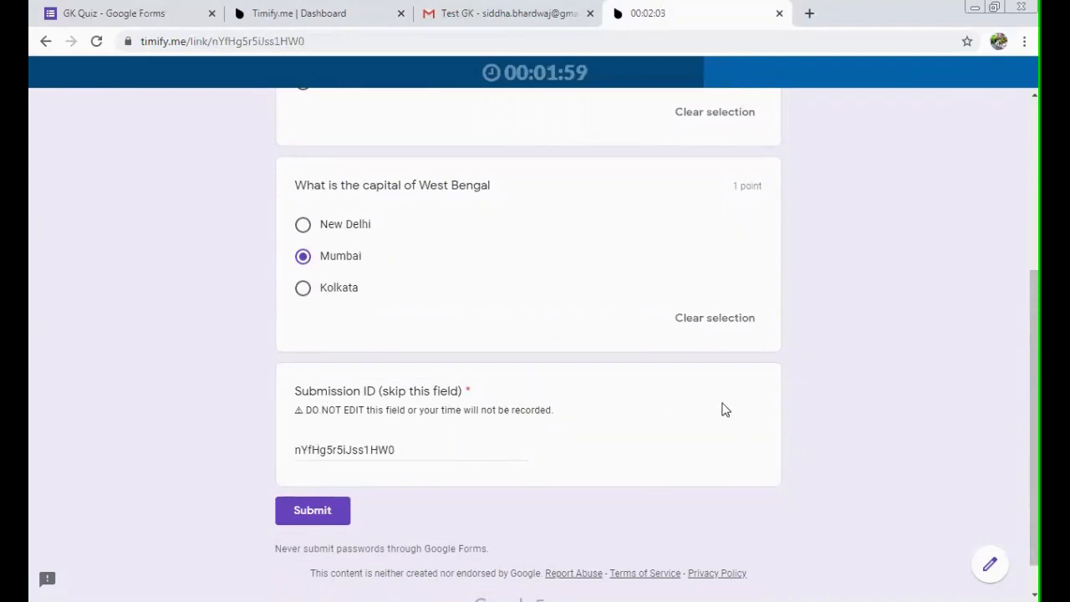
mouse_move(1020, 403)
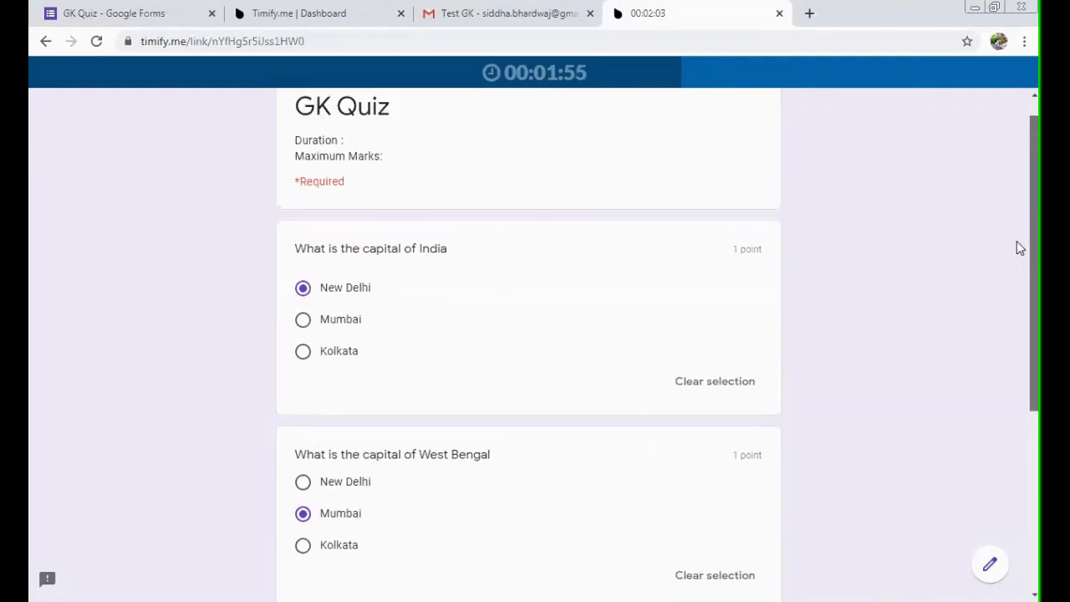
scroll(up, 3)
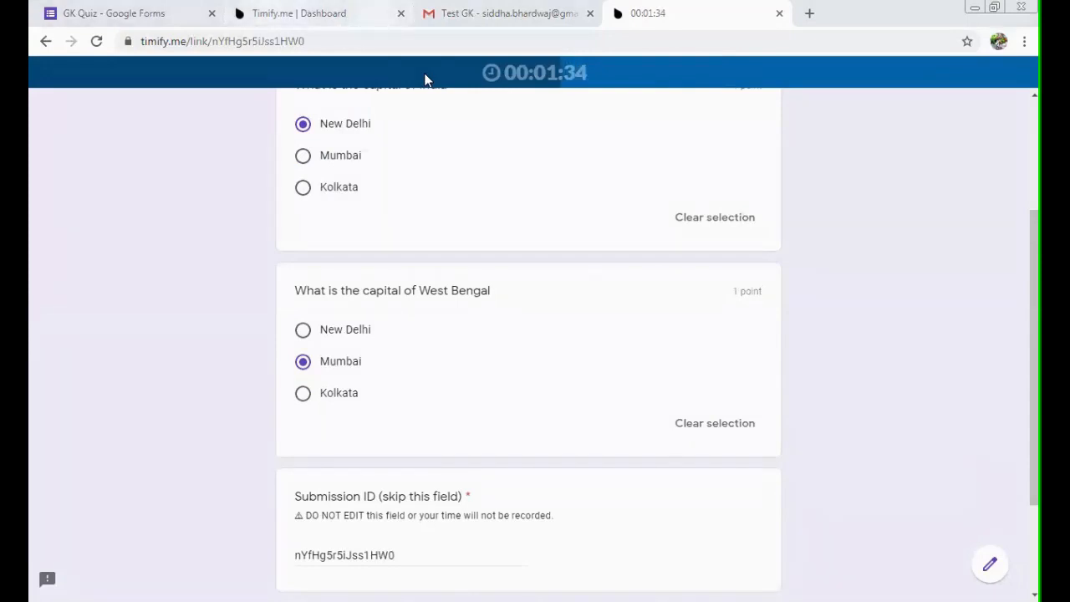
click(298, 14)
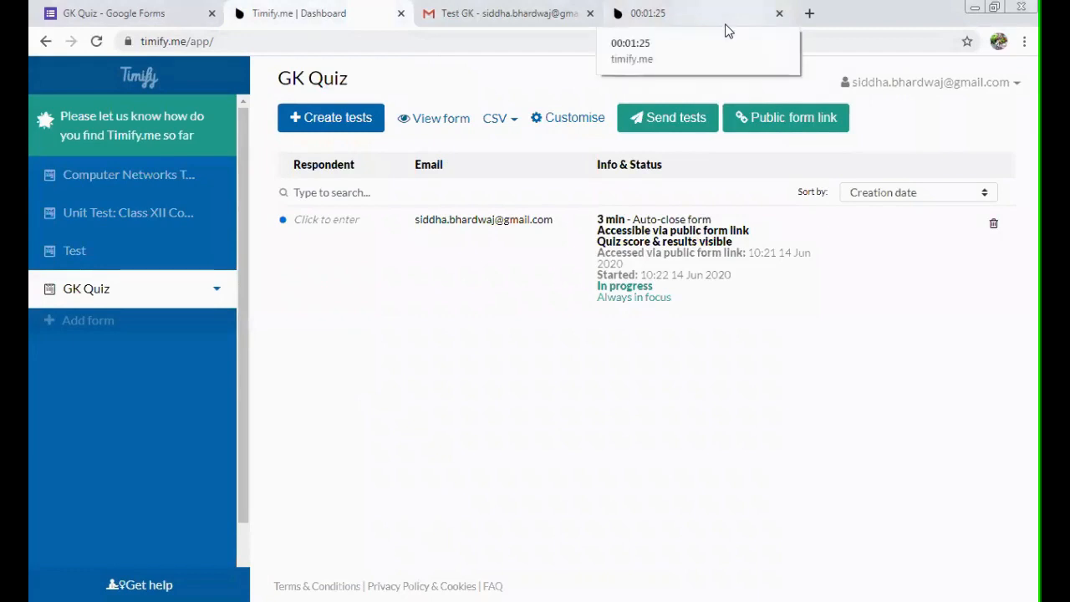
click(677, 13)
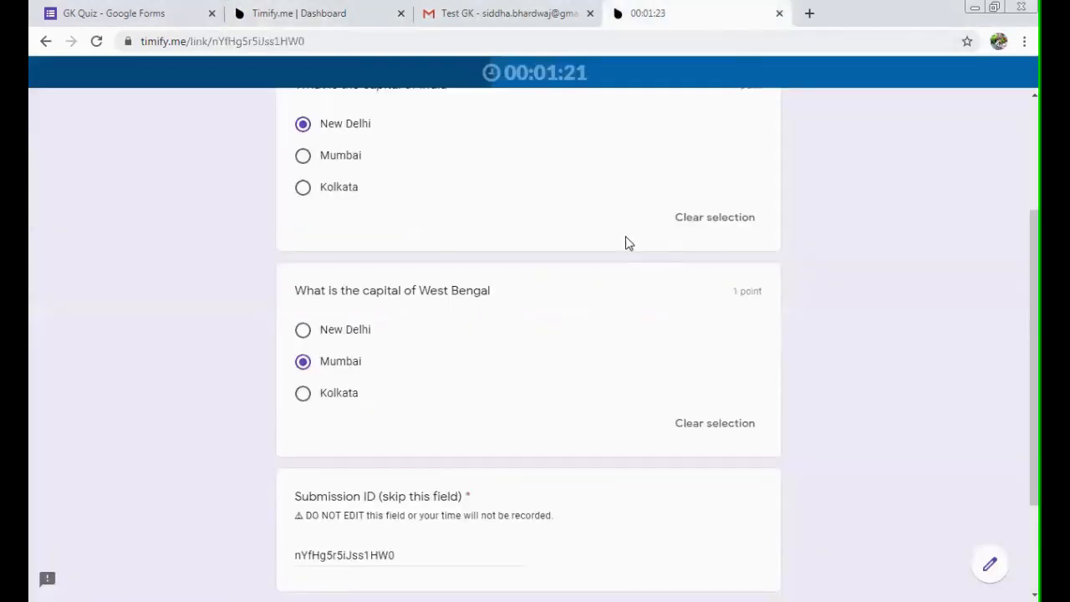
Scroll to the end of the GK Quiz and submit the answers
scroll(up, 3)
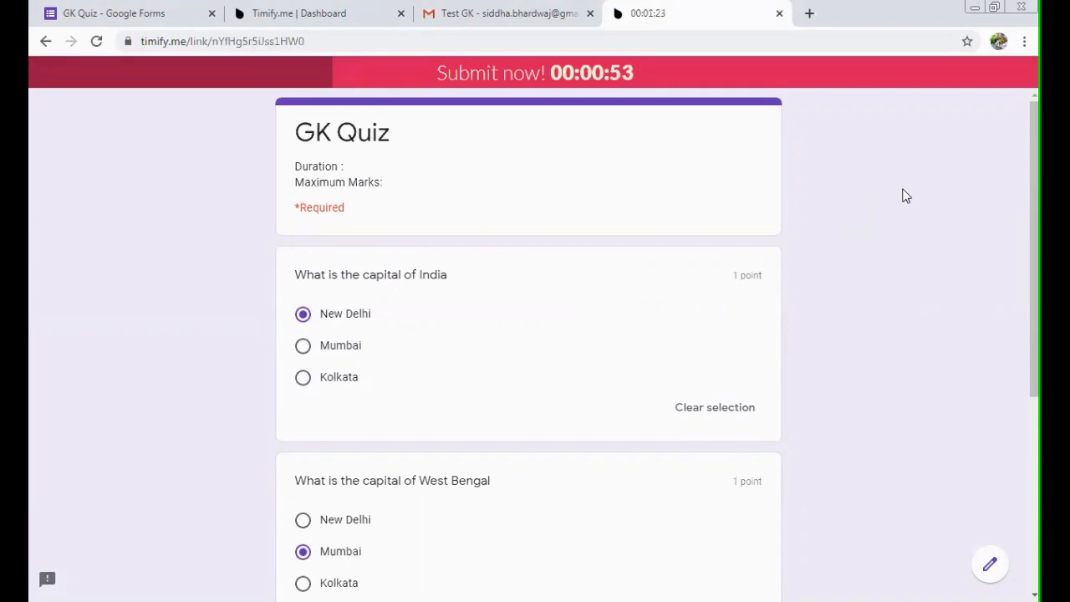
scroll(down, 3)
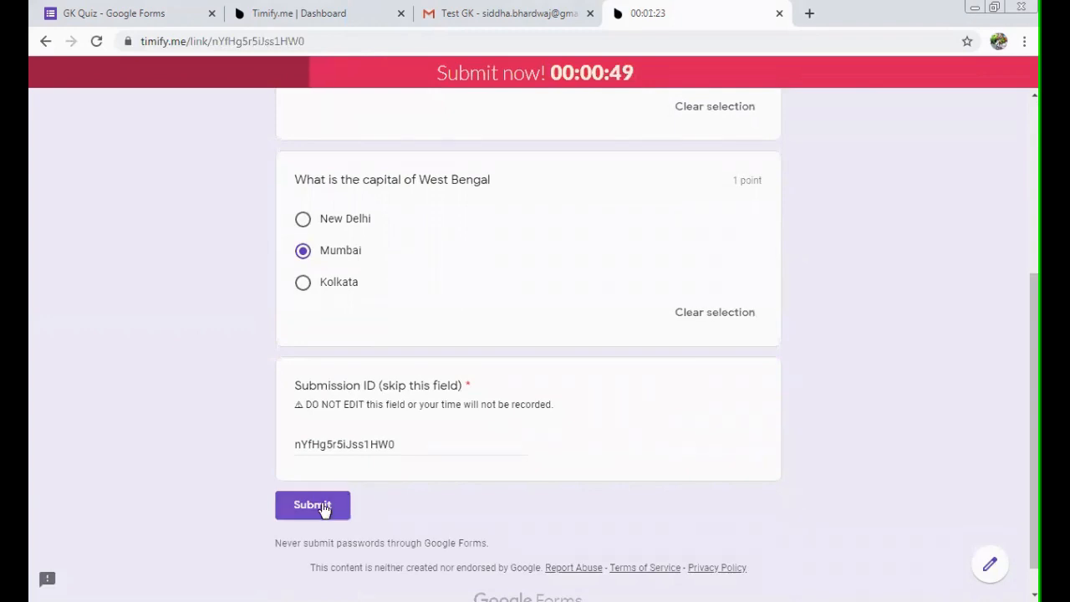
click(312, 504)
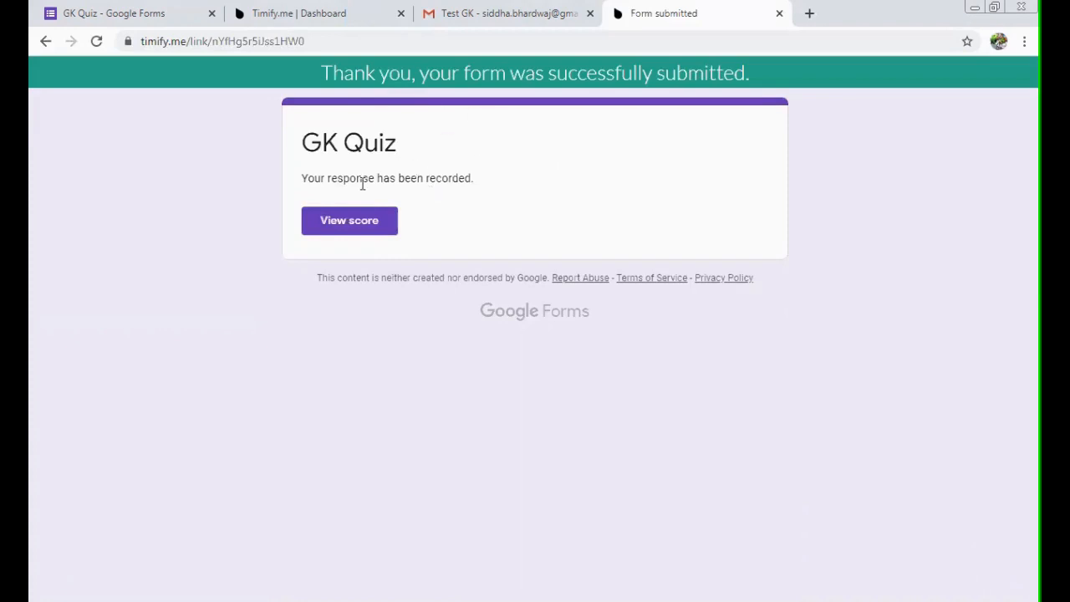
Review the 1/2 quiz score and graded answers, then return to the Timify dashboard
click(349, 220)
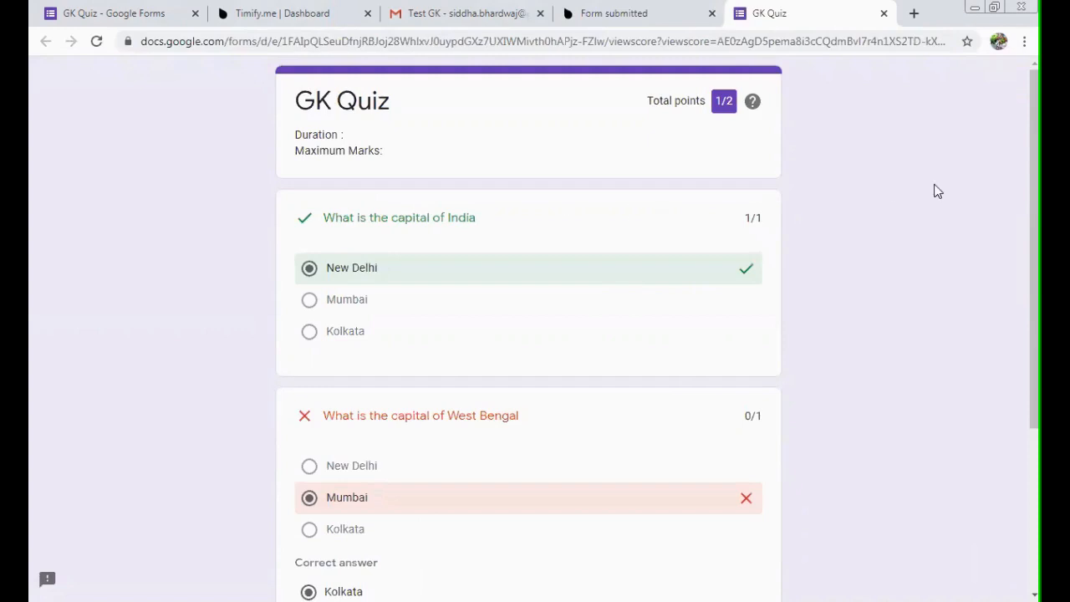
scroll(down, 3)
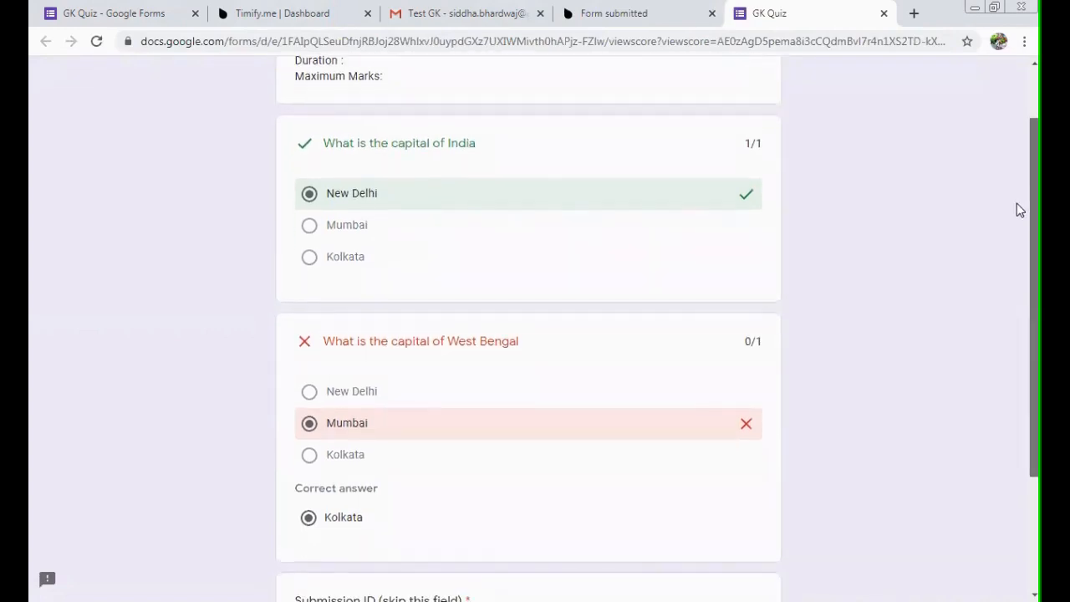
scroll(down, 3)
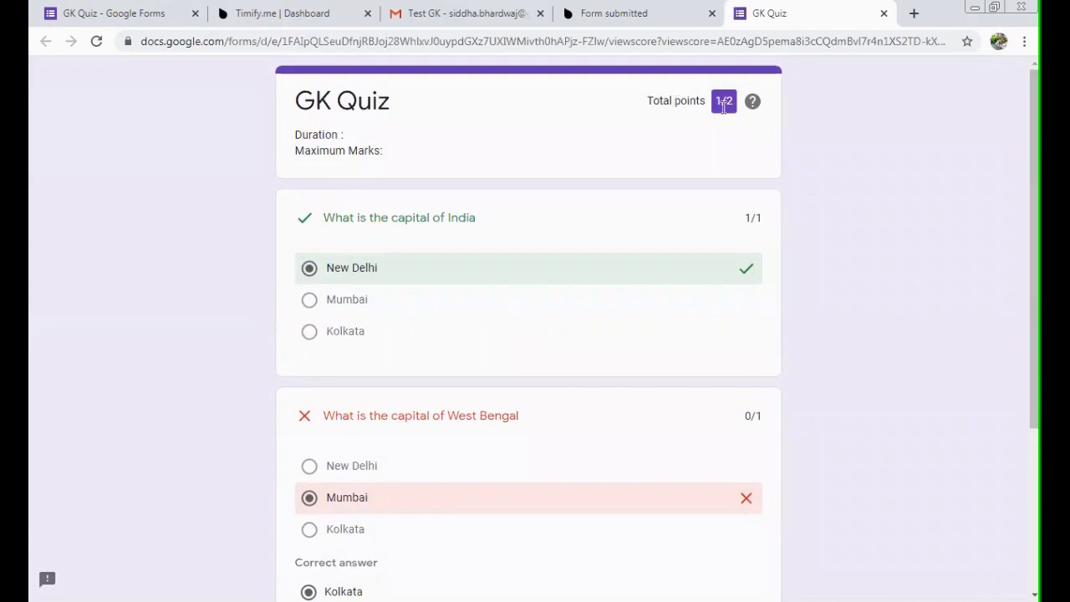
mouse_move(724, 113)
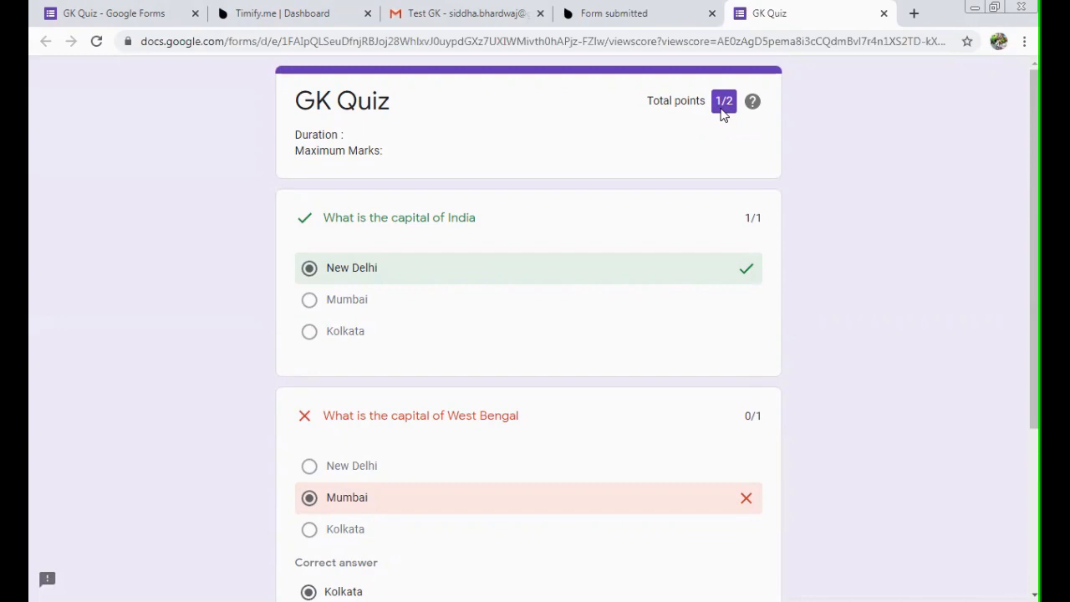
mouse_move(556, 33)
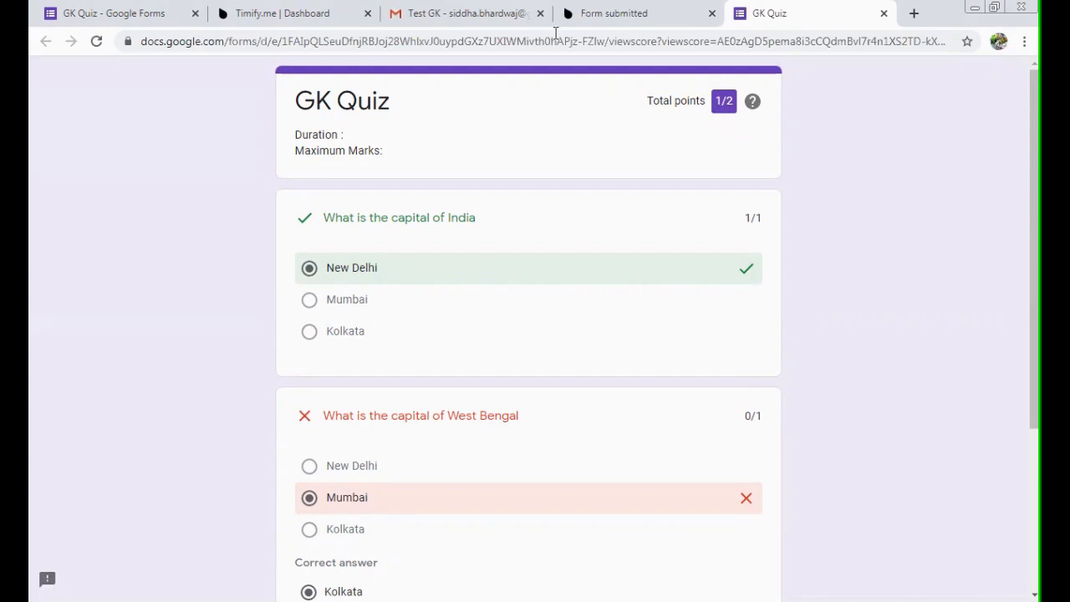
click(285, 13)
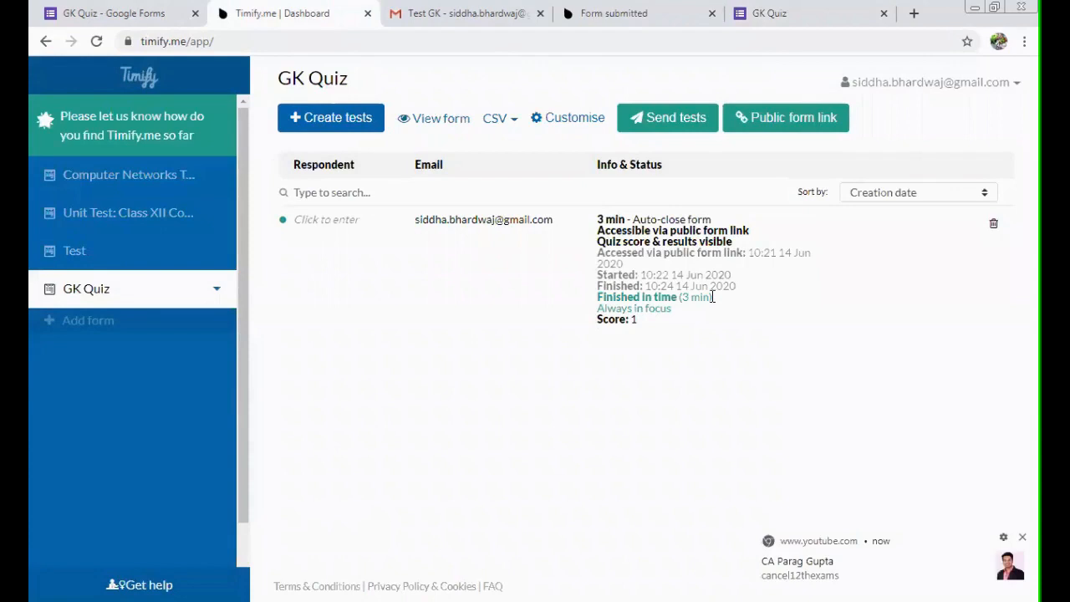
mouse_move(1020, 540)
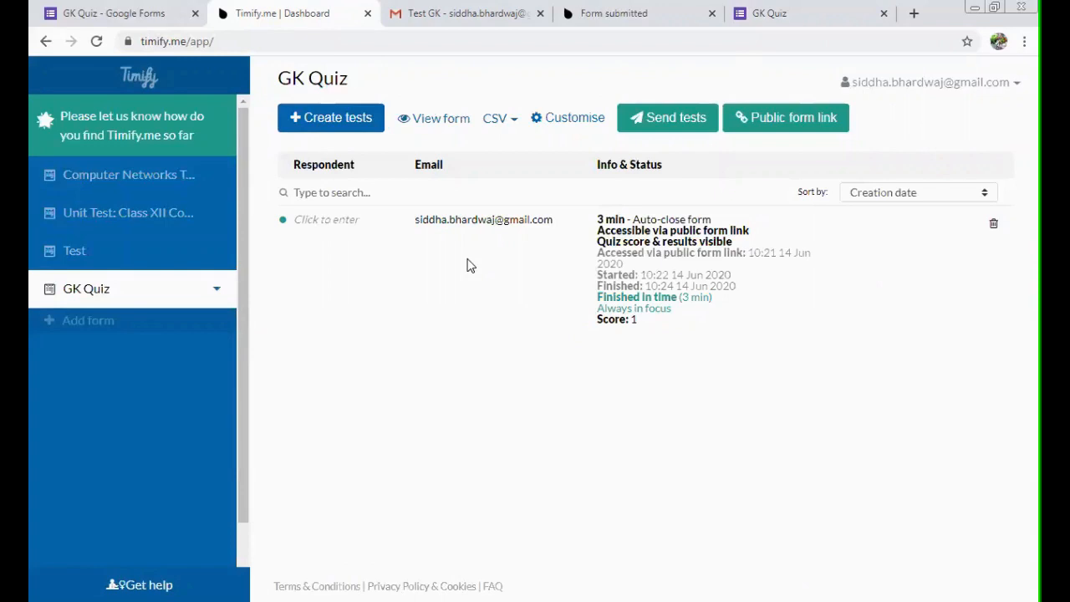
mouse_move(675, 134)
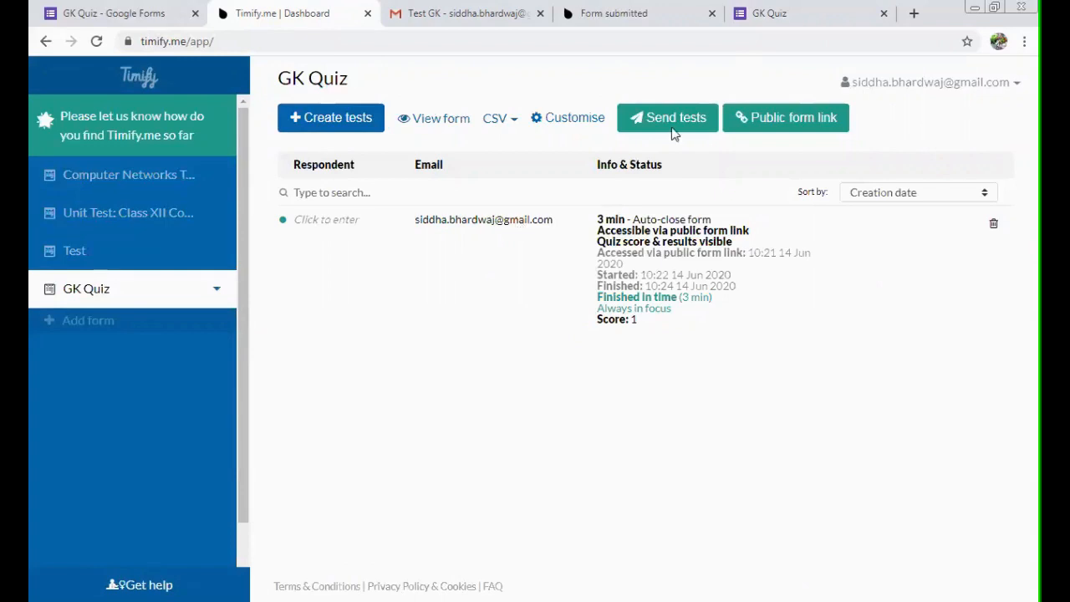